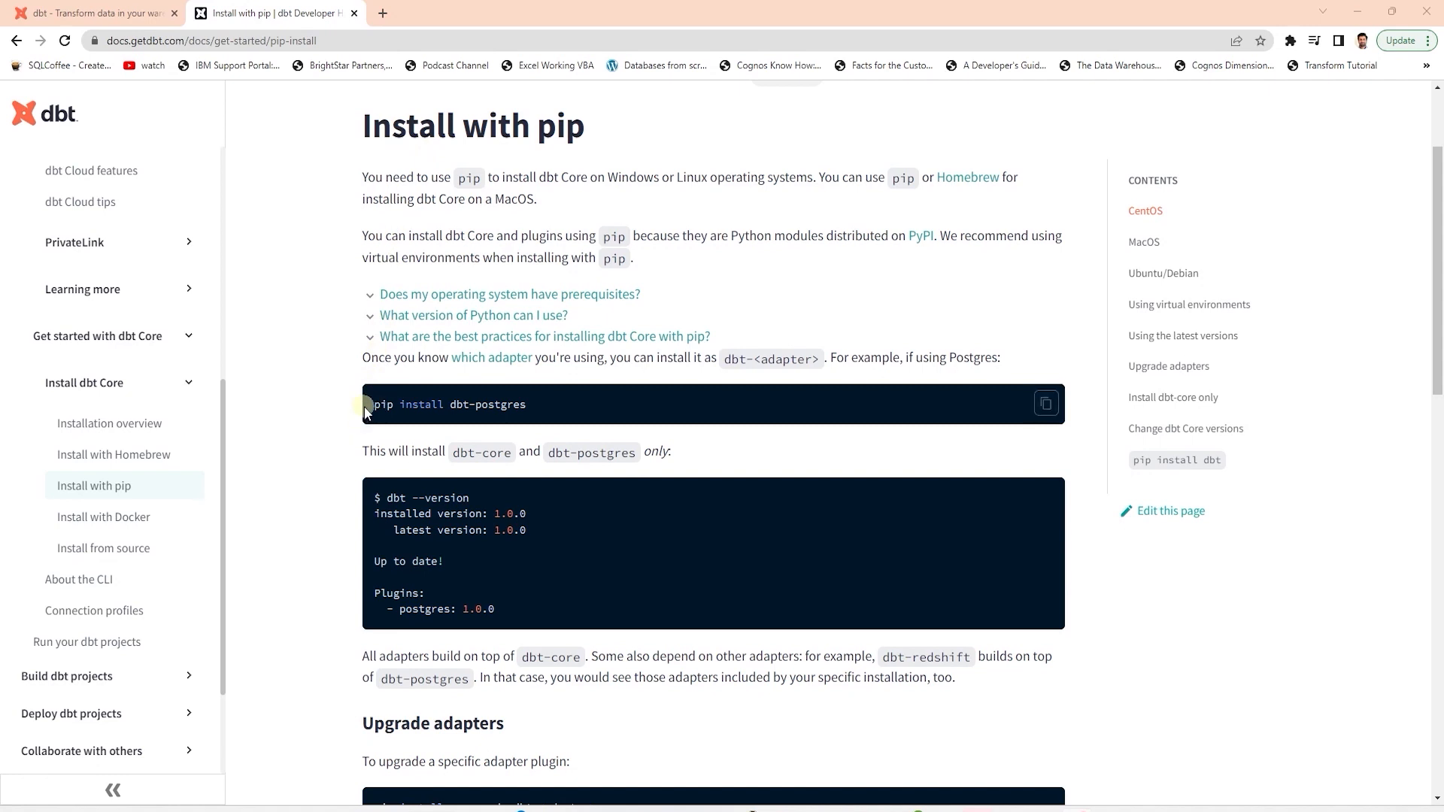
mouse_move(419, 419)
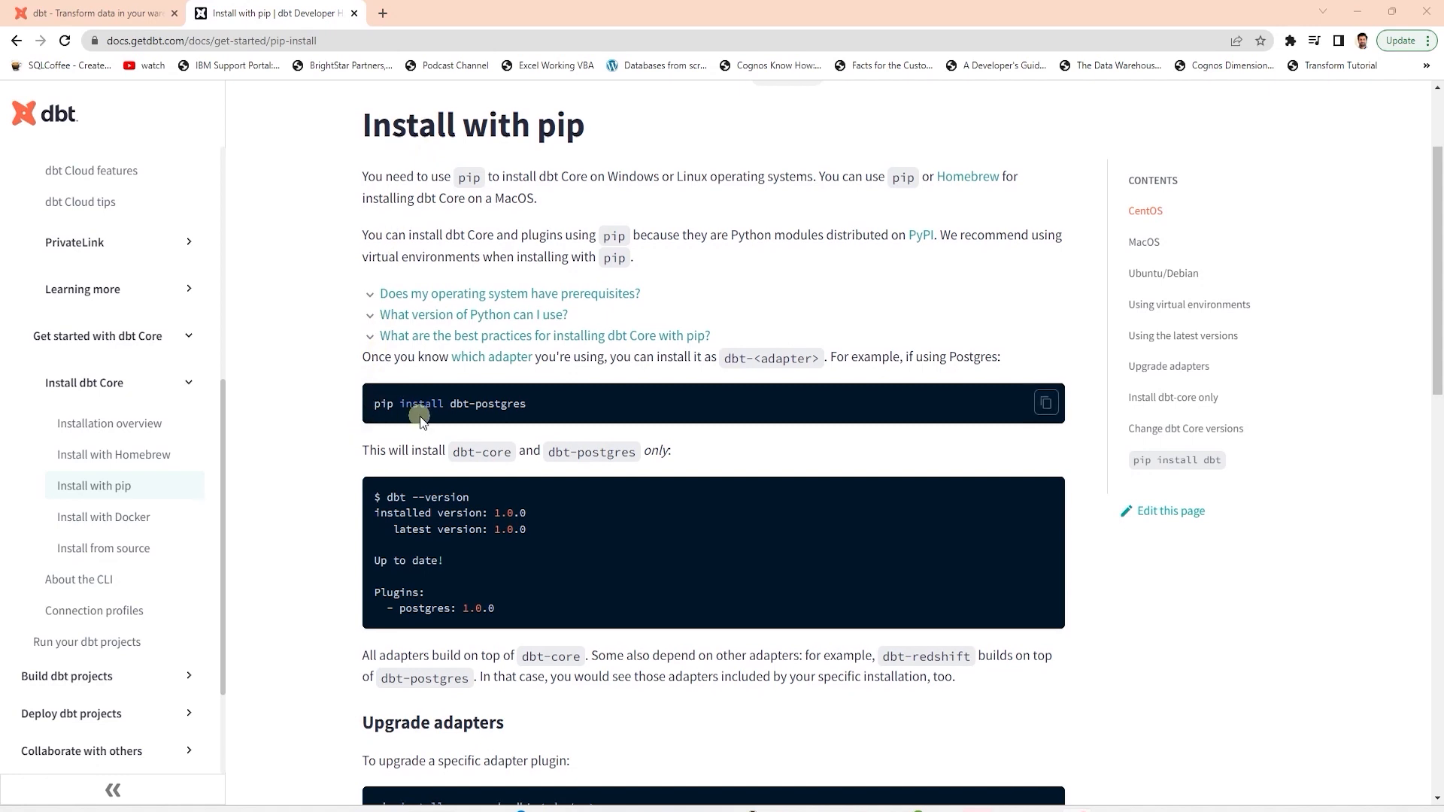
Install the dbt-postgres adapter with 'pip install dbt-postgres'
scroll("down", 3)
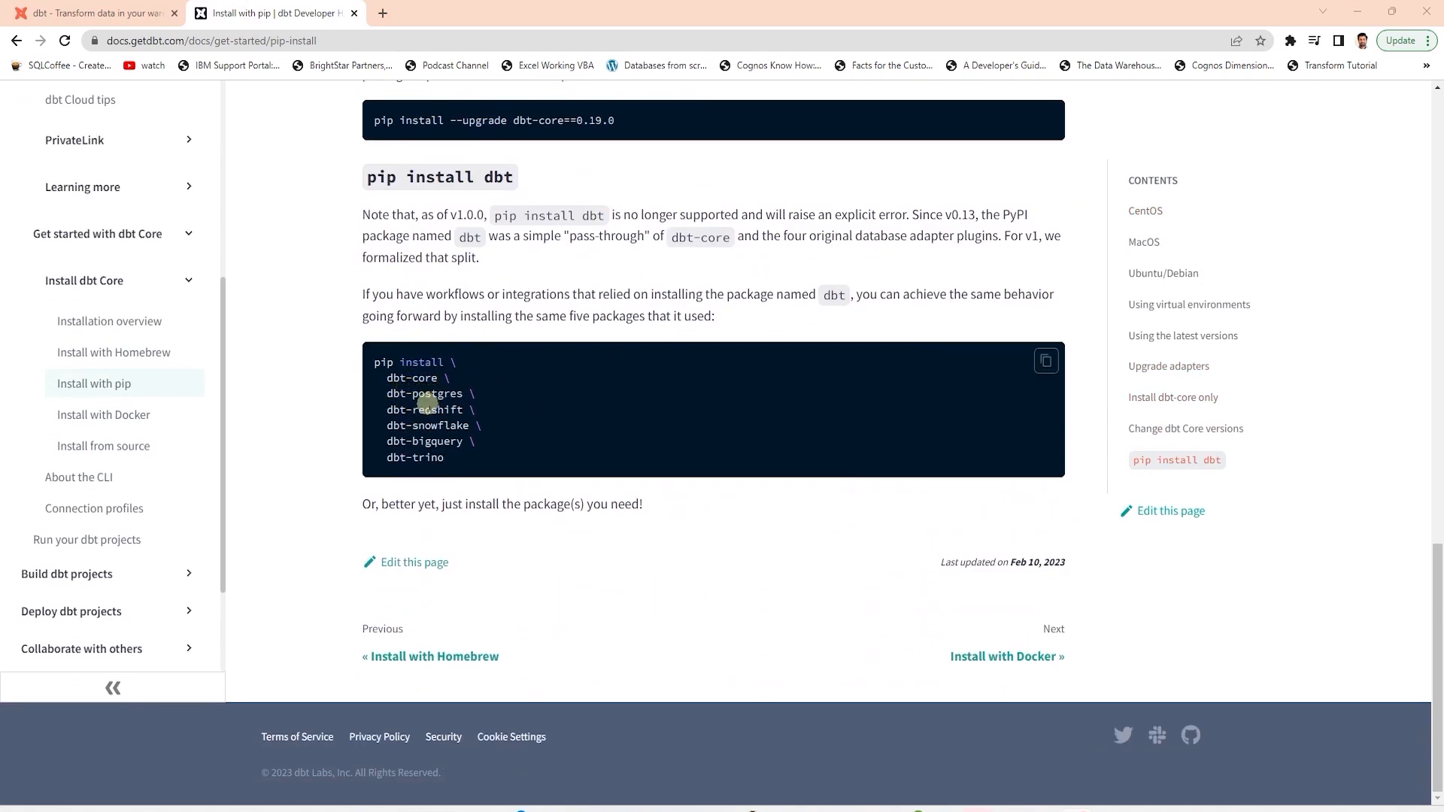
mouse_move(426, 441)
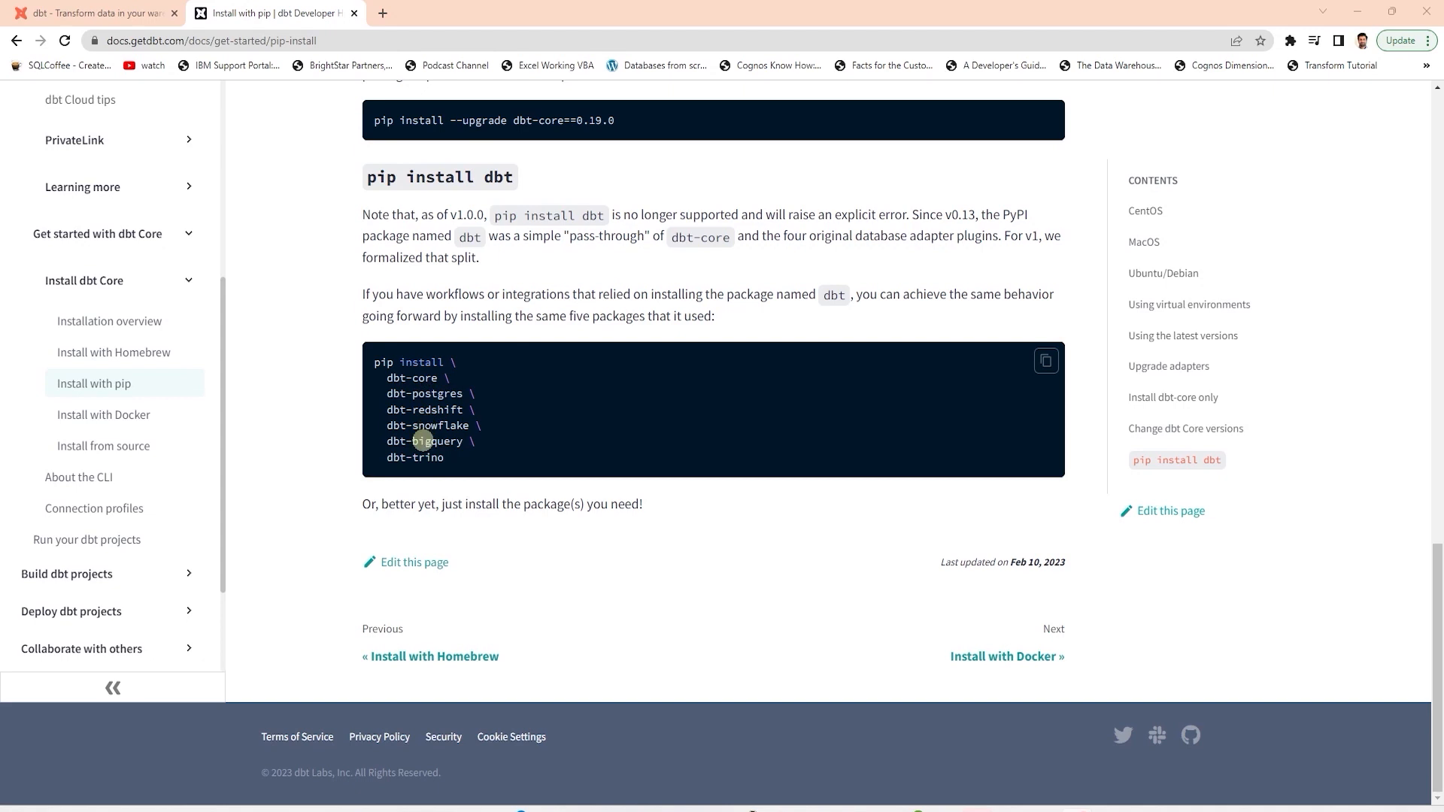
mouse_move(420, 459)
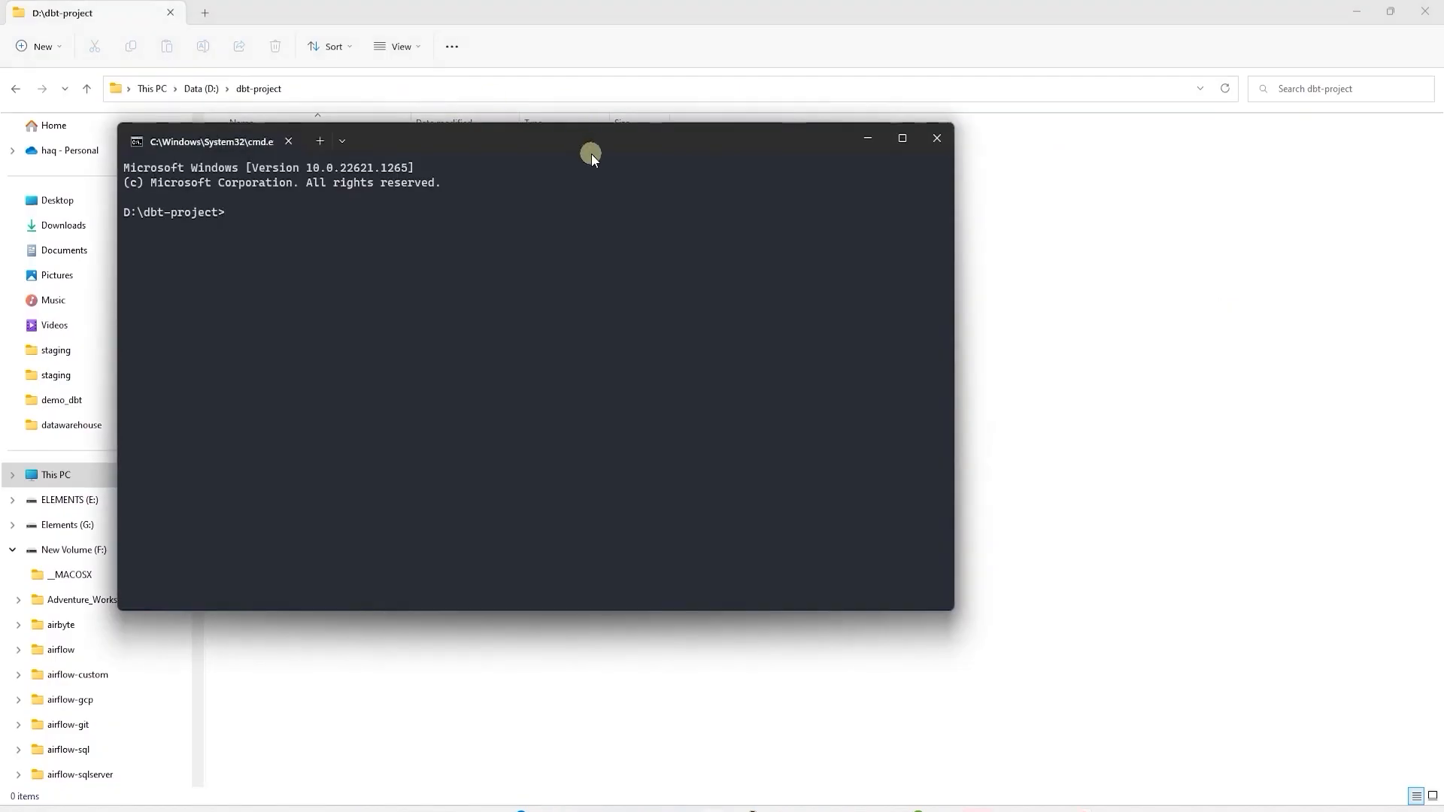
type("pip install dbt-postgres")
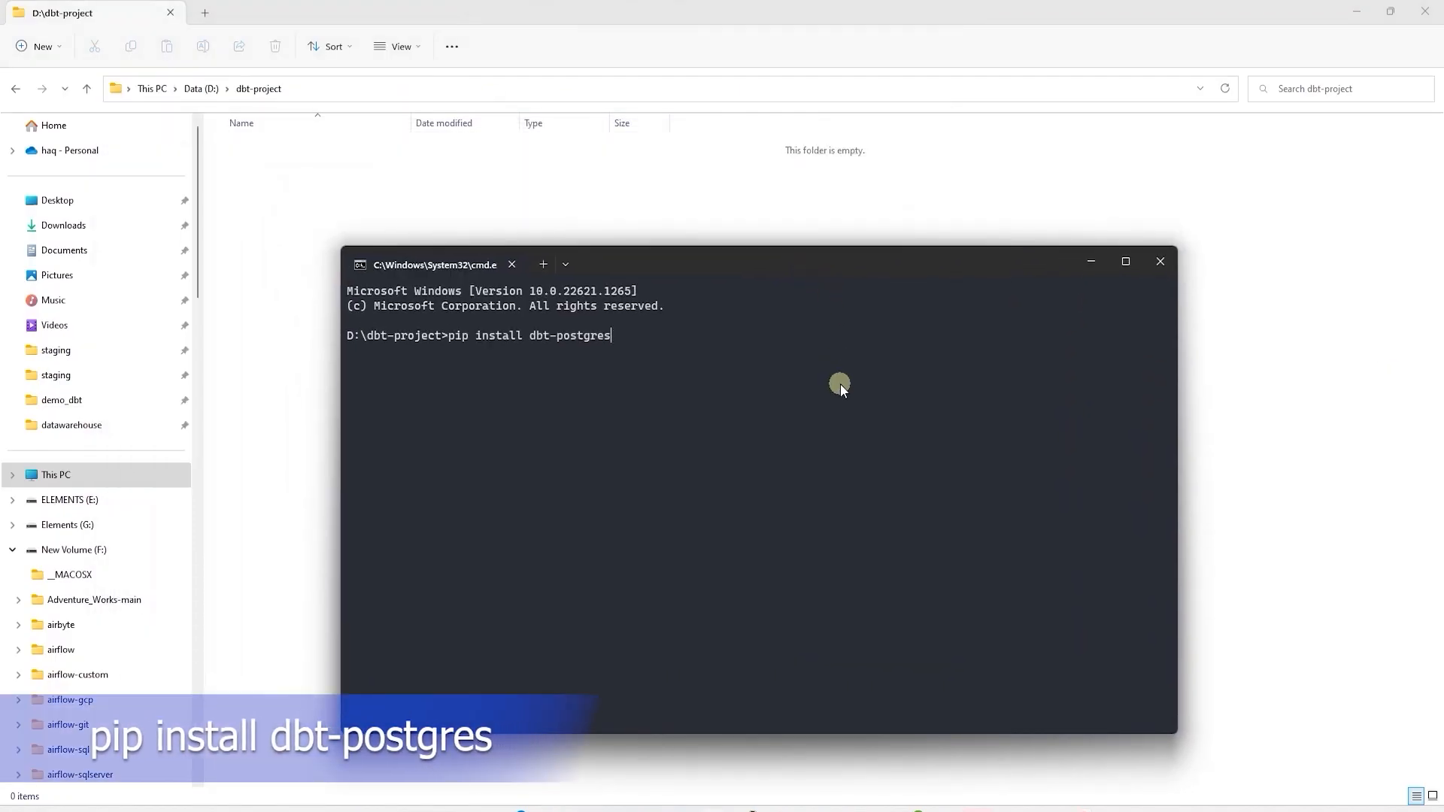
key("Enter")
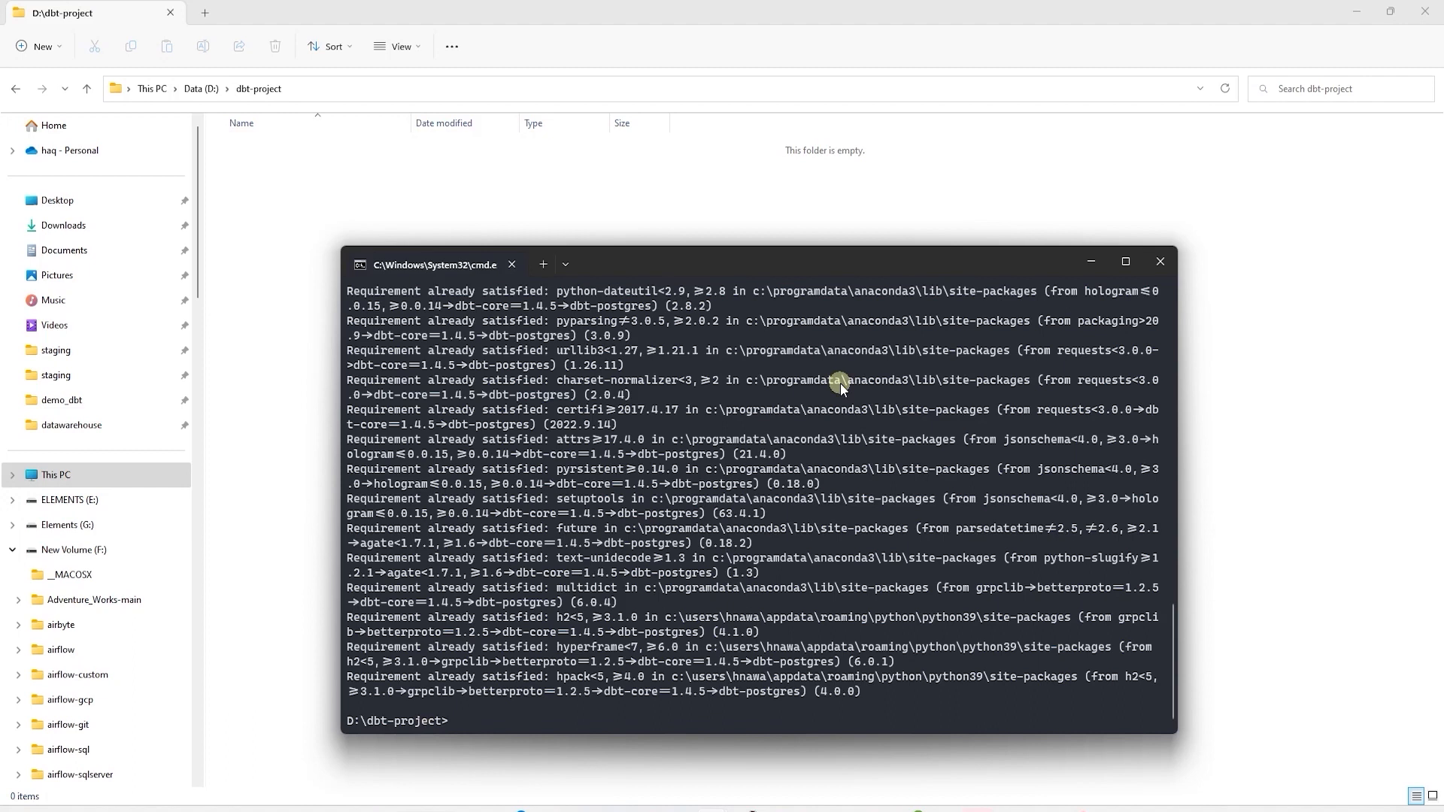
Check 'dbt --version' reports core 1.4.5 with the postgres plugin up to date
left_click_drag(839, 265, 852, 155)
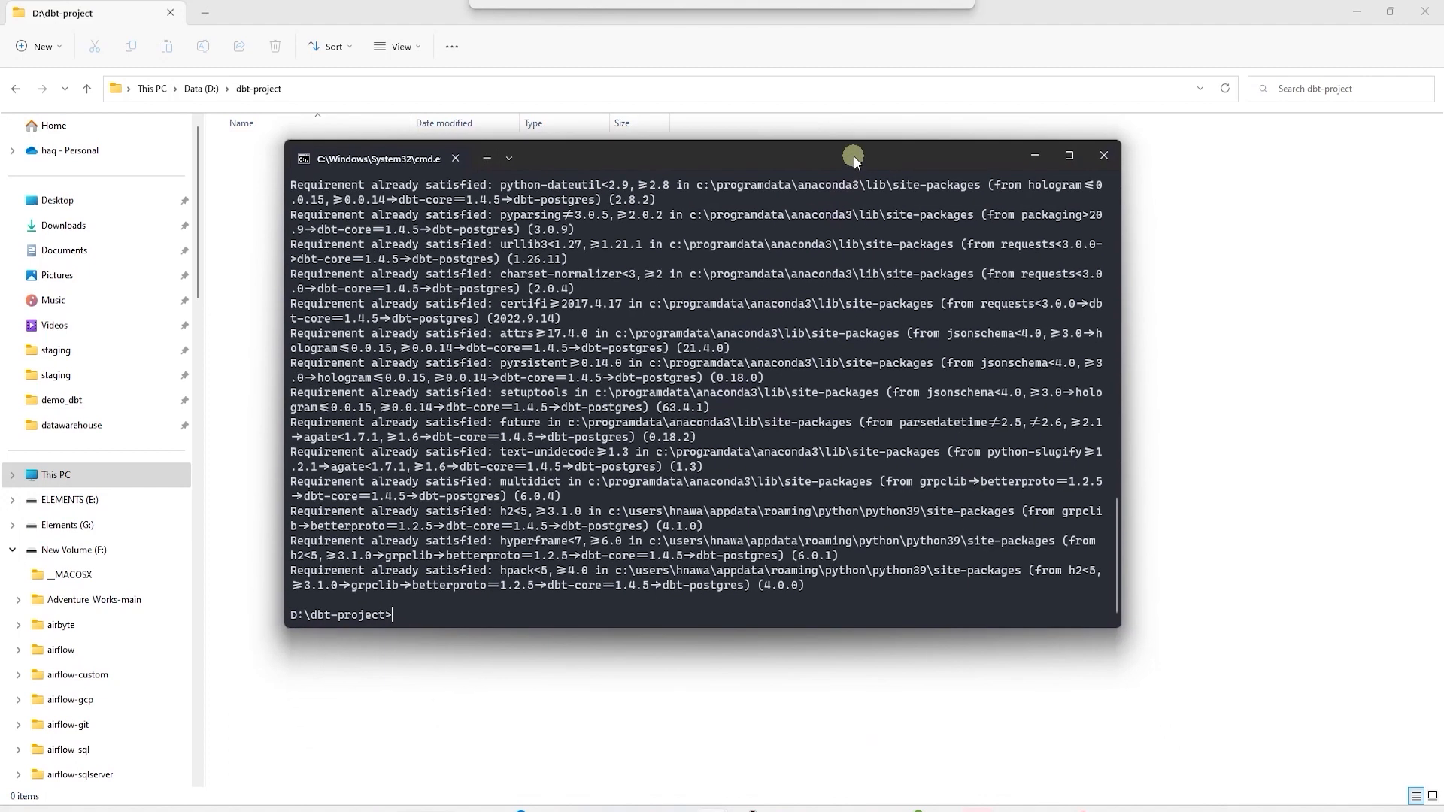
type("db")
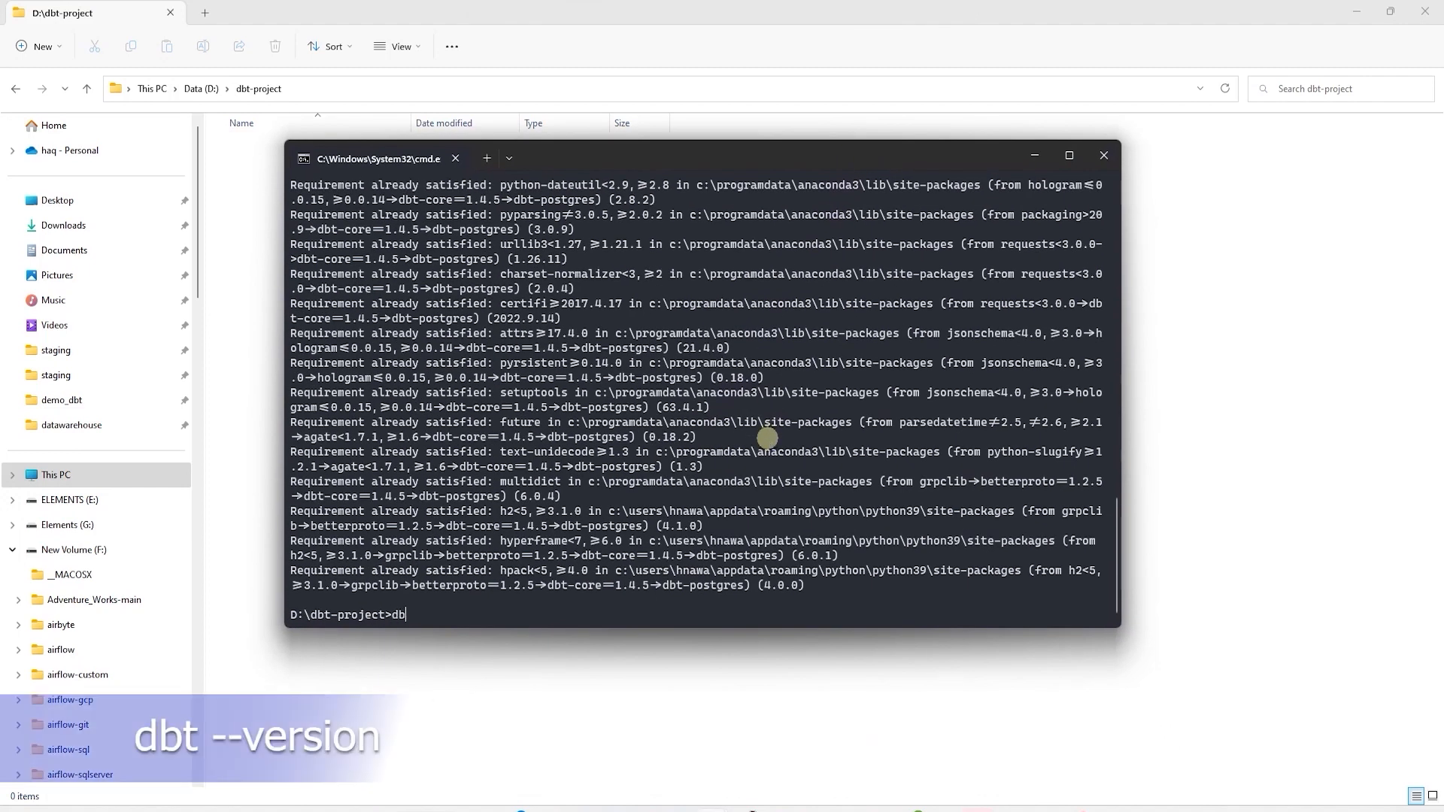
type("--")
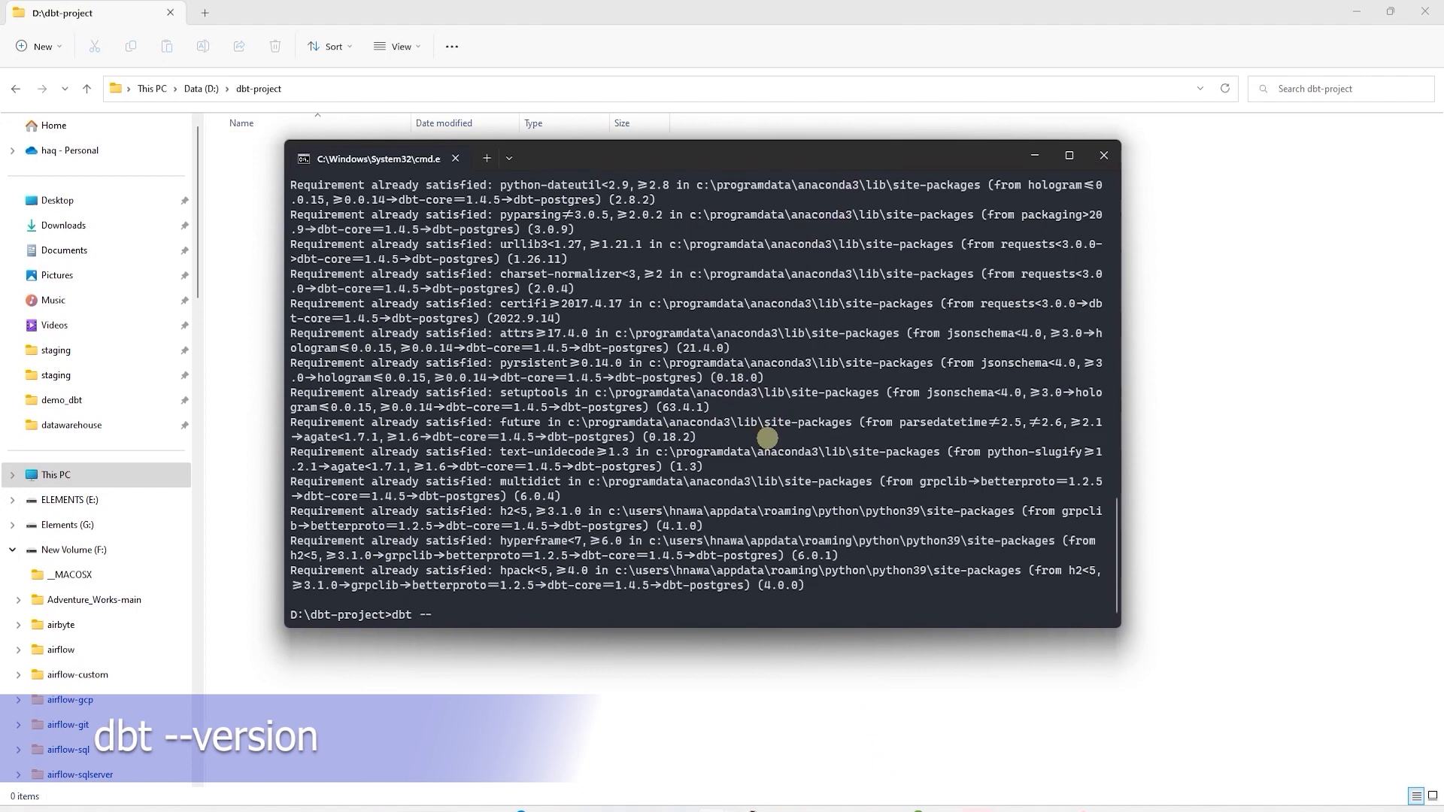
type("version")
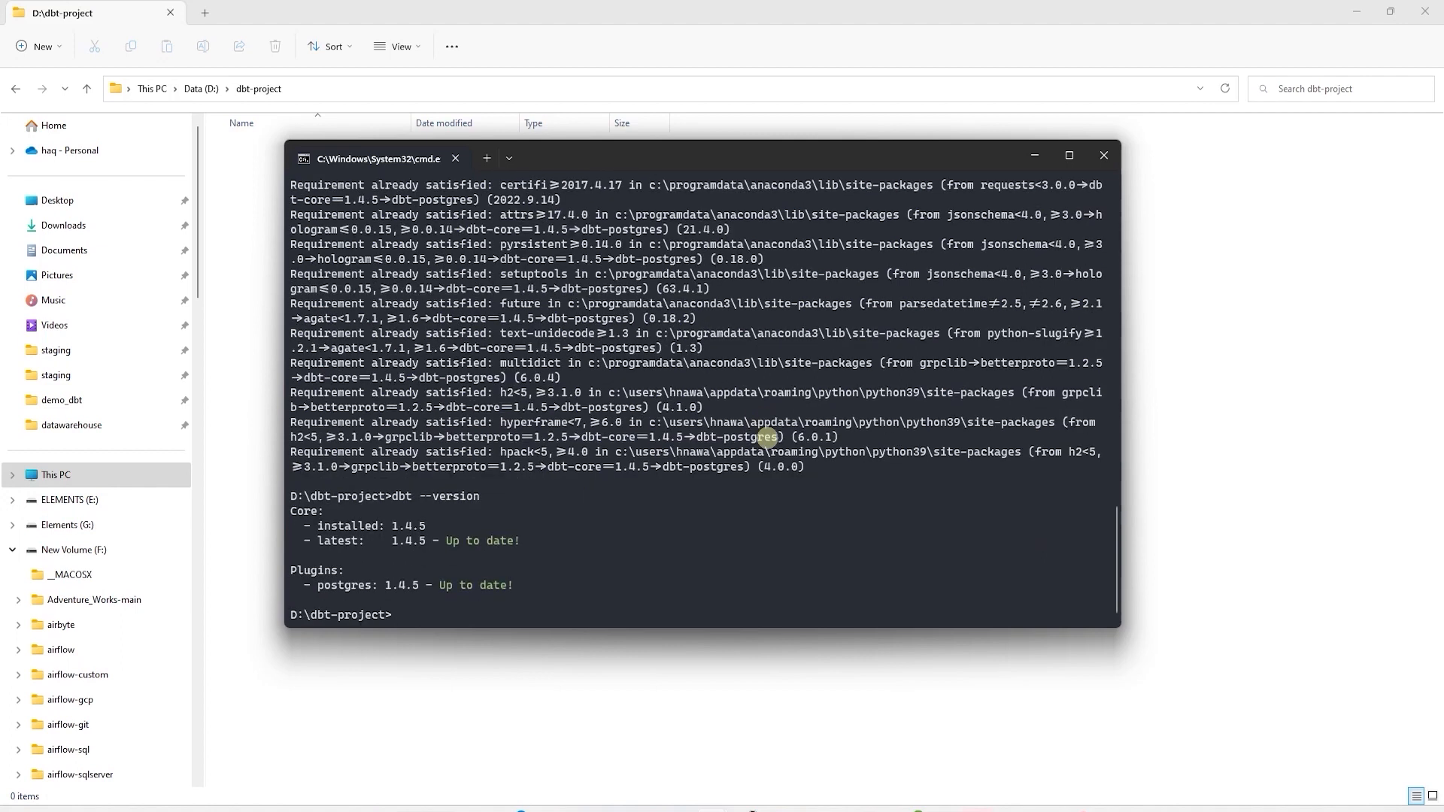
mouse_move(373, 526)
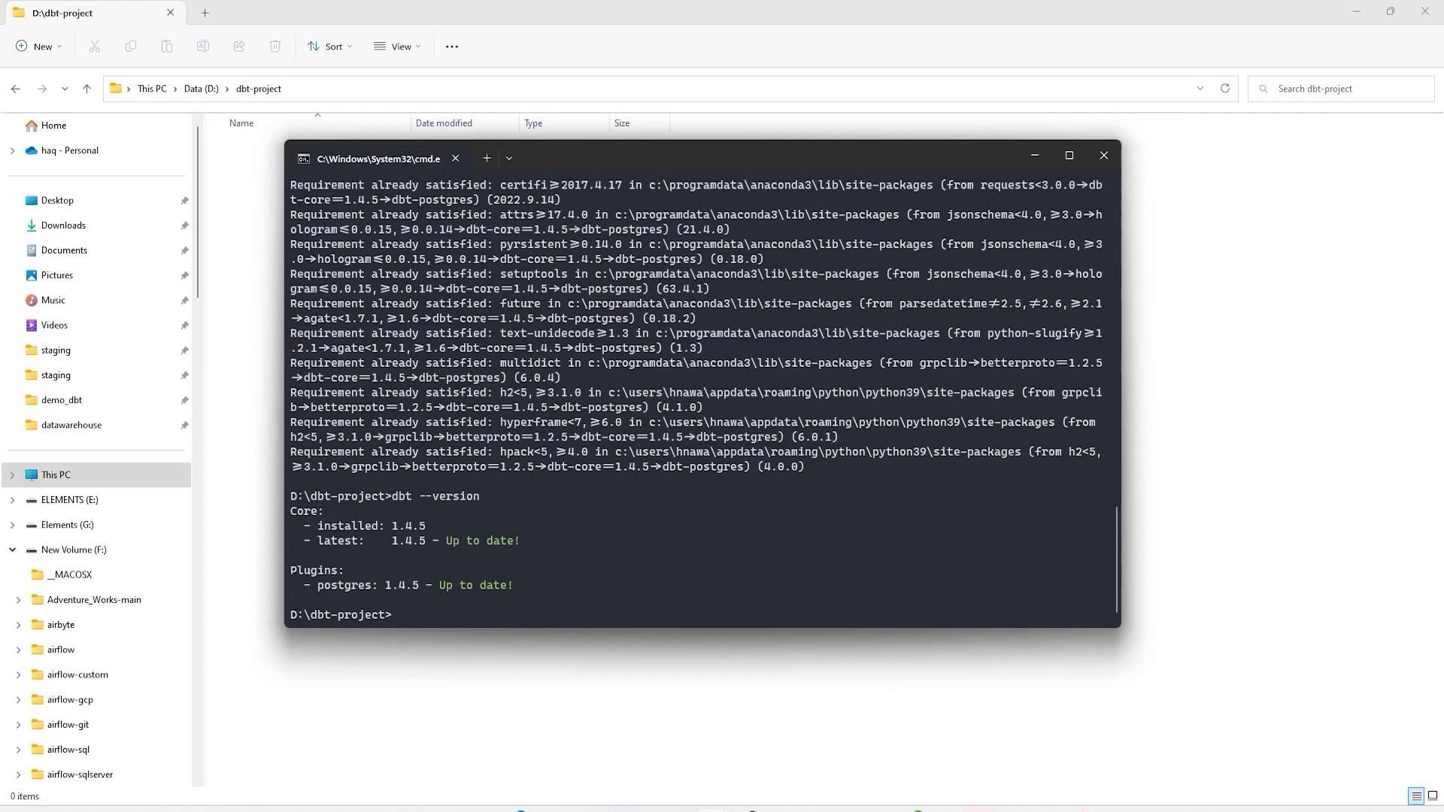
Run 'dbt init warehouse' and choose option 1, postgres, as the database
type("dbt init")
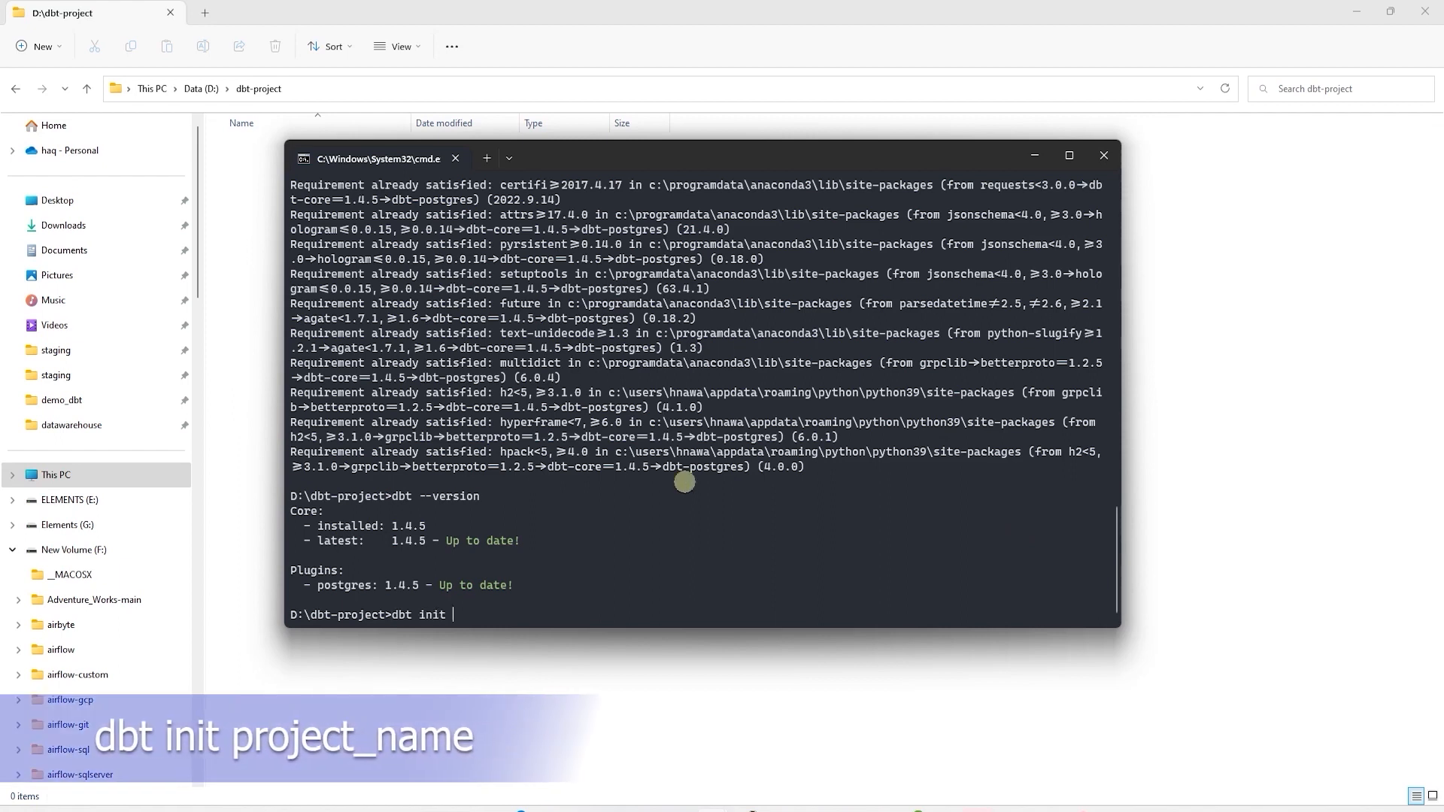
type("w")
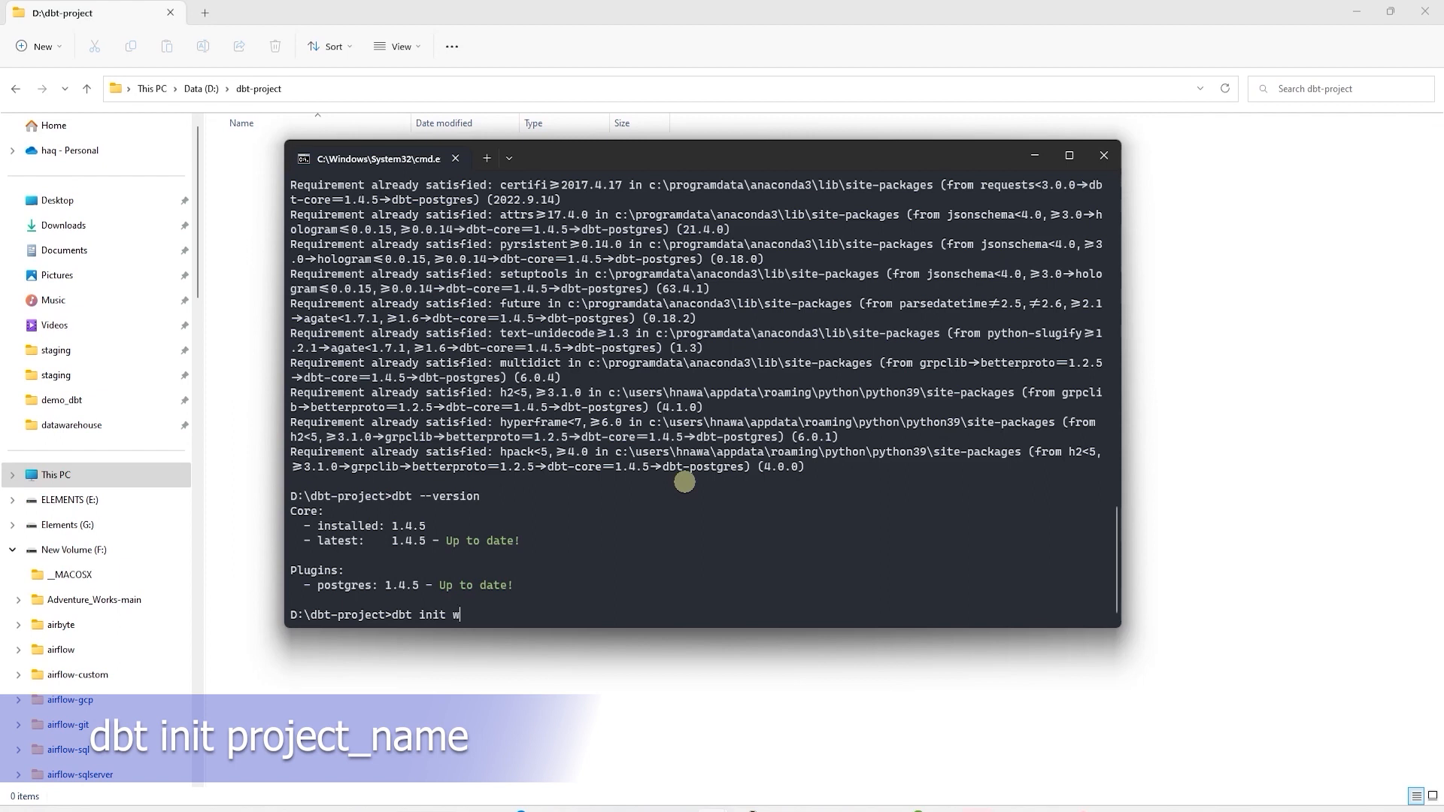
type("are")
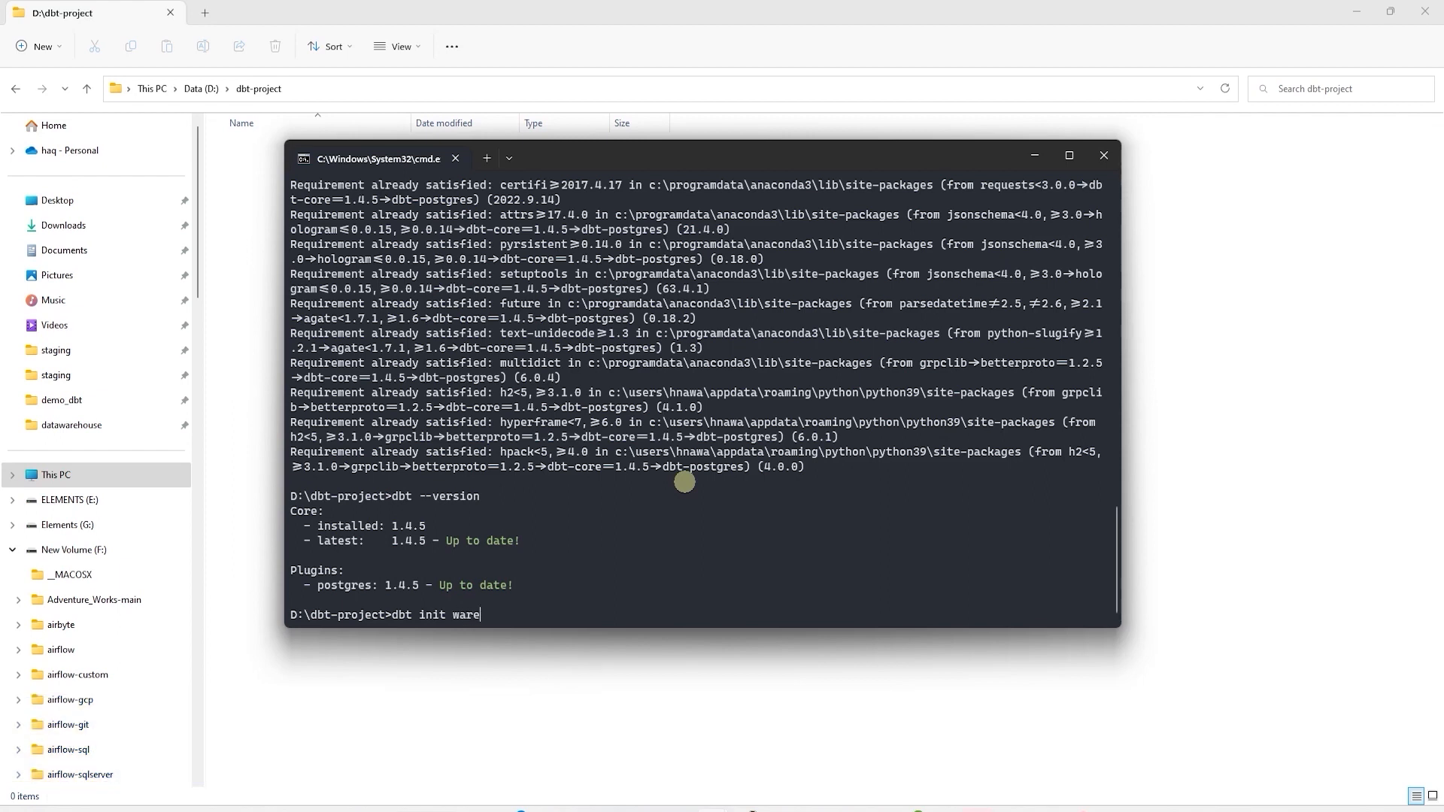
type("h")
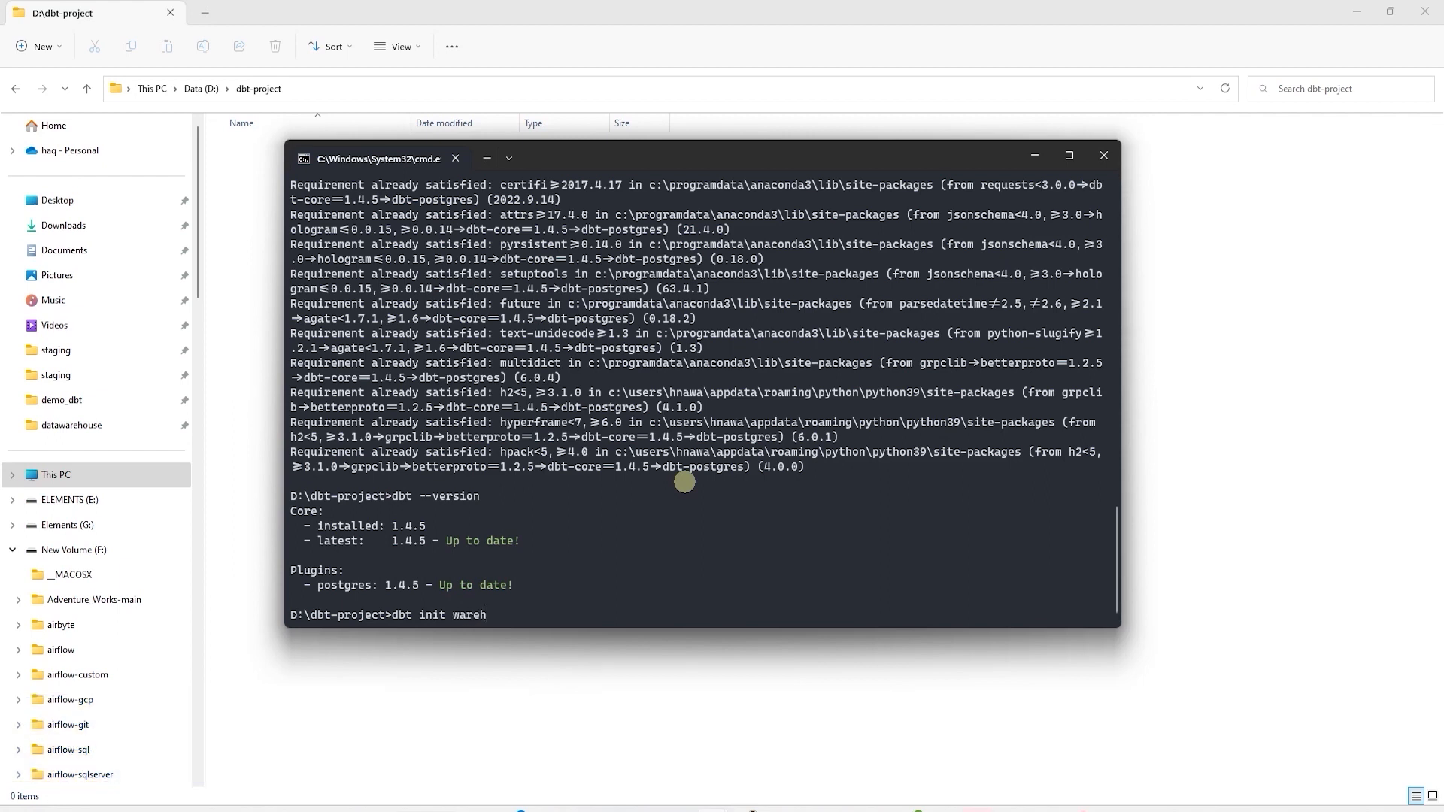
type("ouse")
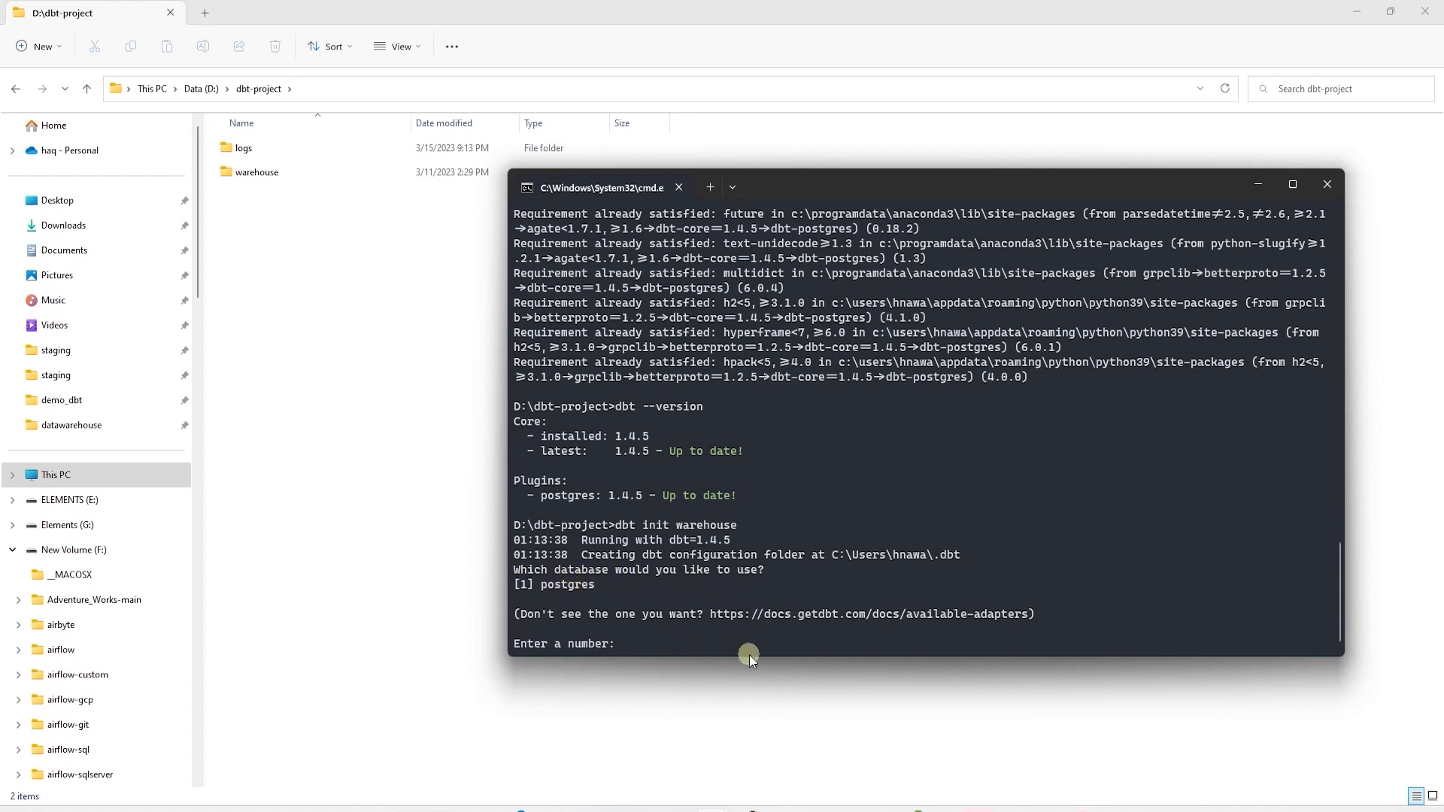
mouse_move(708, 635)
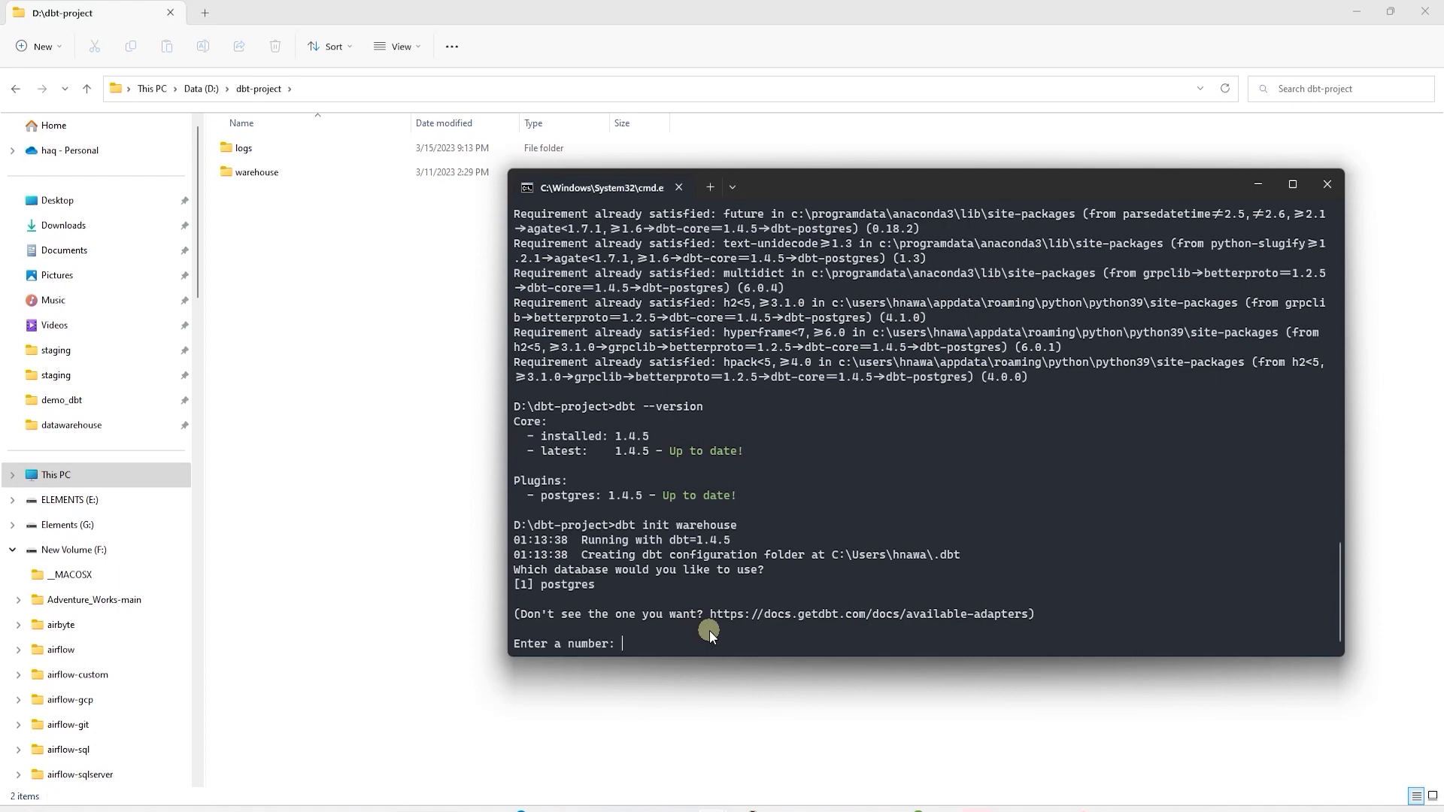
type("1")
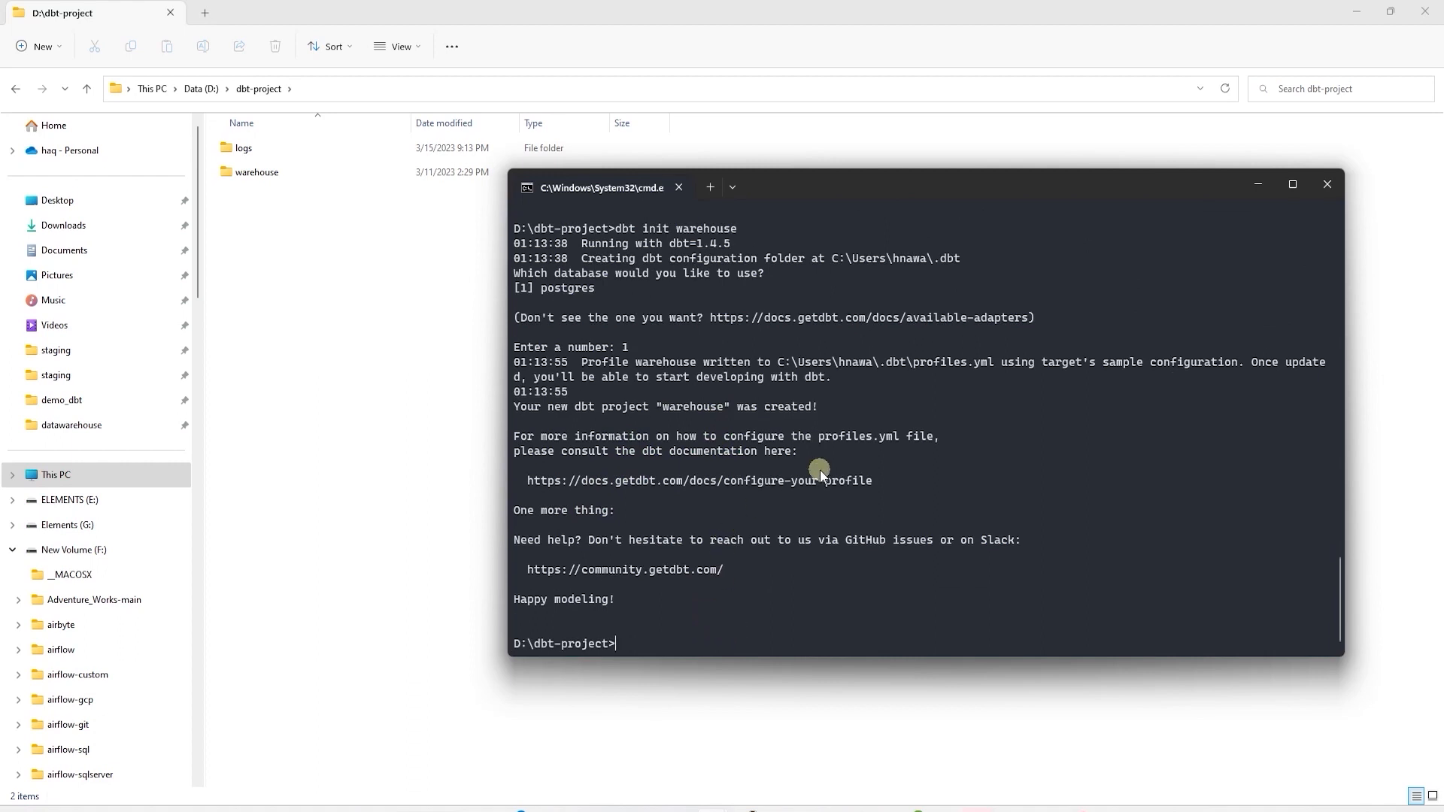
Browse warehouse > models > example, return to models, then head to C:\Users
left_click(244, 148)
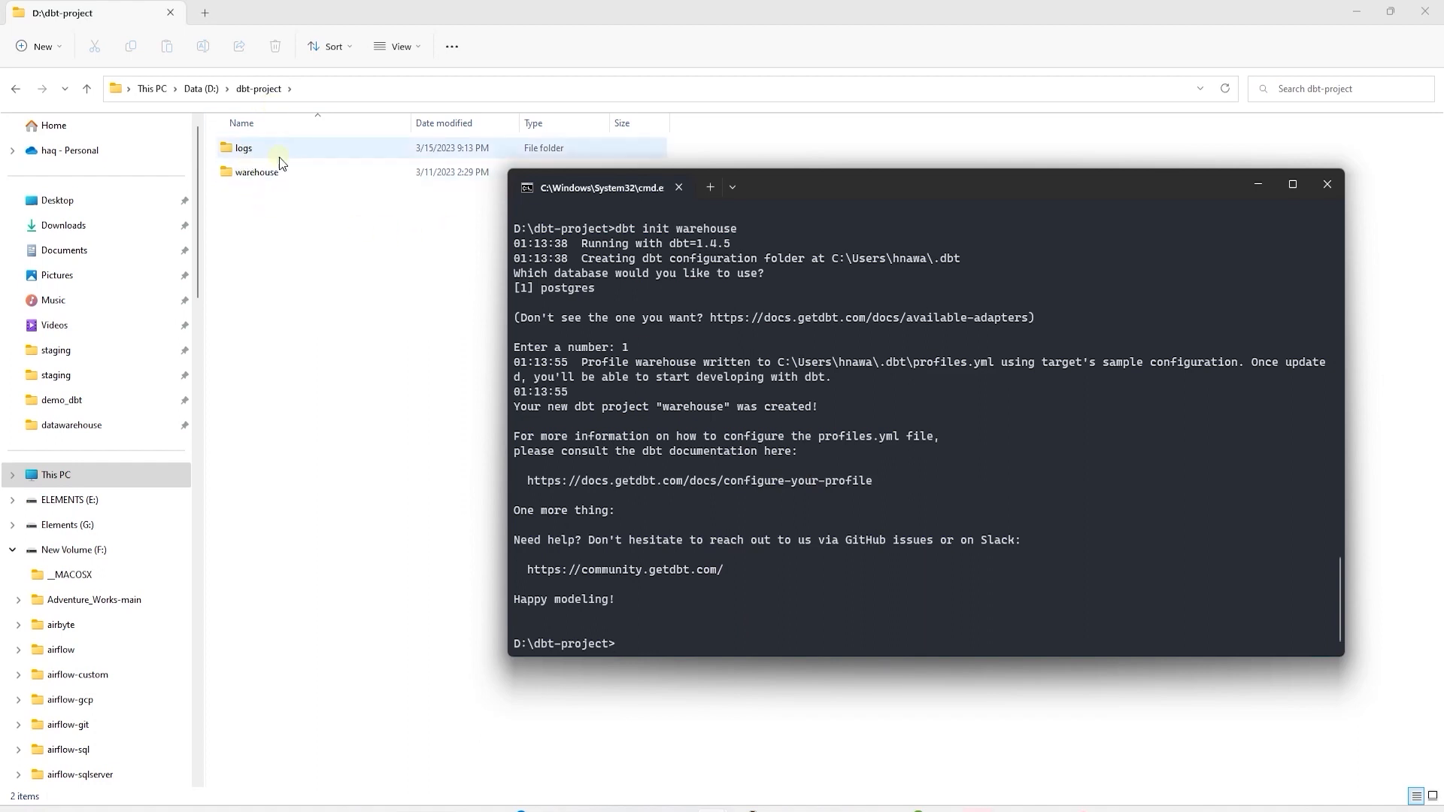
double_click(255, 172)
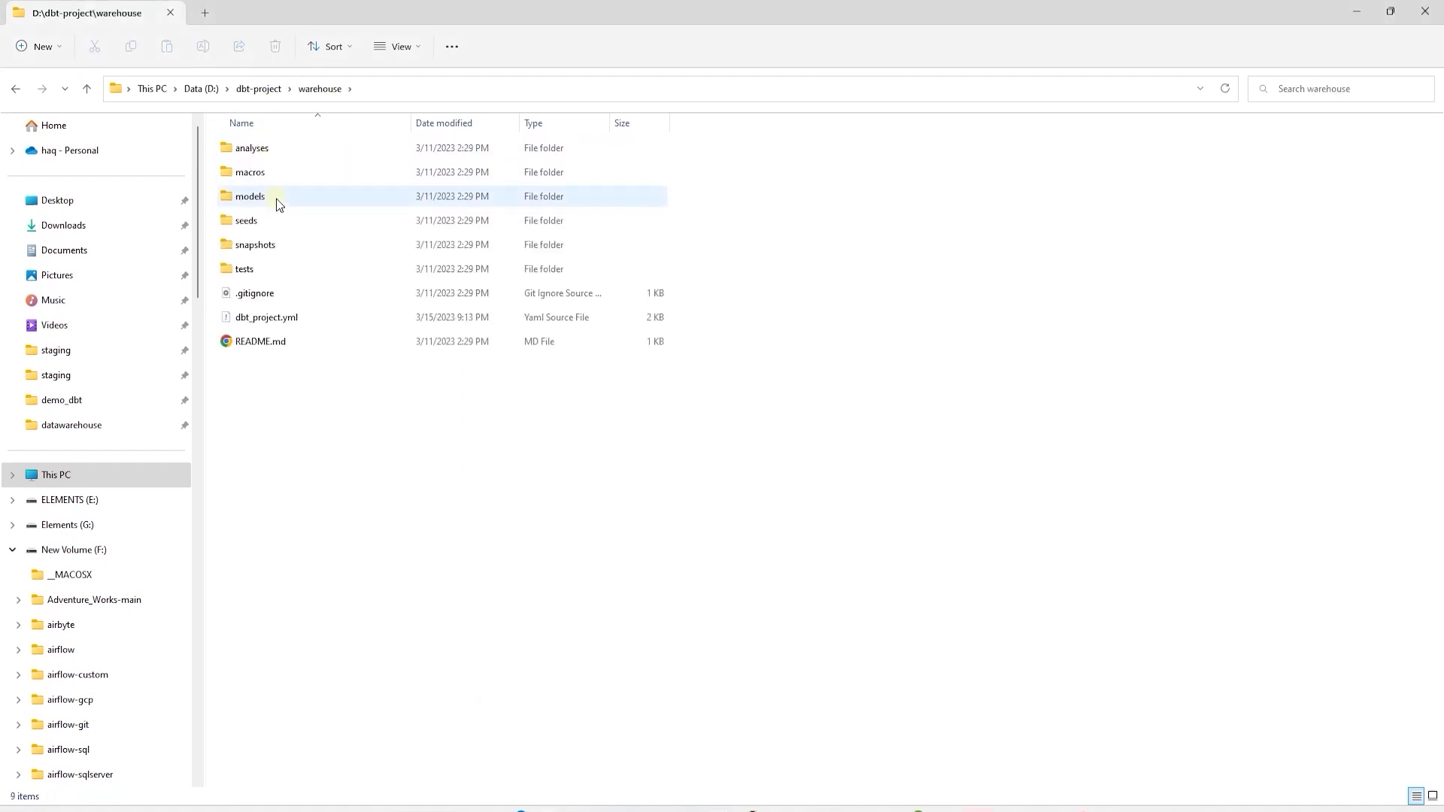
double_click(249, 195)
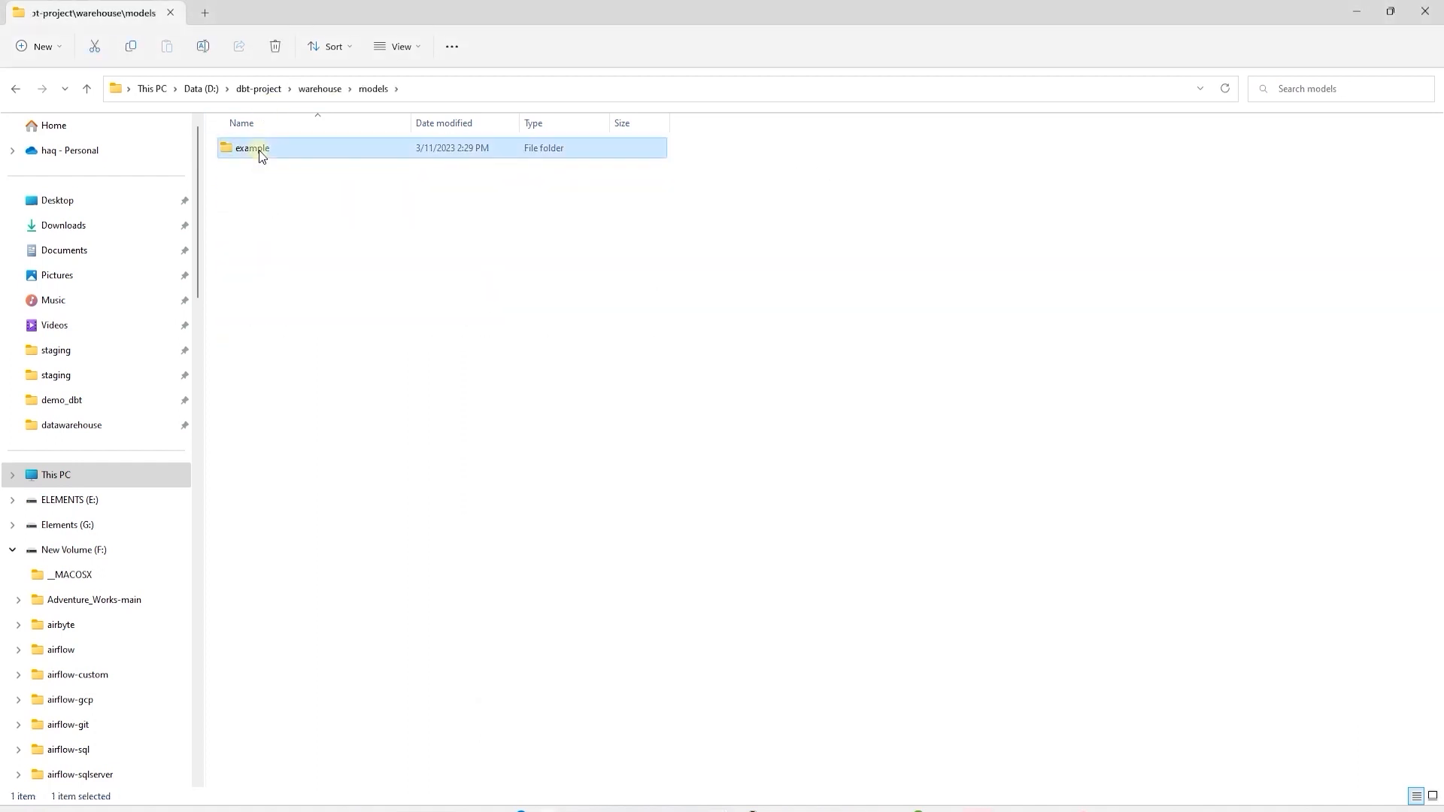
double_click(252, 147)
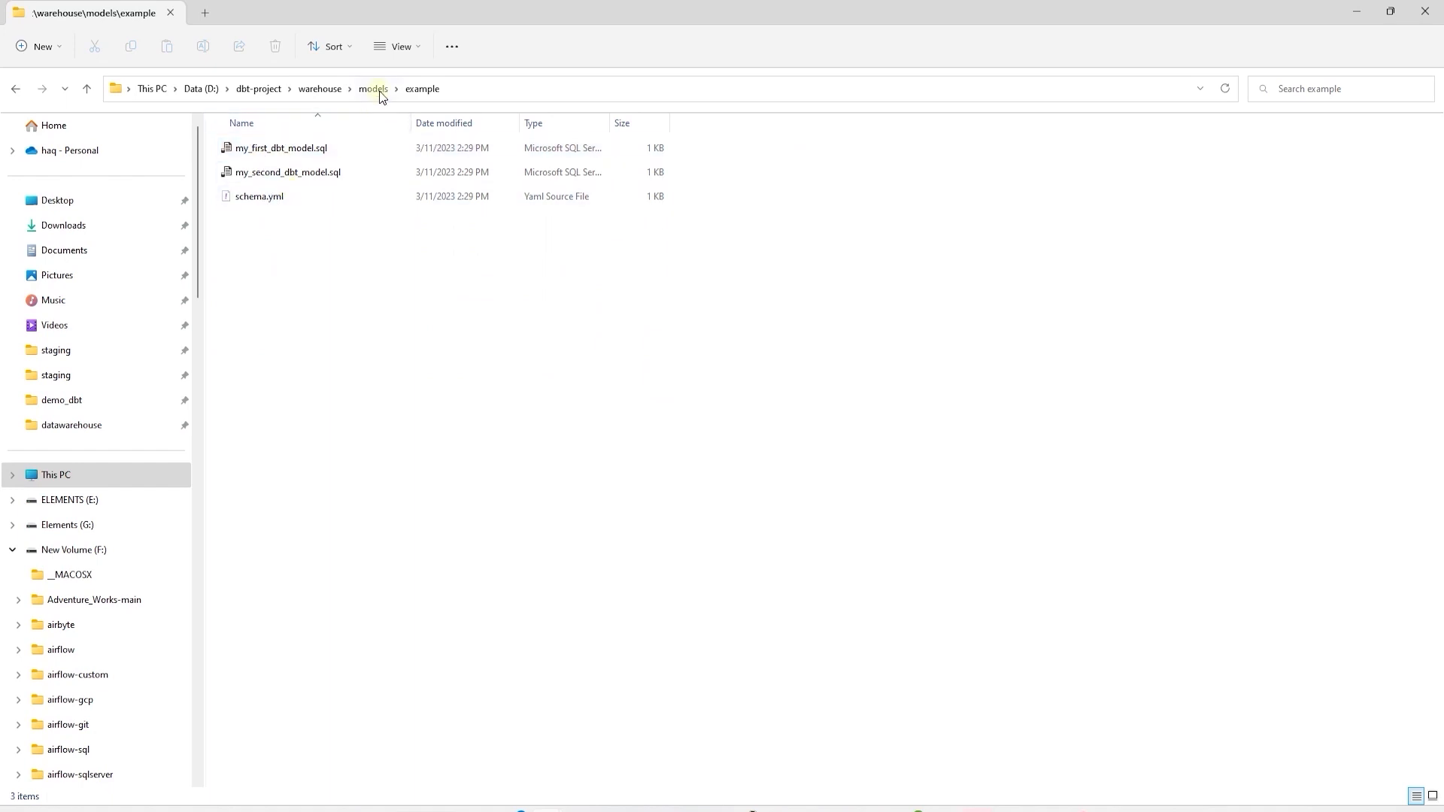
left_click(372, 89)
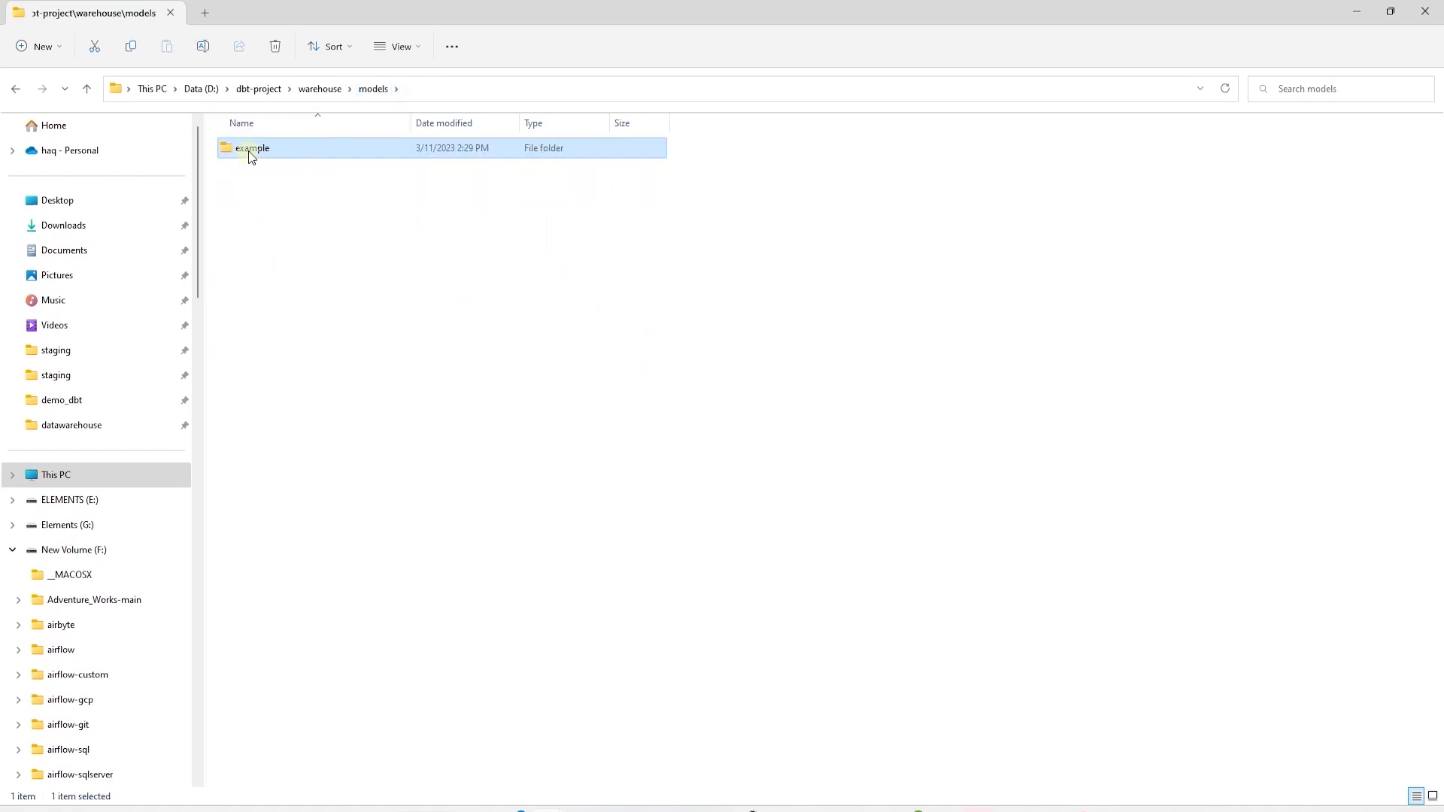
mouse_move(253, 149)
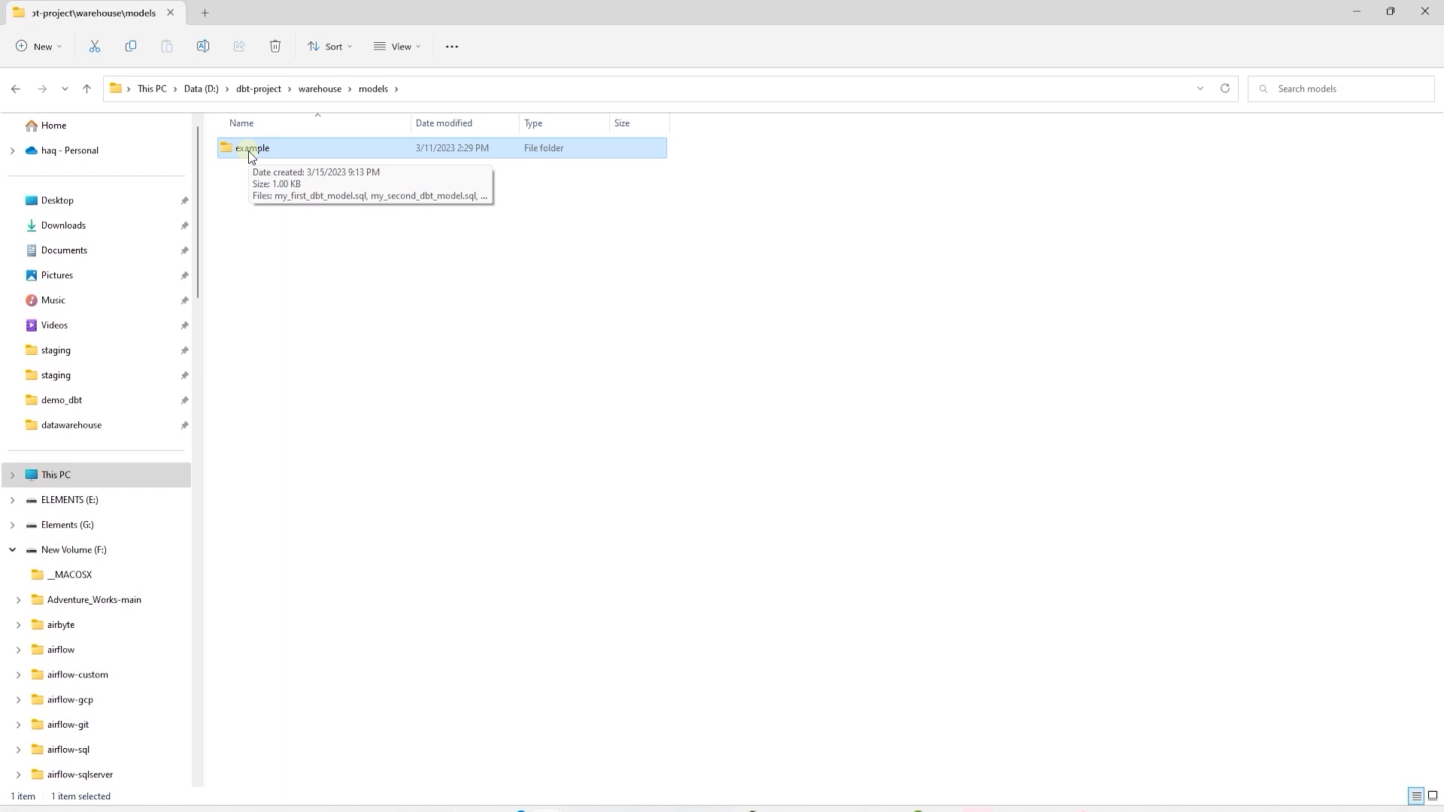
mouse_move(336, 107)
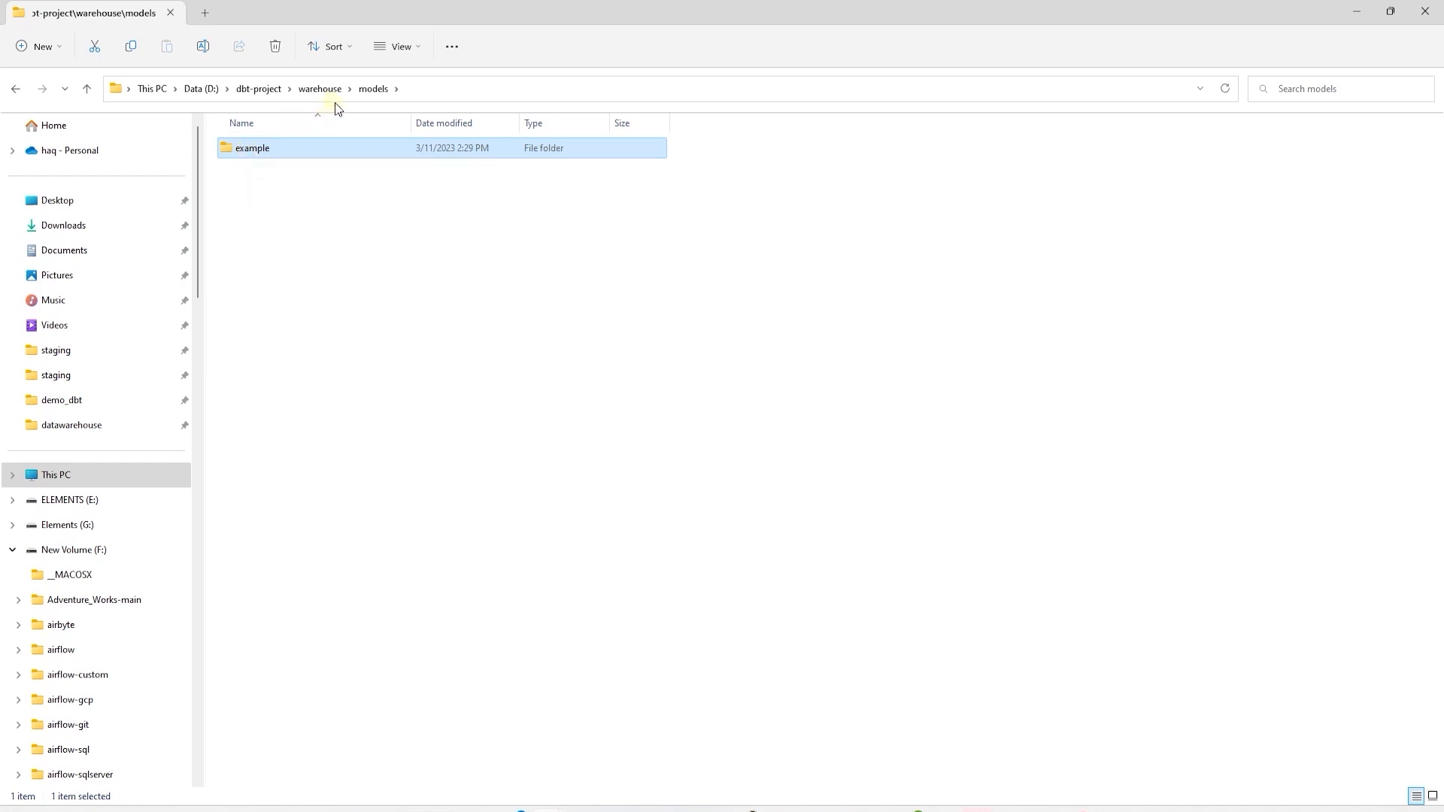
left_click(56, 474)
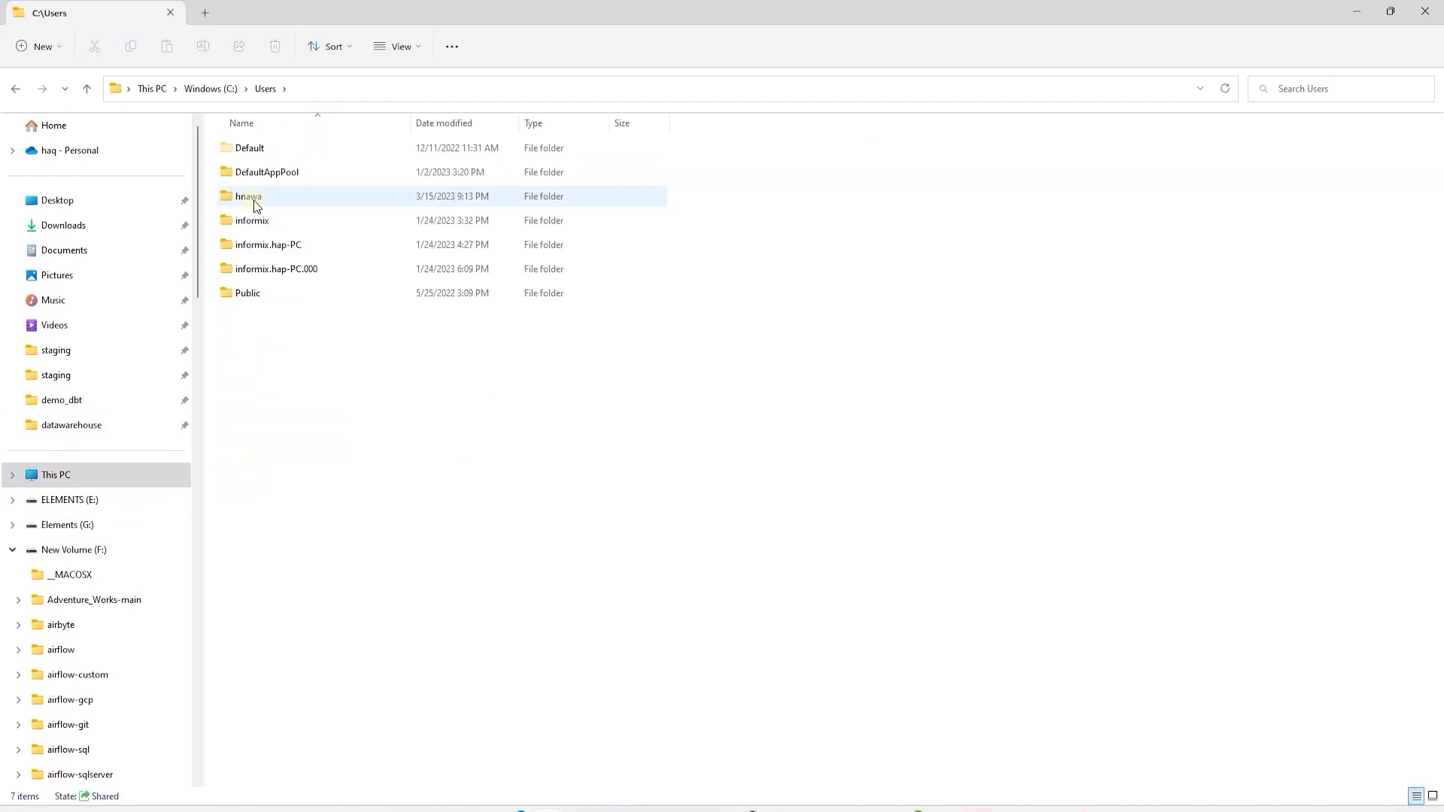
Open profiles.yml from the .dbt folder in the user's home directory
double_click(248, 196)
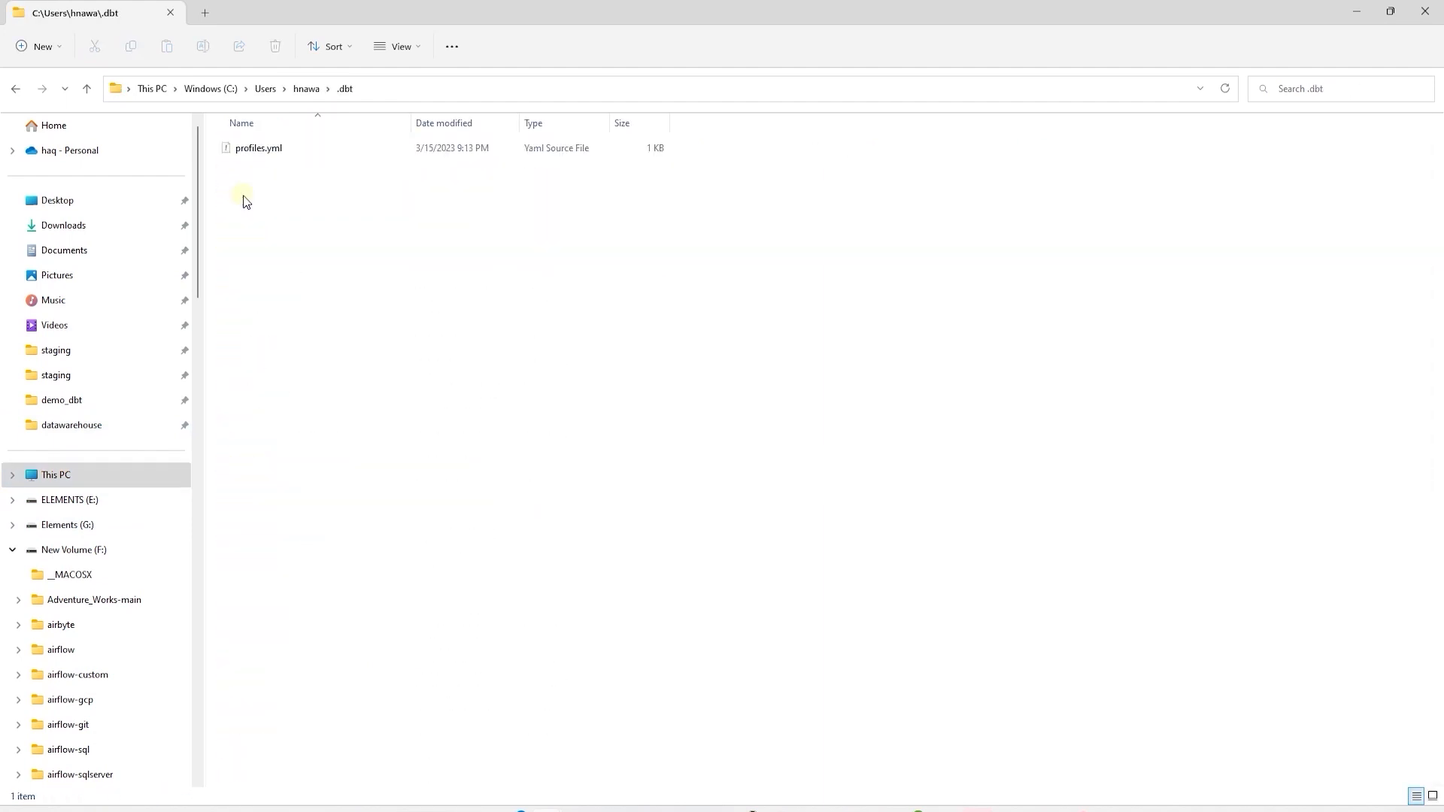
right_click(258, 149)
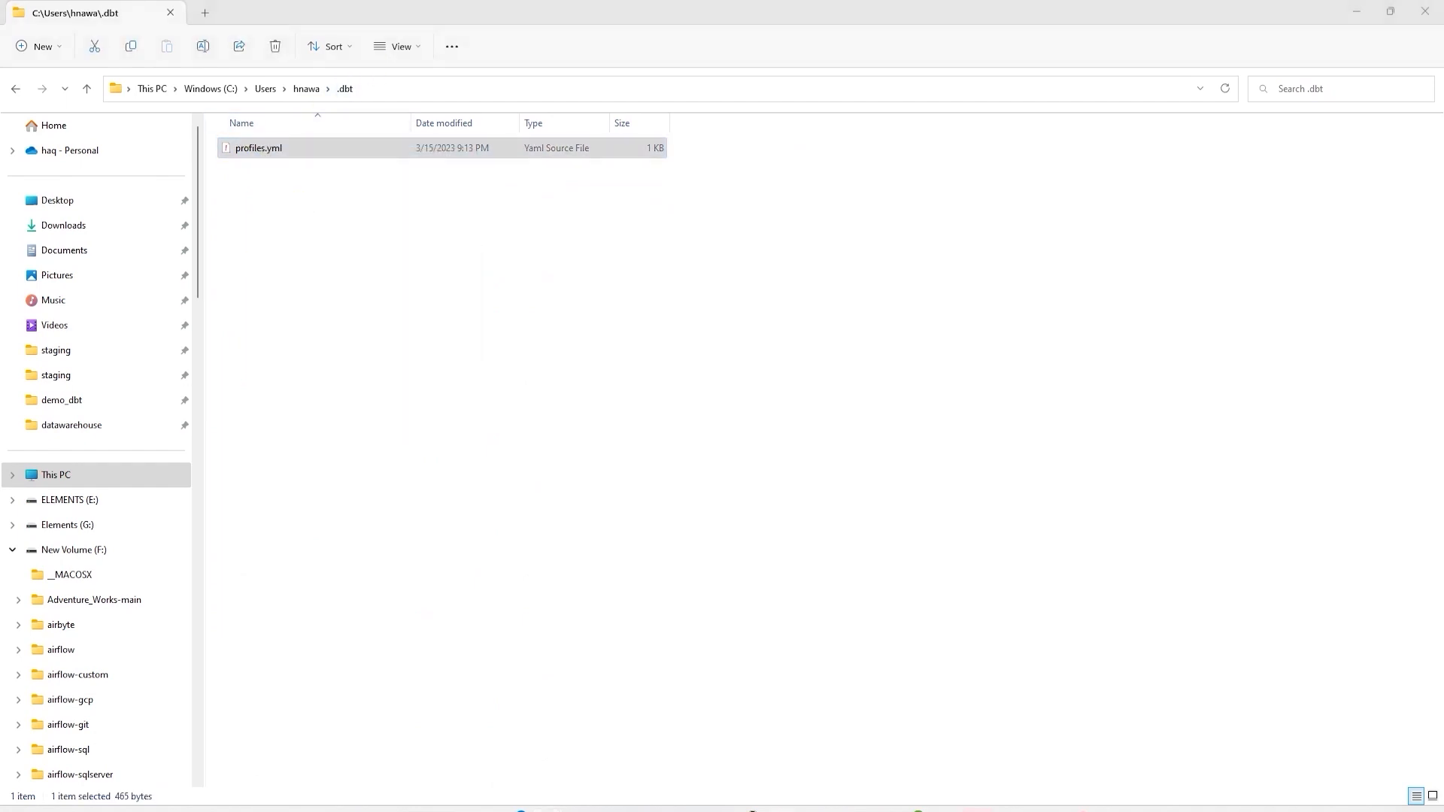
double_click(257, 148)
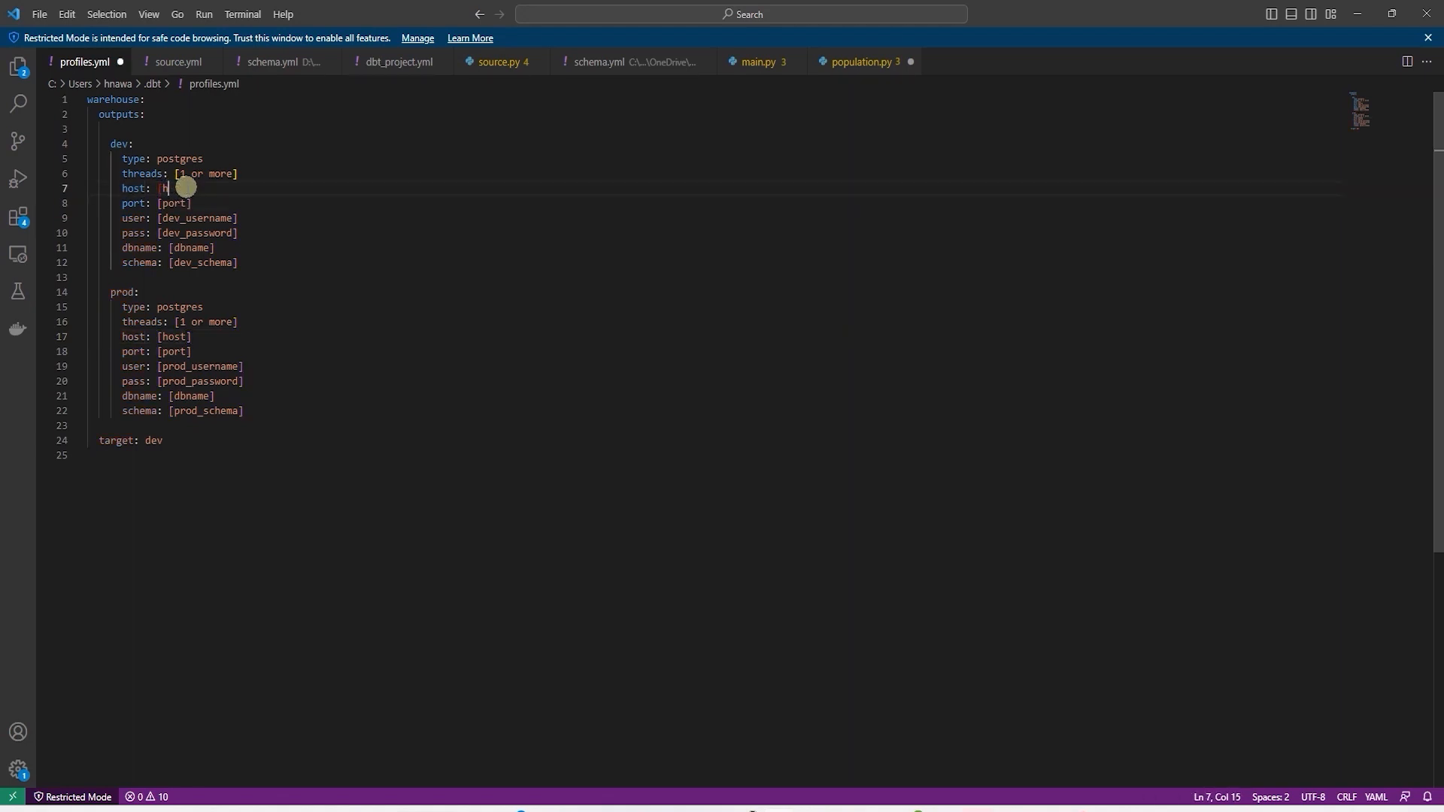
Set dev host localhost, port 5432, user etl, password and dbname AdventureWorks
type("ocalhost")
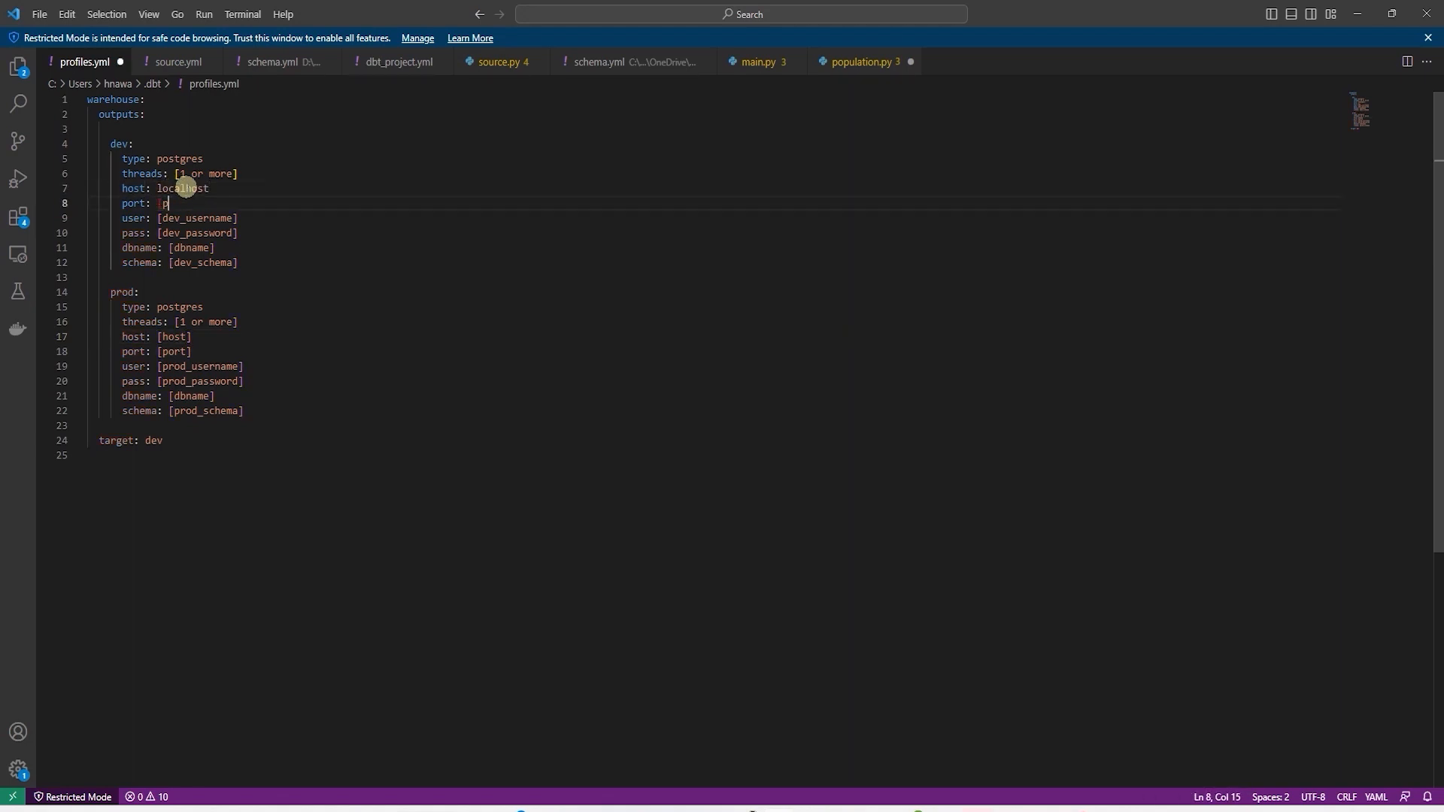
type("5432")
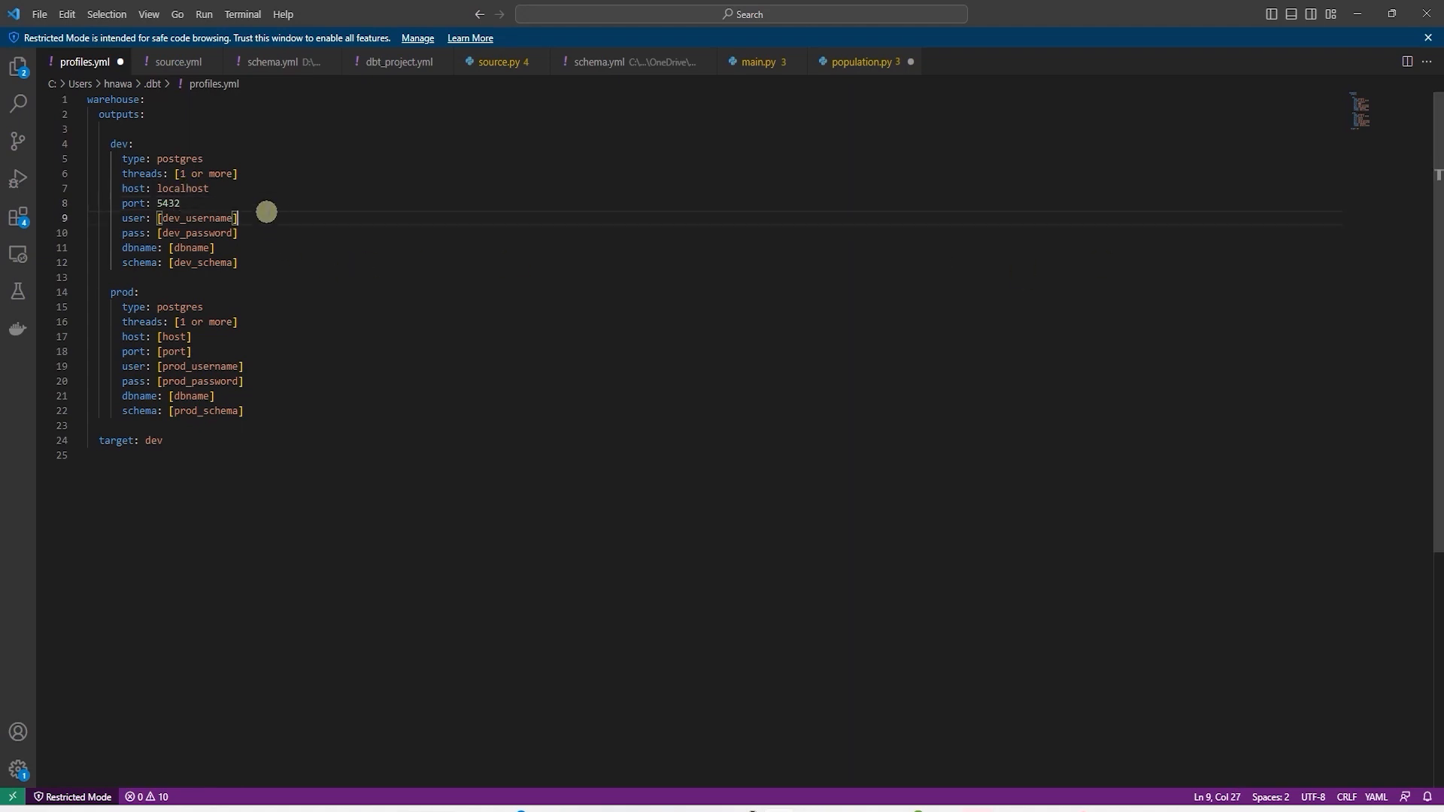
type("etl")
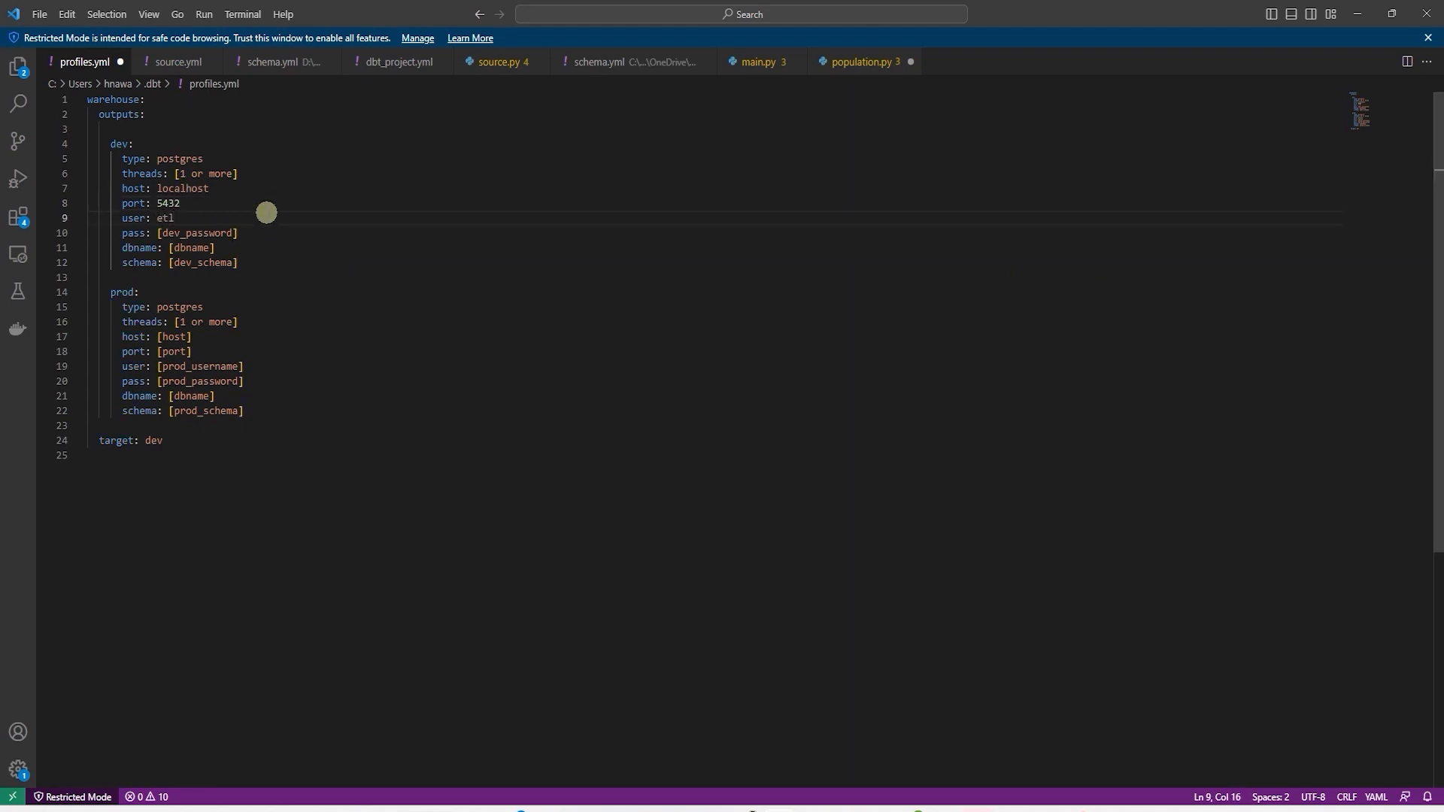
type("demo")
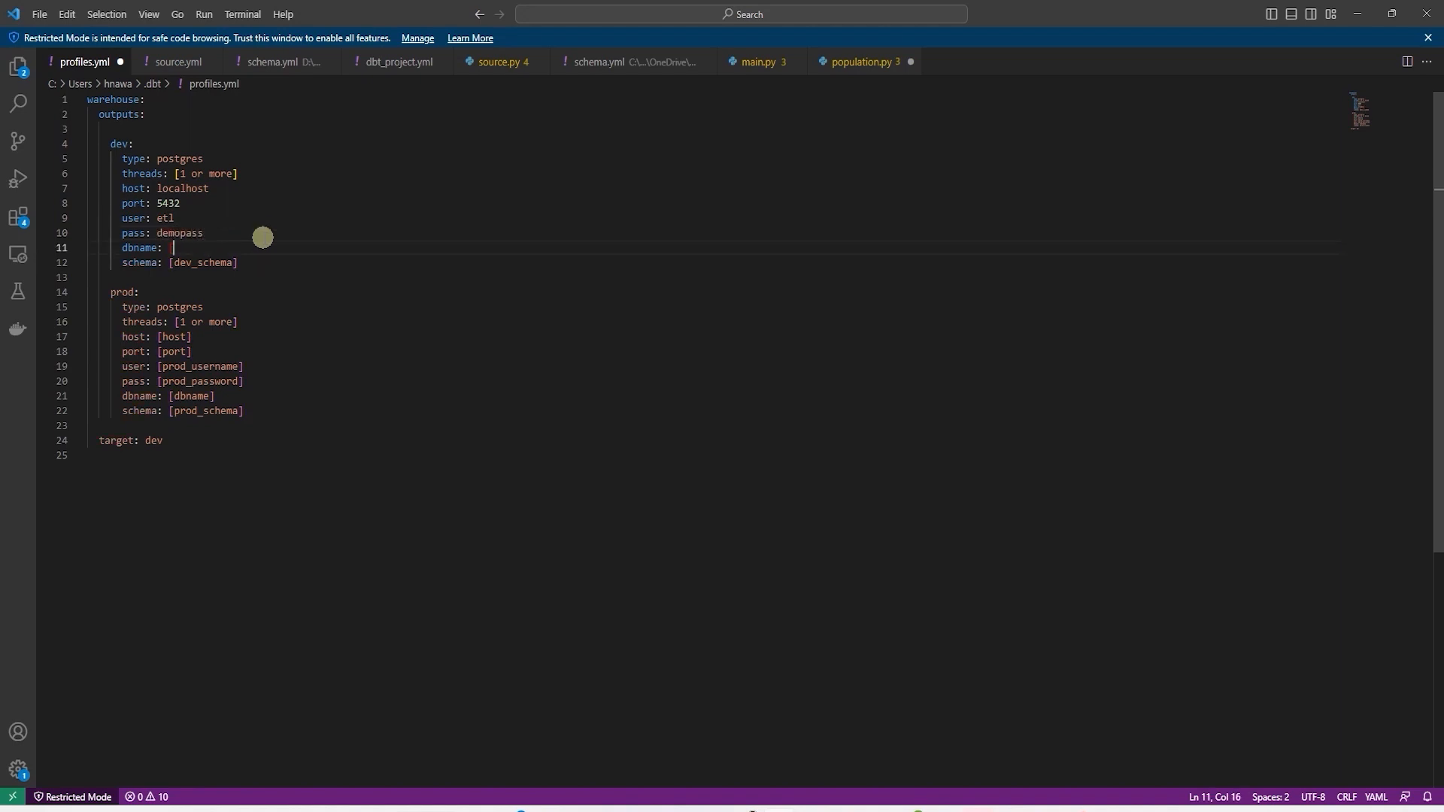
type("AdventureWorks")
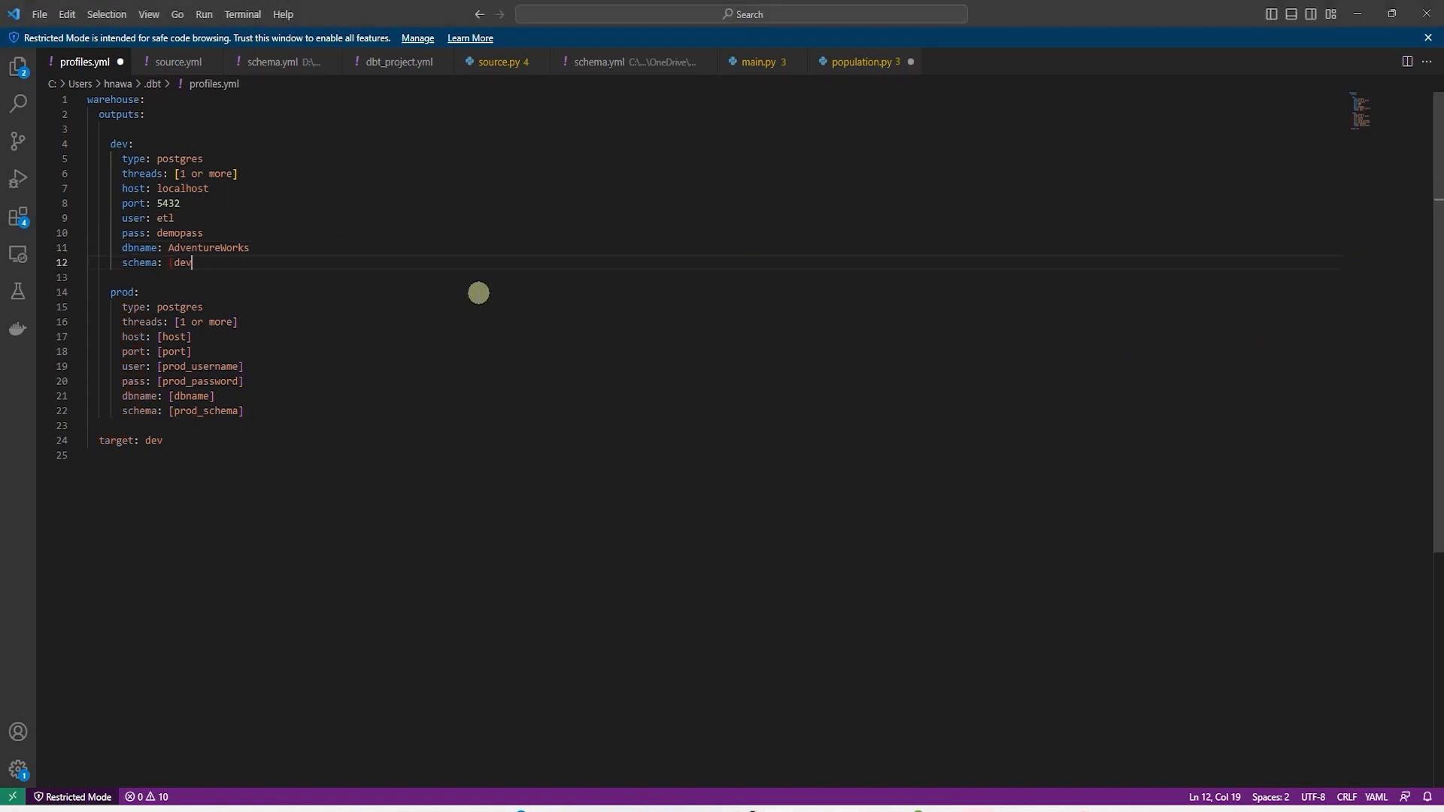
Set schema public, then review the dev target and port 5432 values
type("public")
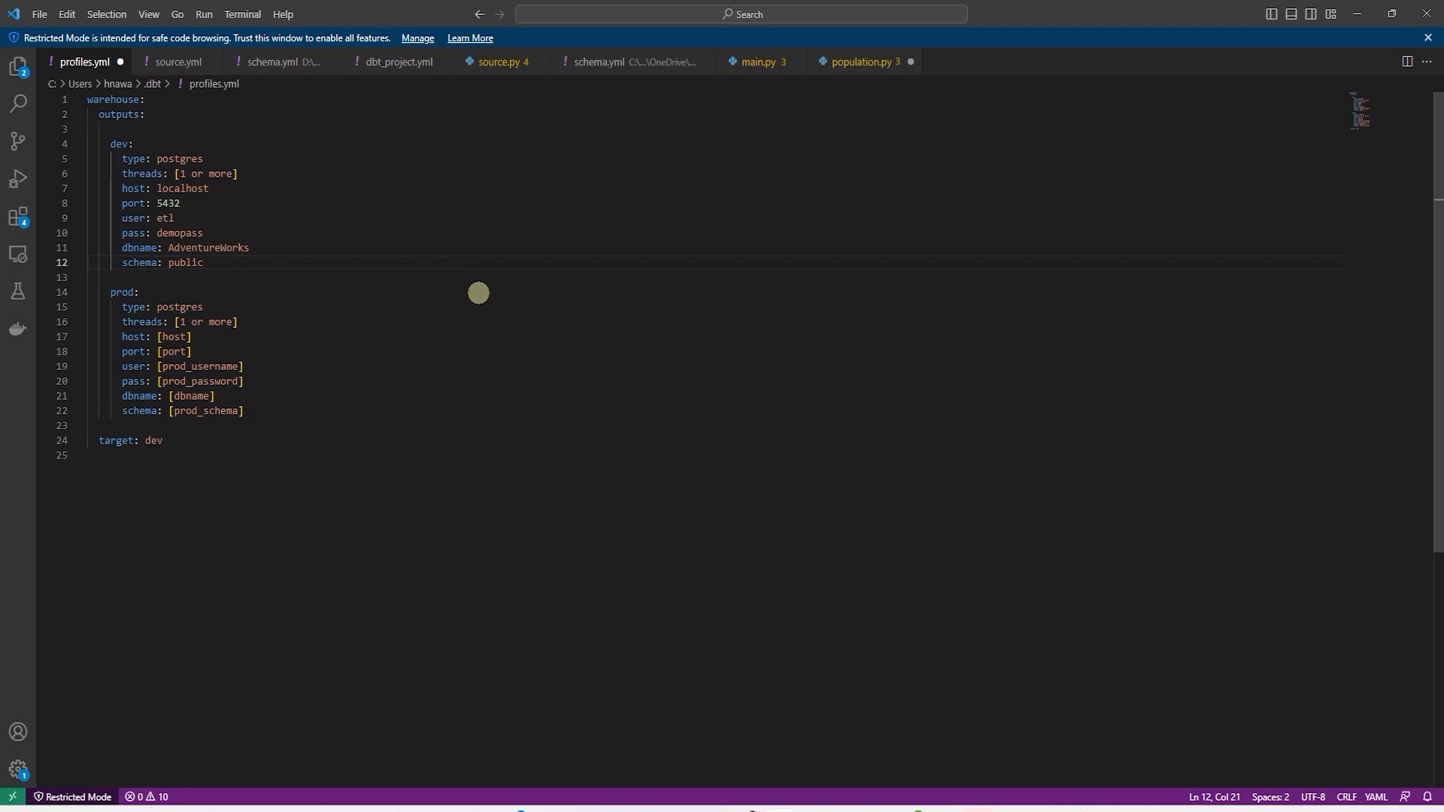
mouse_move(203, 139)
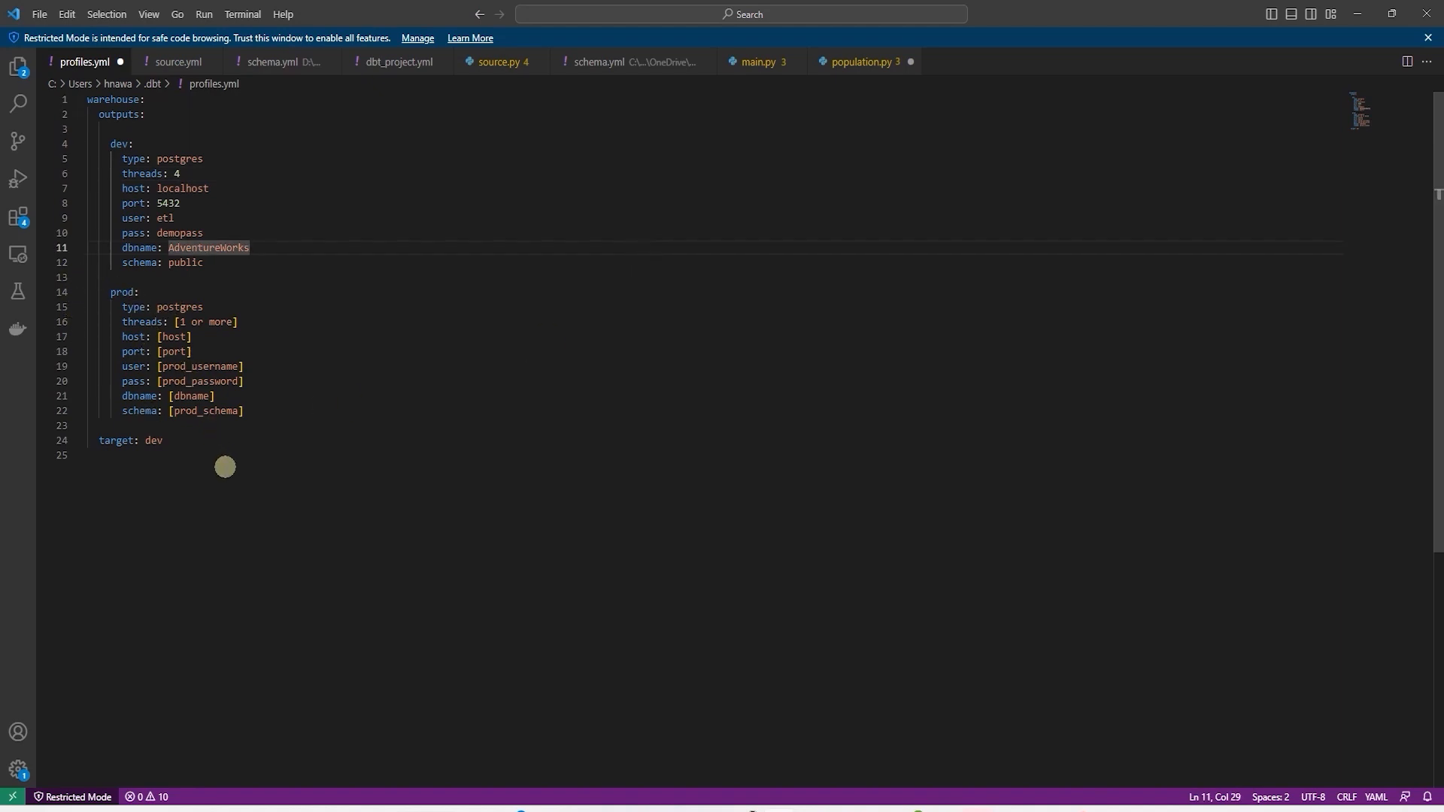
double_click(149, 441)
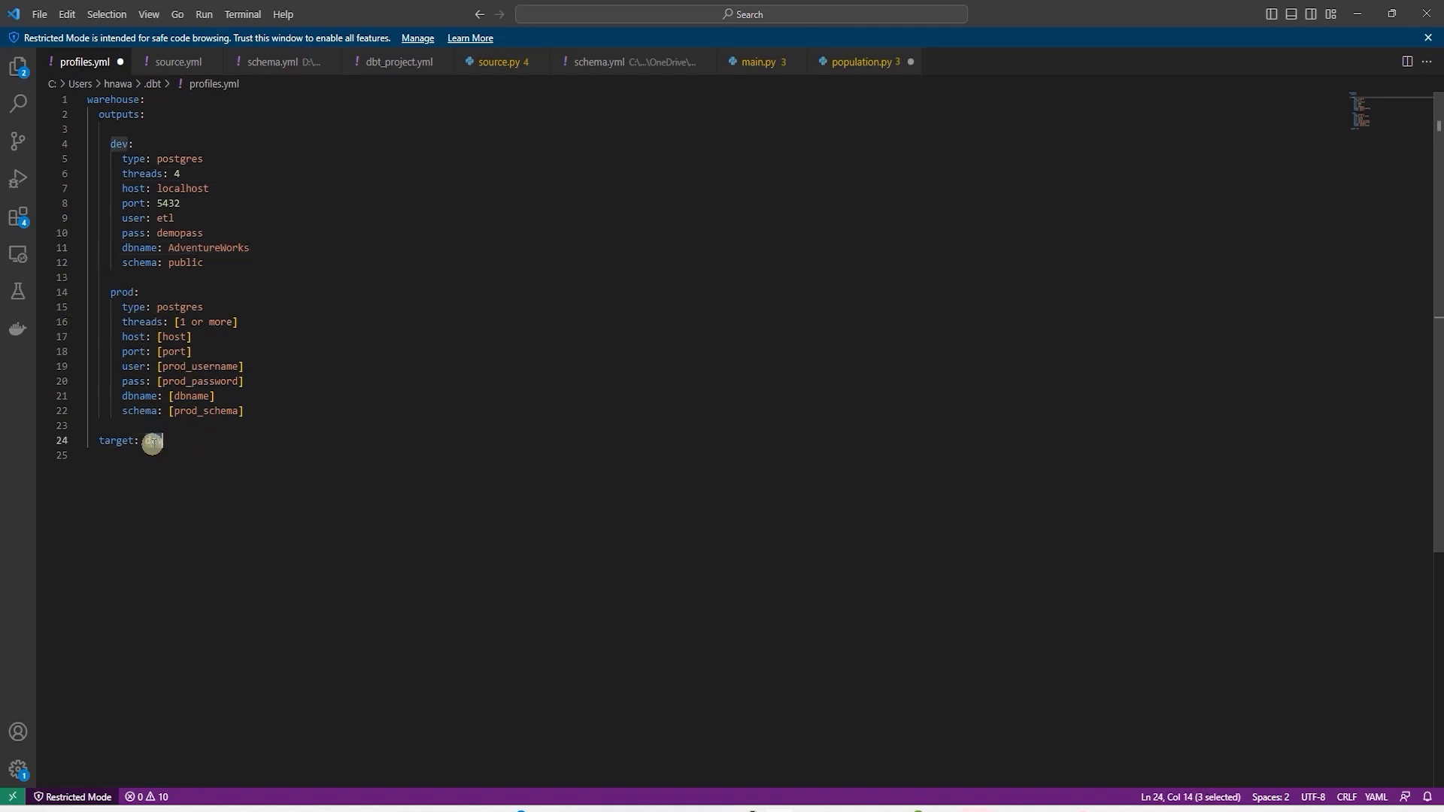
left_click(39, 14)
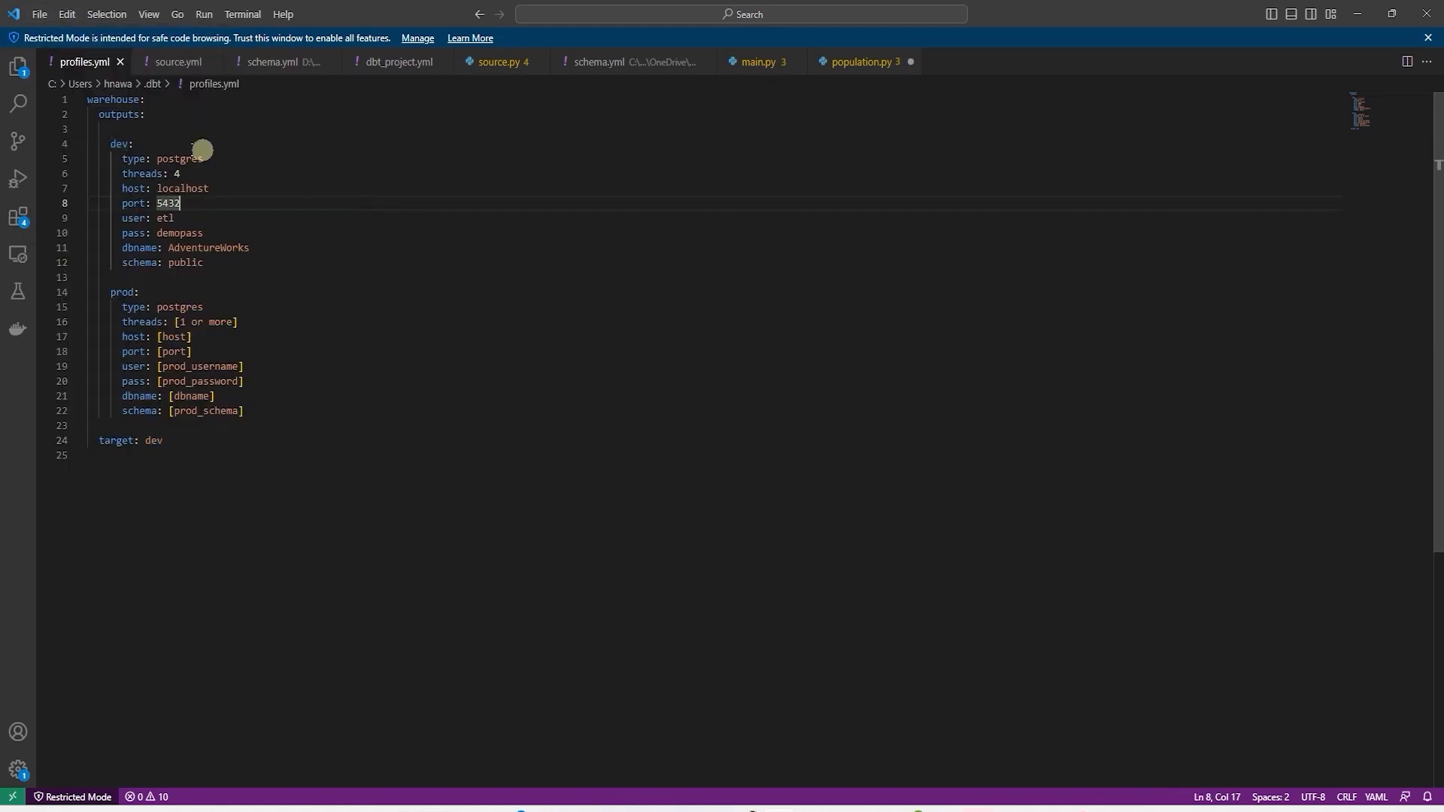
left_click(174, 218)
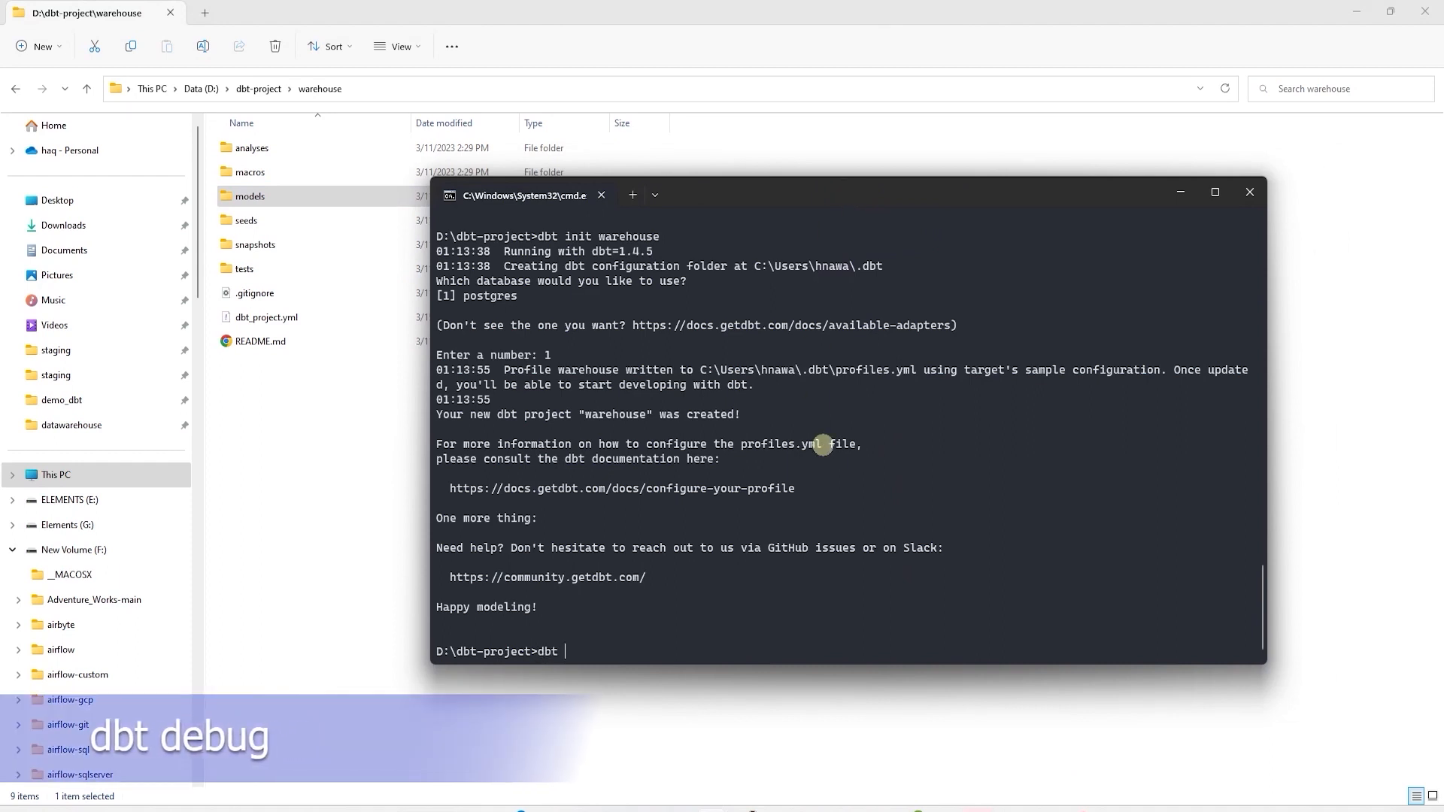
Run 'dbt debug' and note the dbt_project.yml not found error
type("debug")
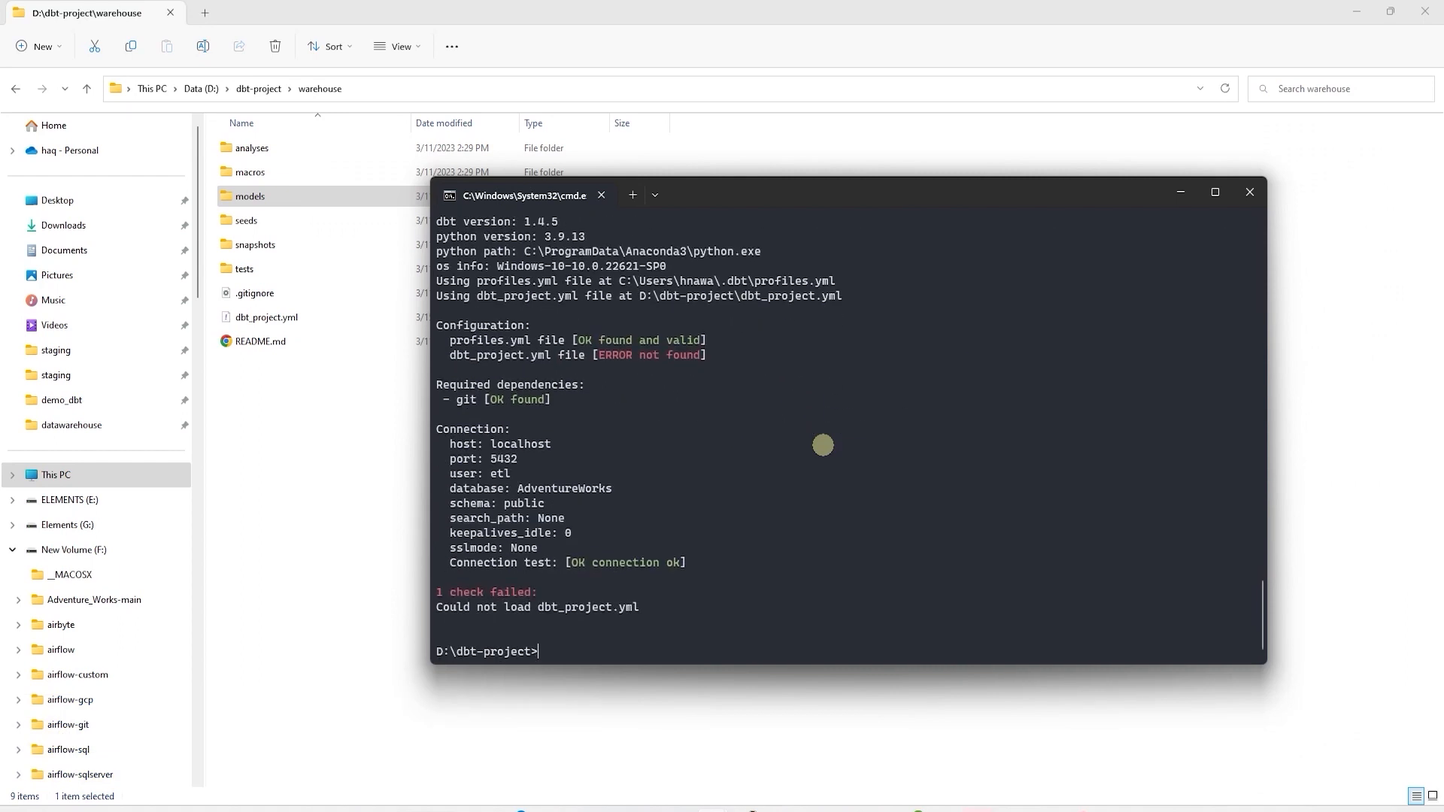
mouse_move(577, 383)
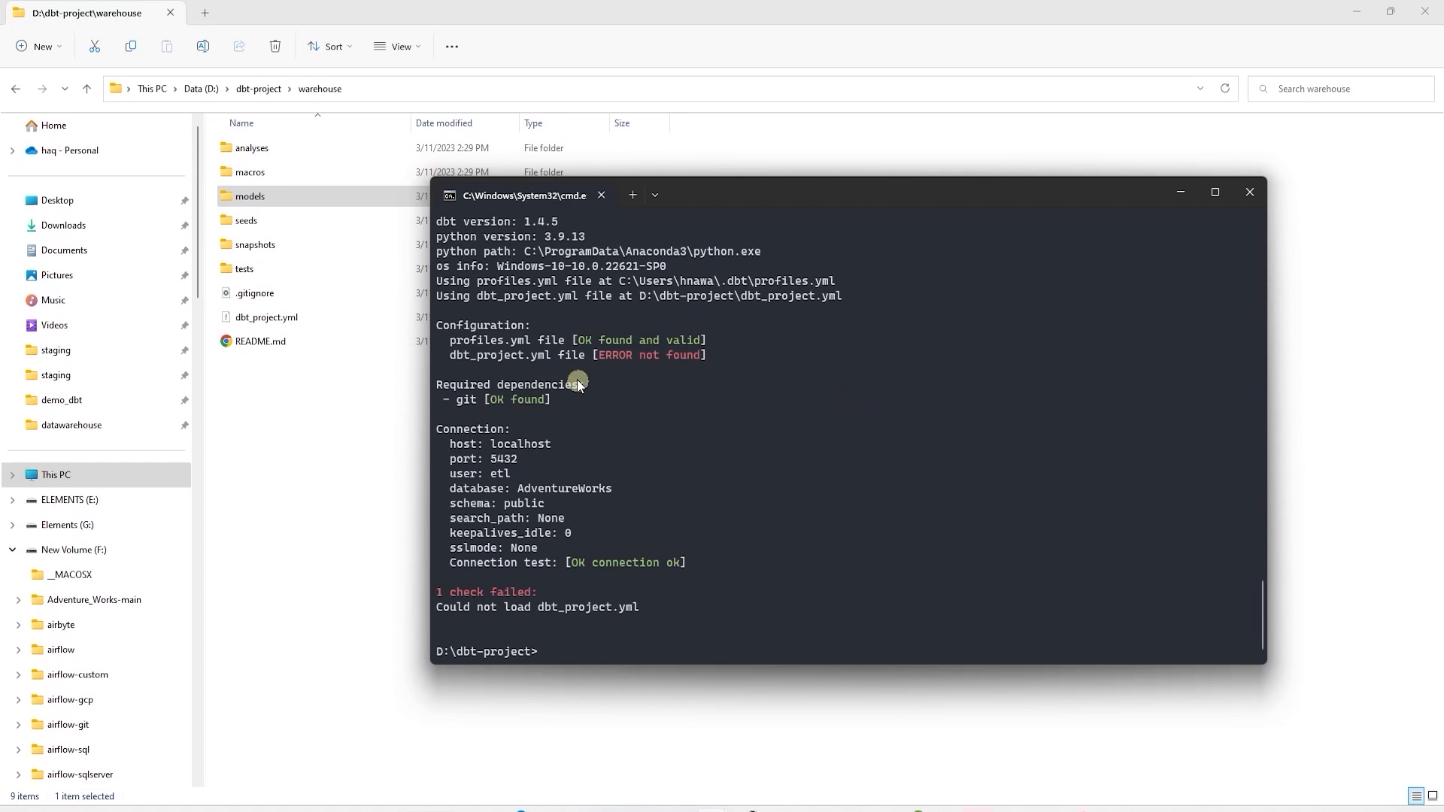
mouse_move(612, 367)
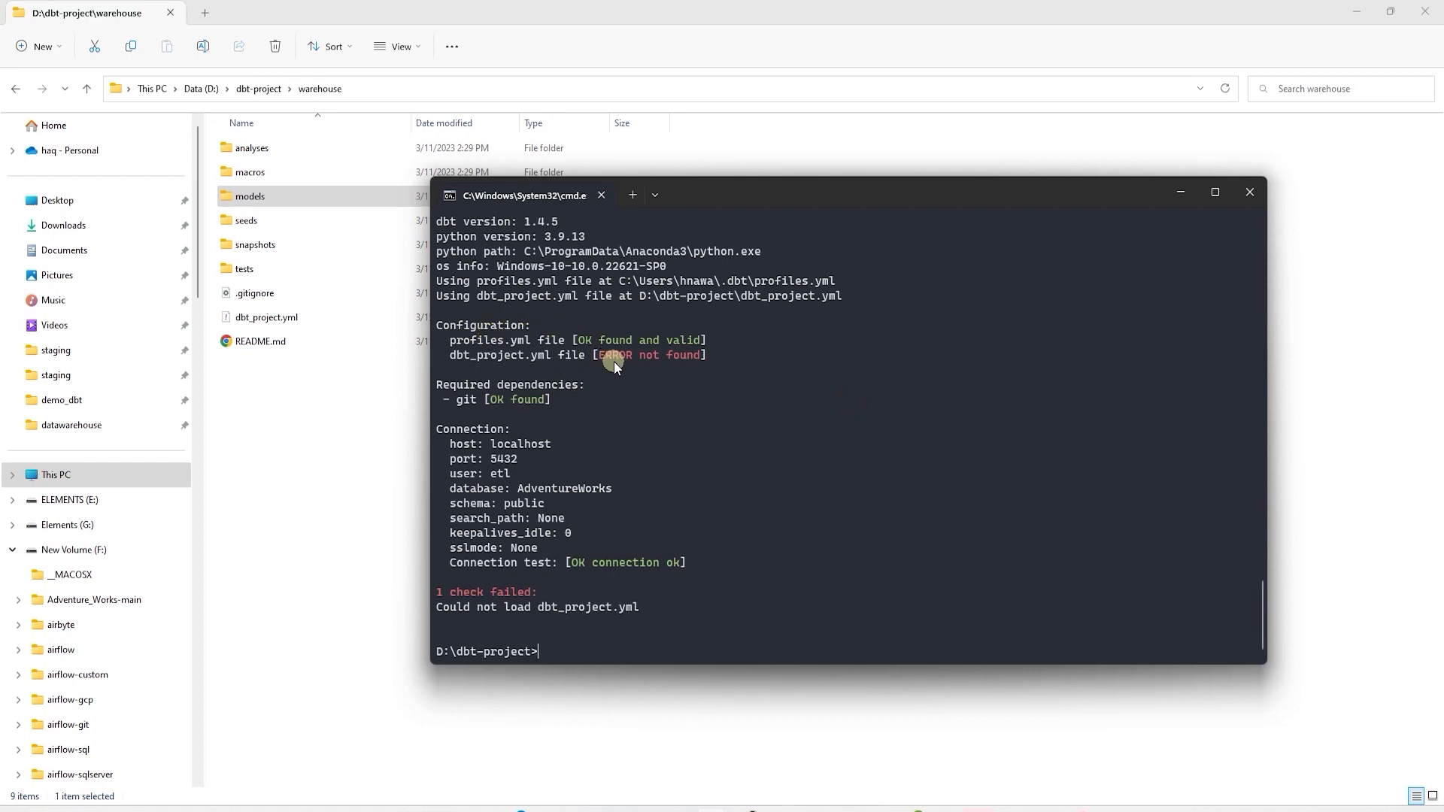
mouse_move(483, 657)
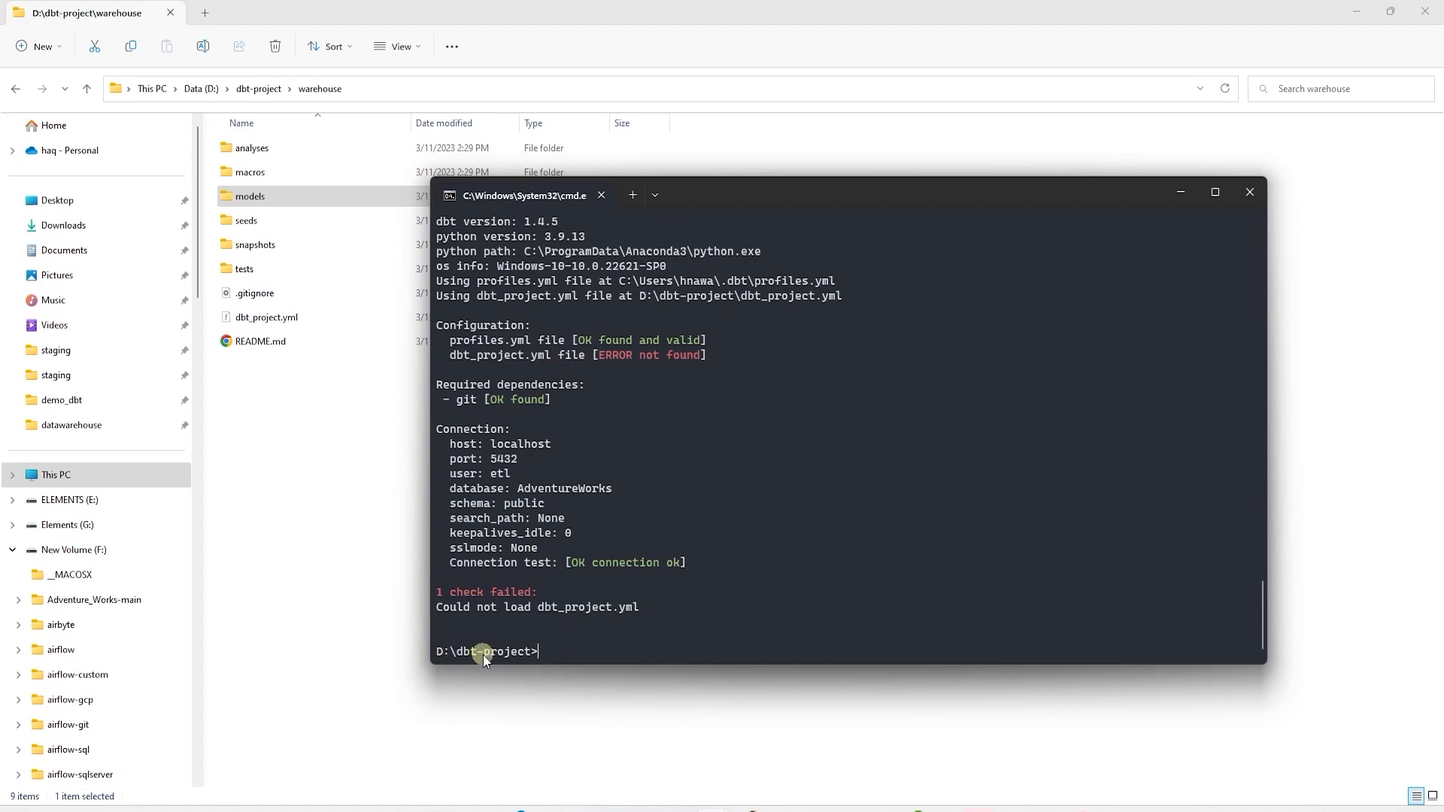
double_click(654, 355)
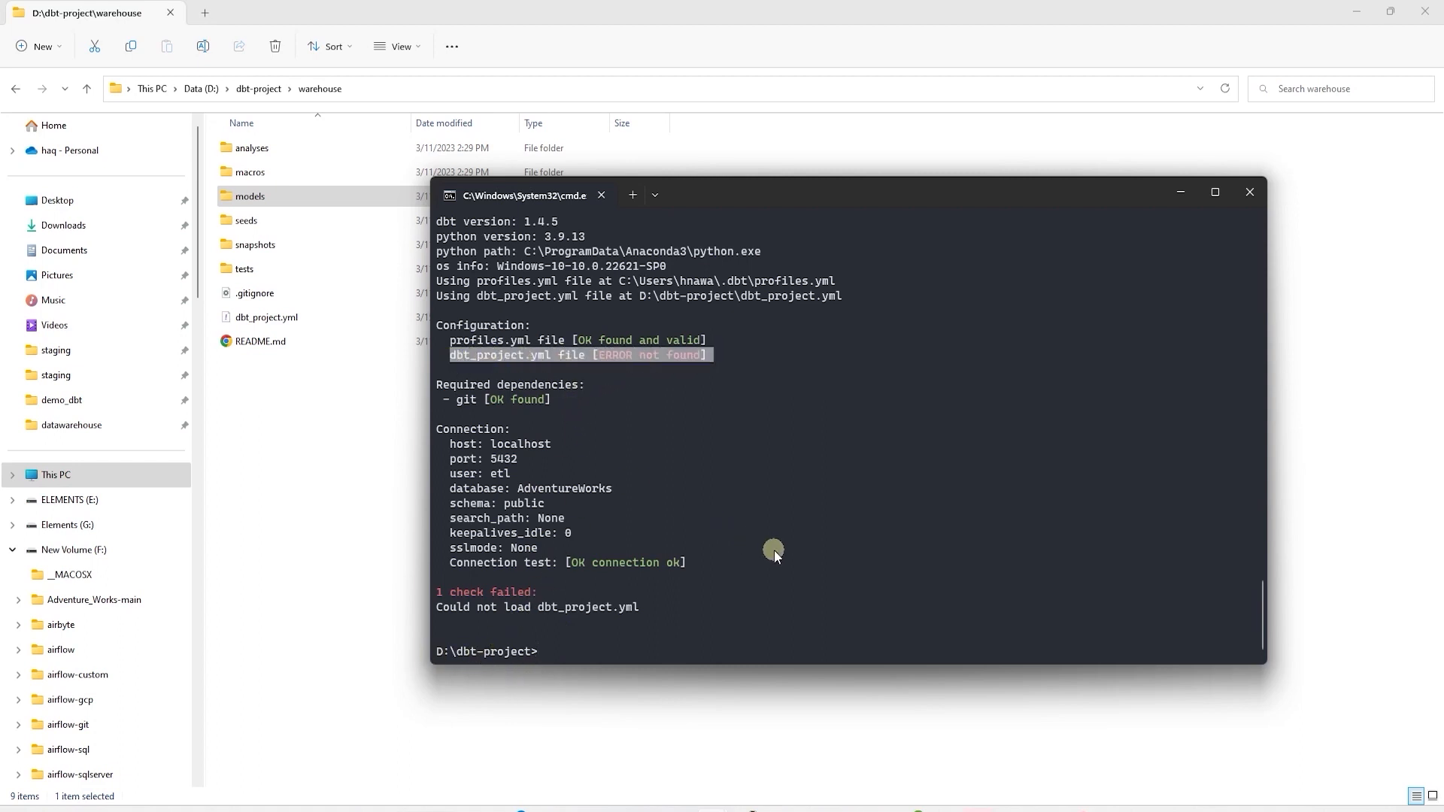
Change into warehouse and rerun 'dbt debug' so all checks pass
type("cd")
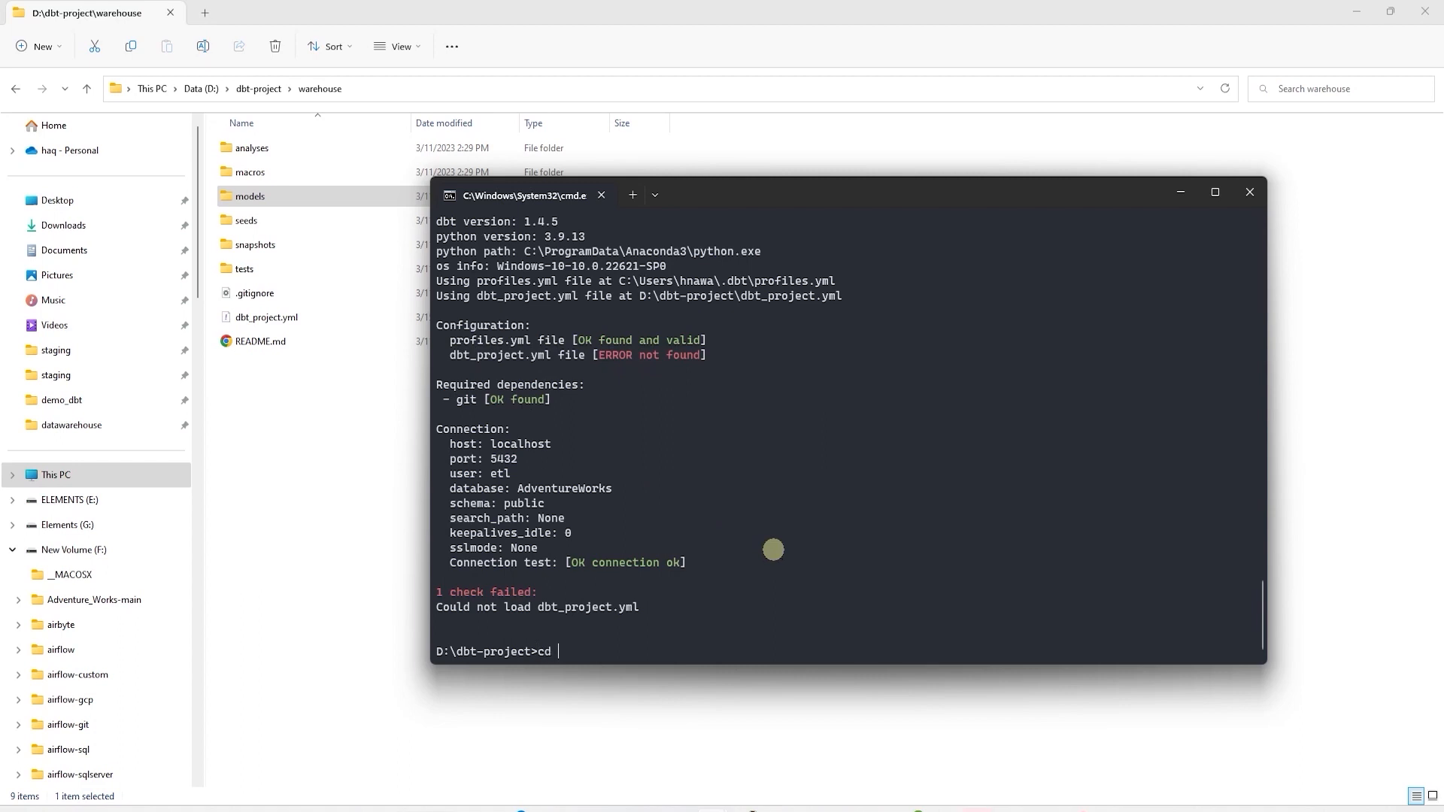
type("warehouse")
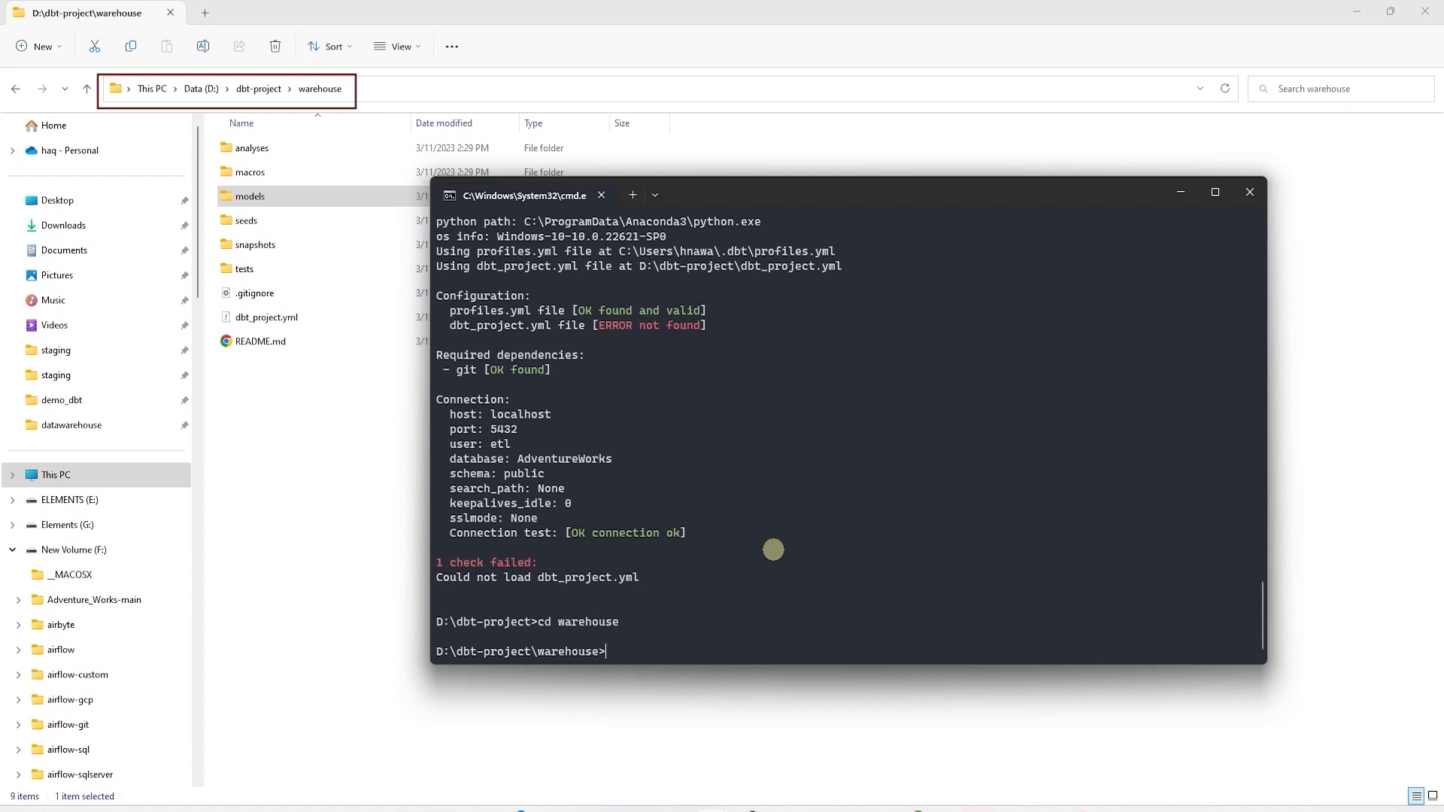
type("dbt debug")
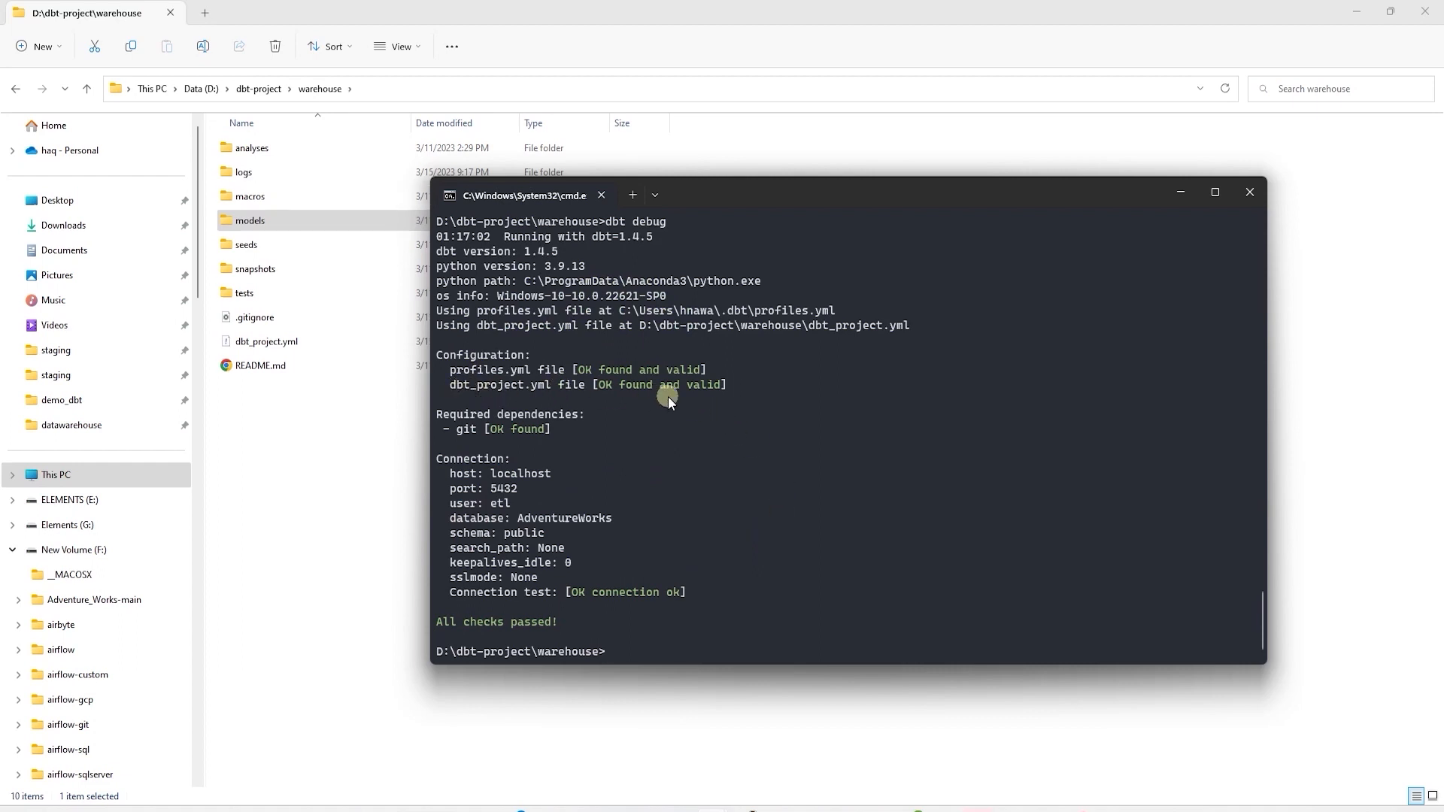
double_click(474, 370)
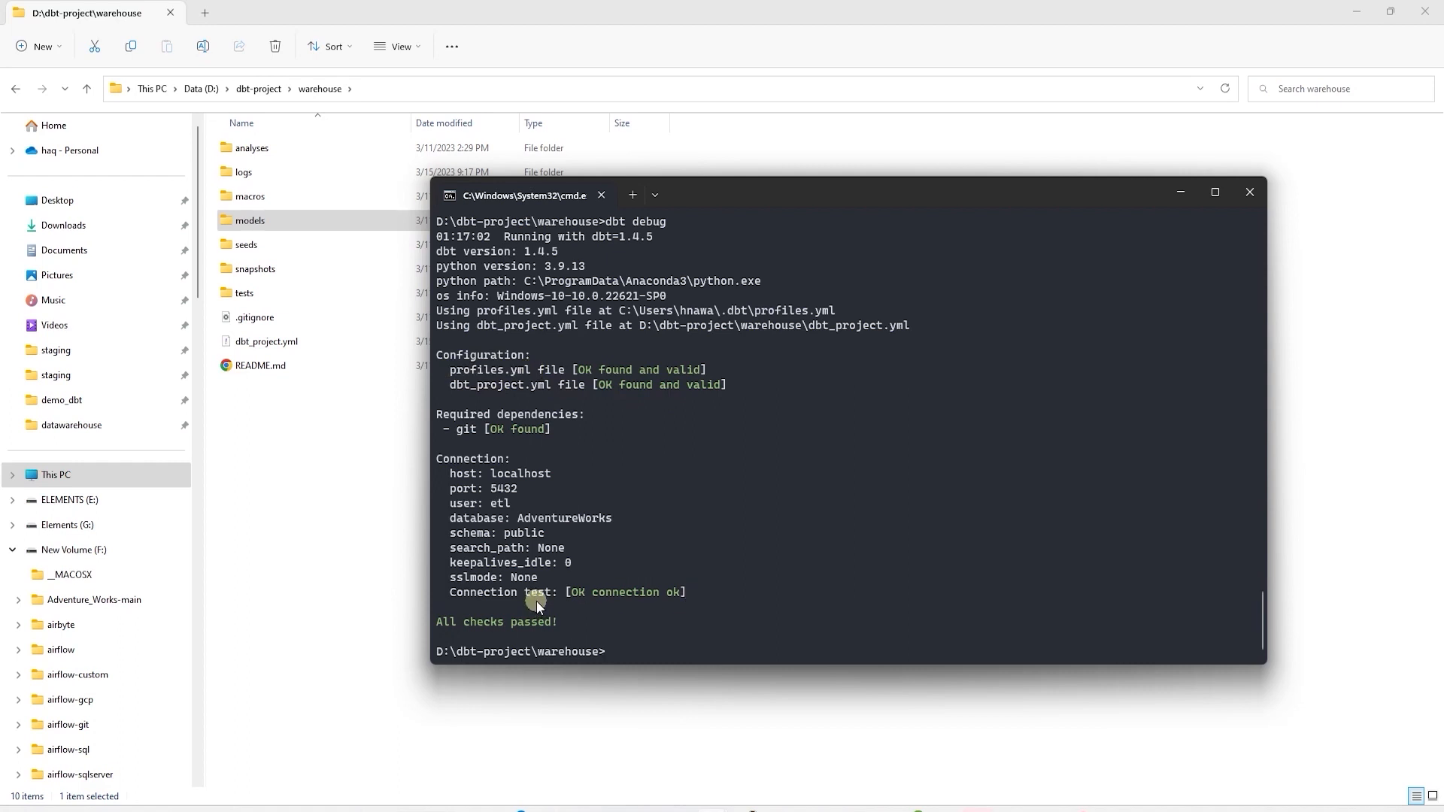
mouse_move(820, 798)
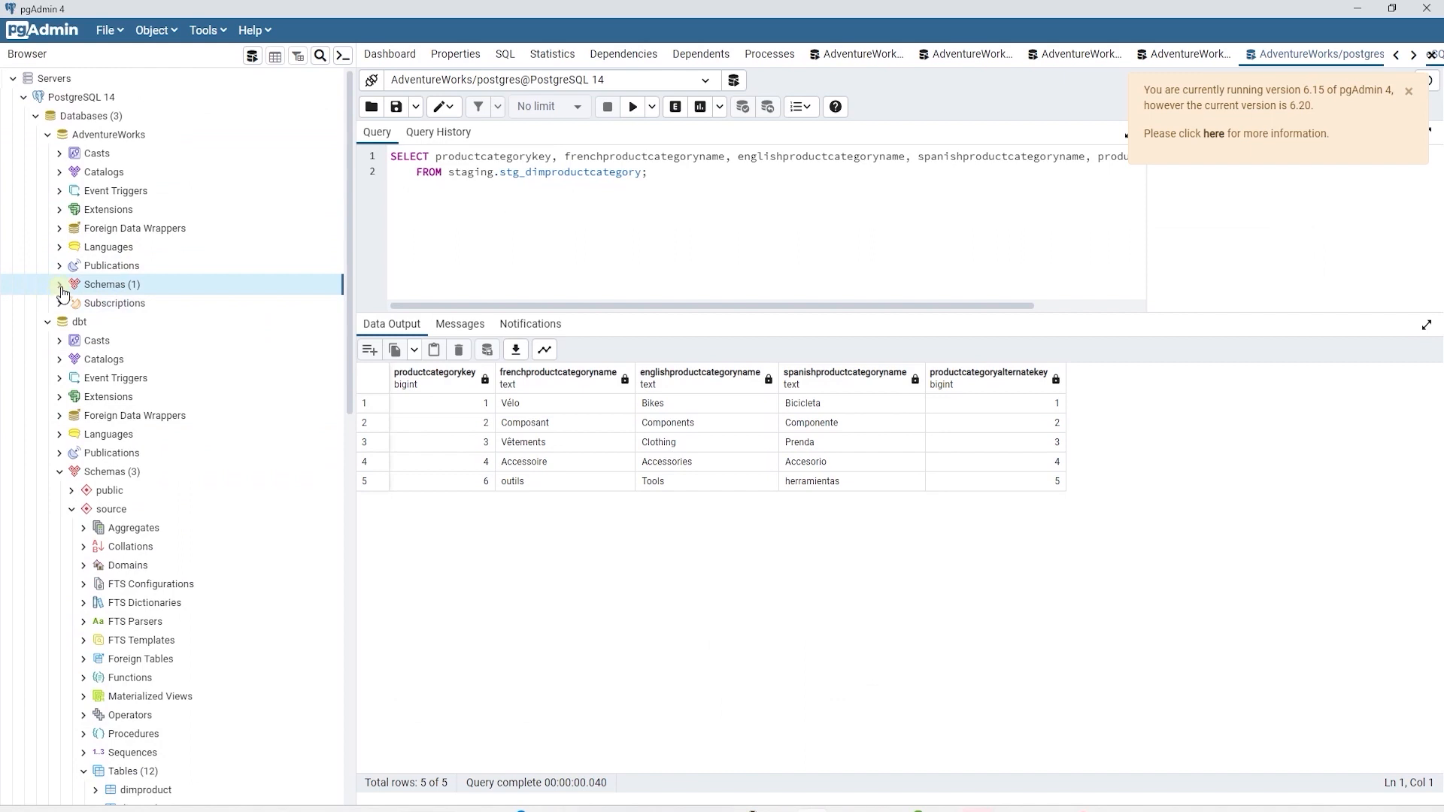
Expand AdventureWorks > Schemas to reveal the public schema with its 18 tables
left_click(61, 284)
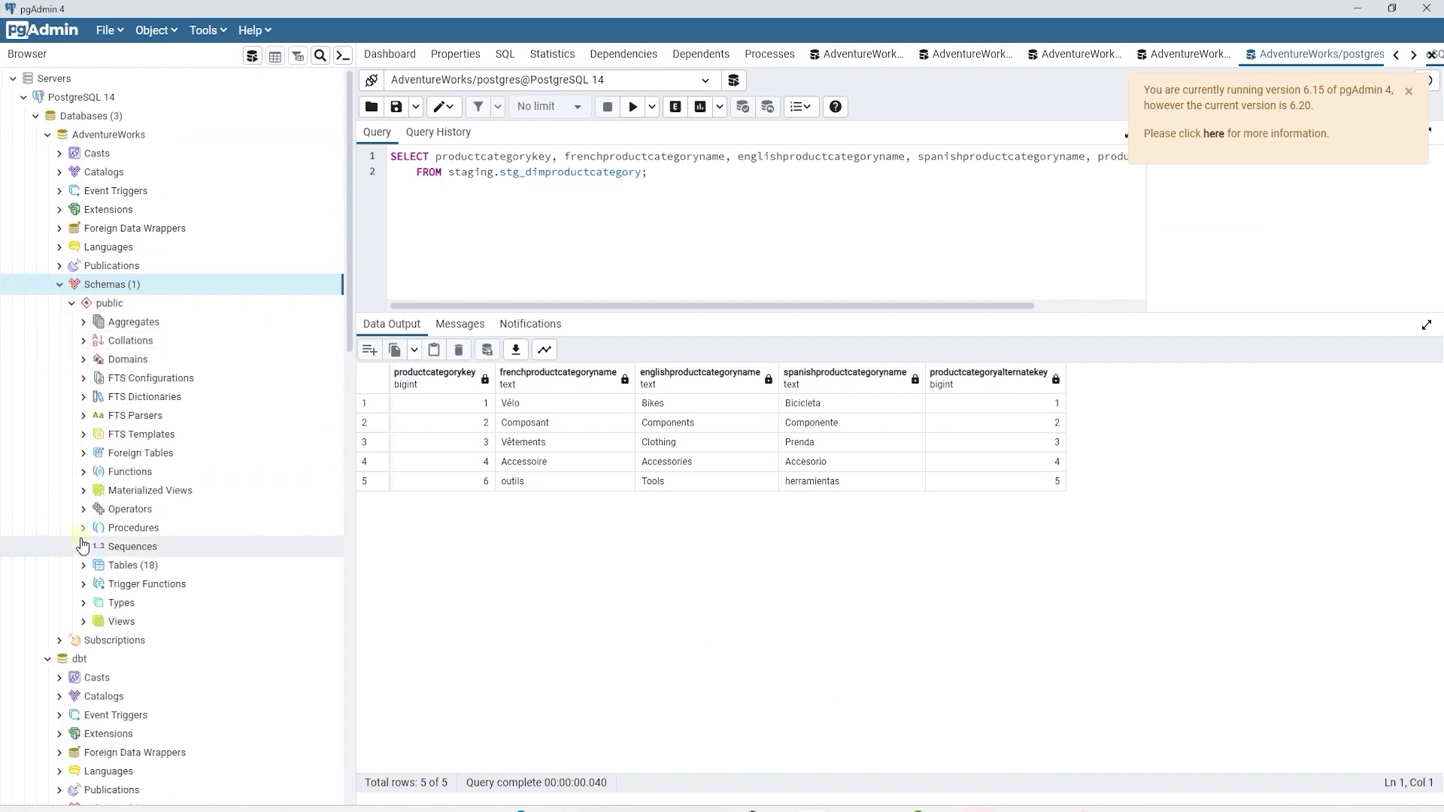
left_click(83, 564)
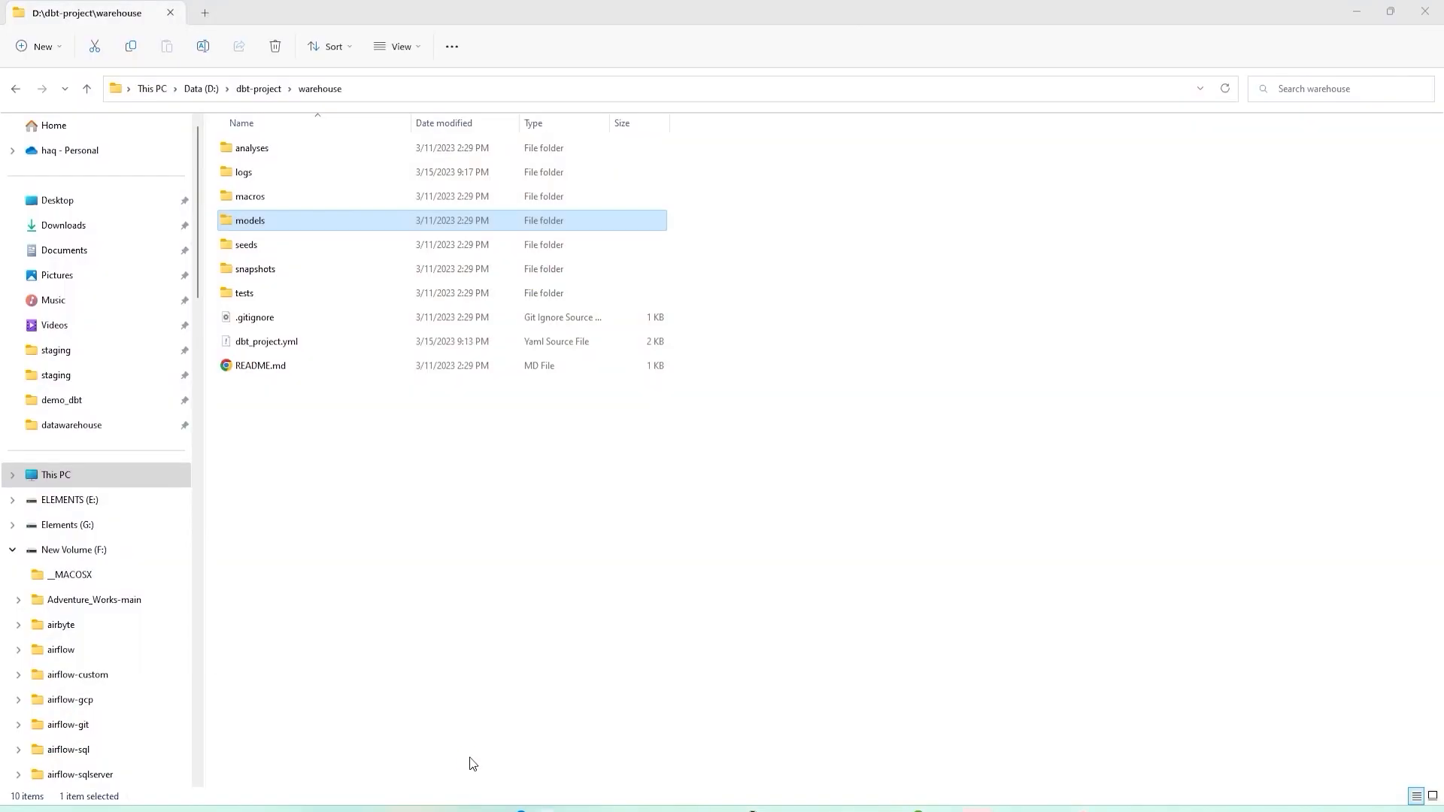
mouse_move(248, 219)
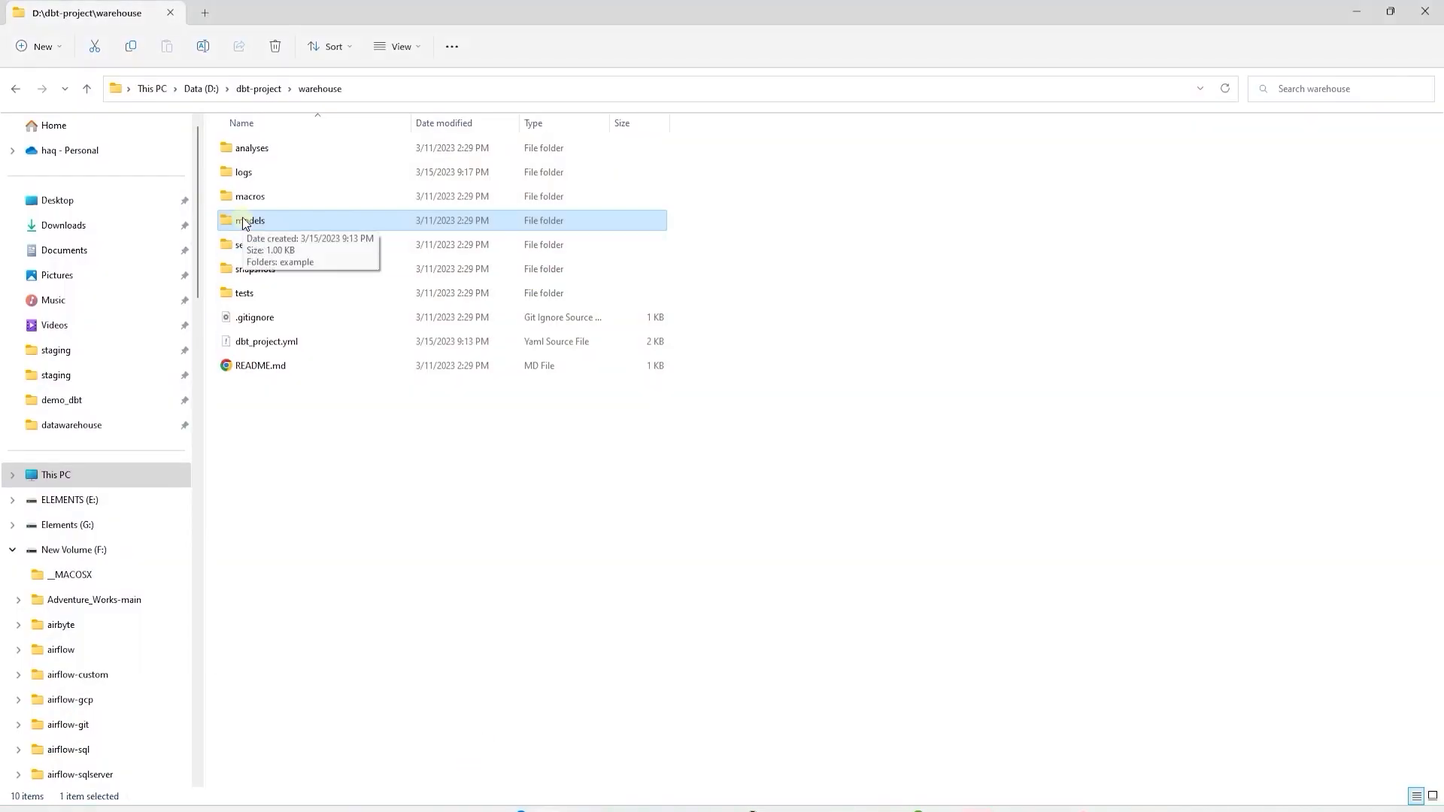
Open my_first_dbt_model.sql from models\example in Visual Studio Code
double_click(251, 220)
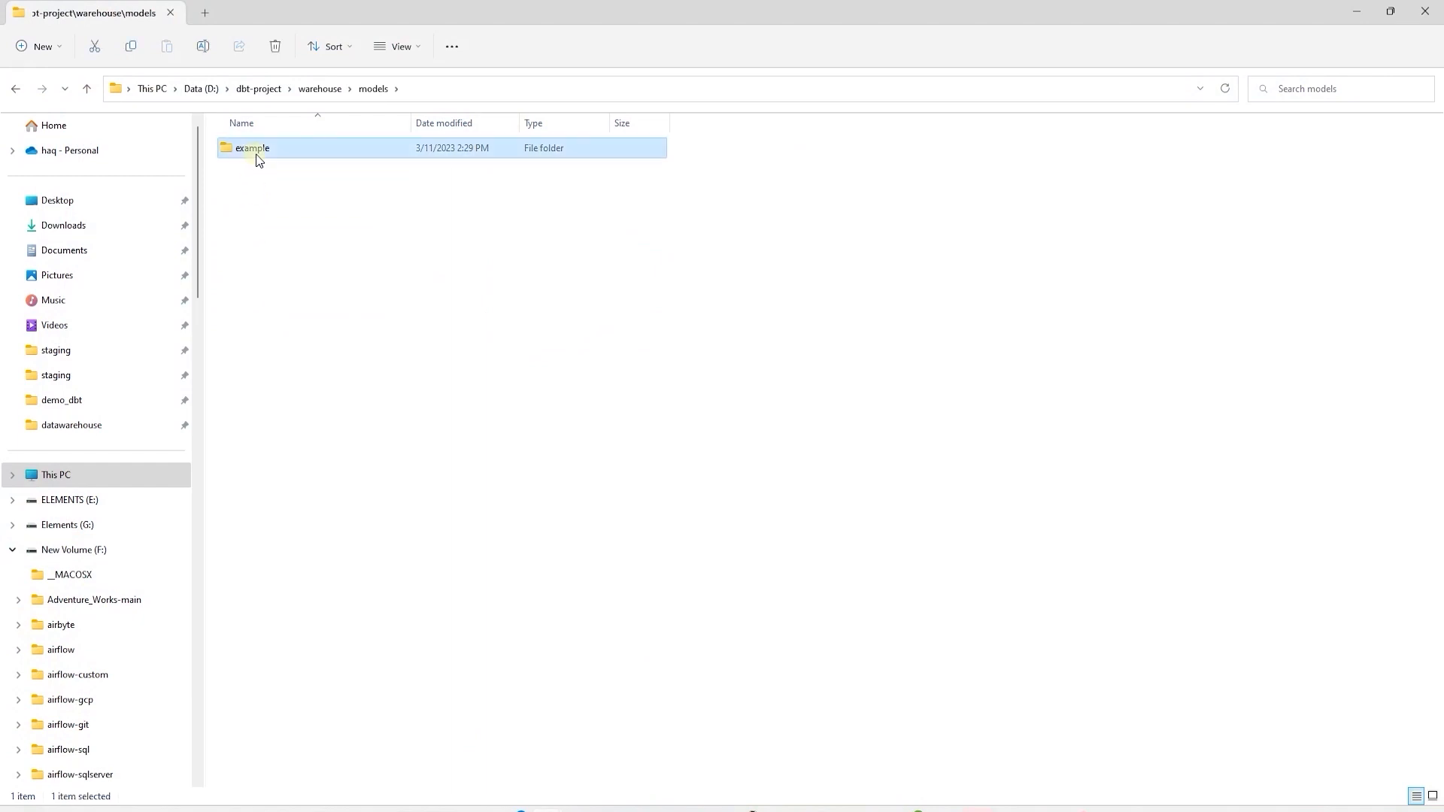
double_click(252, 148)
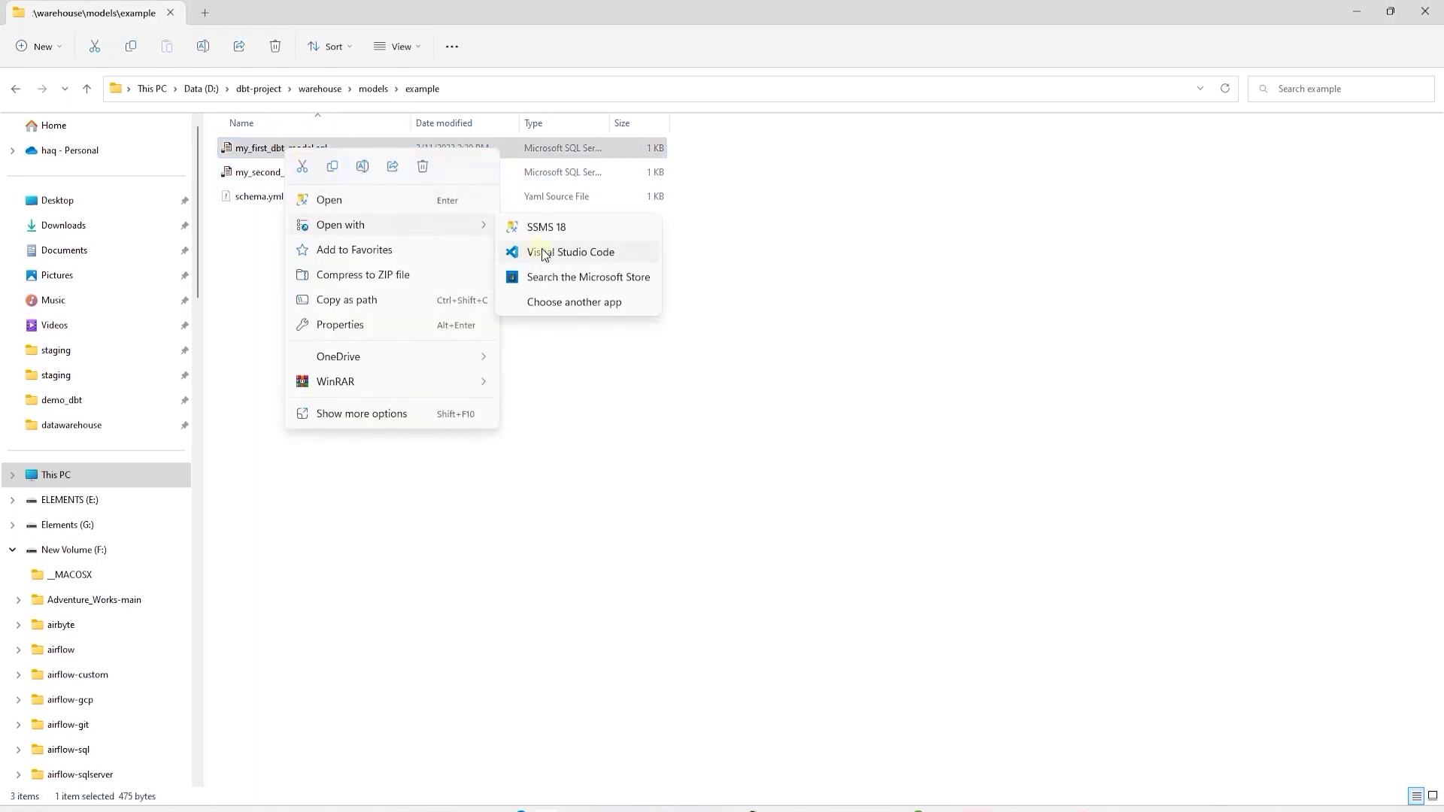
left_click(576, 251)
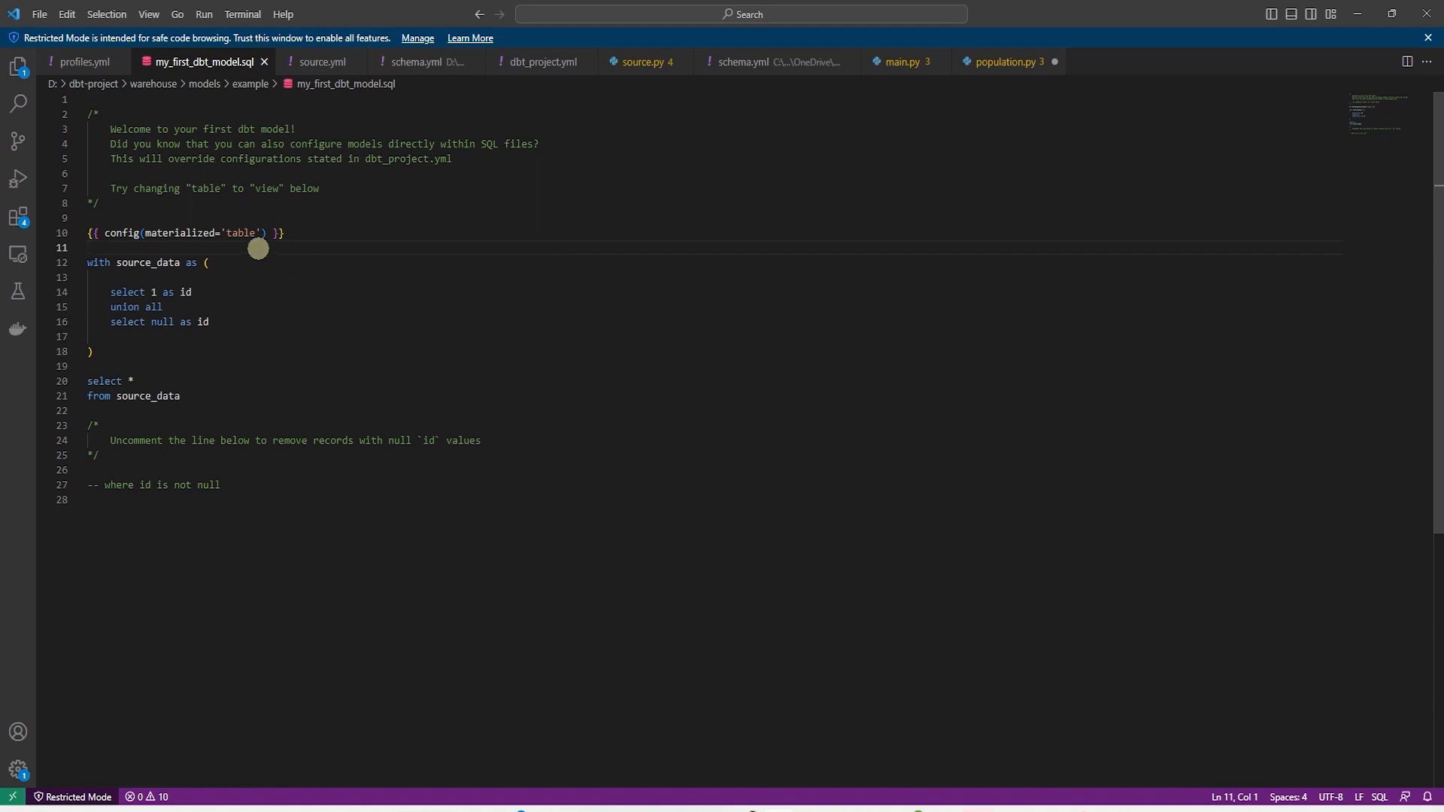
Highlight the table materialization config and the source_data select query
double_click(239, 231)
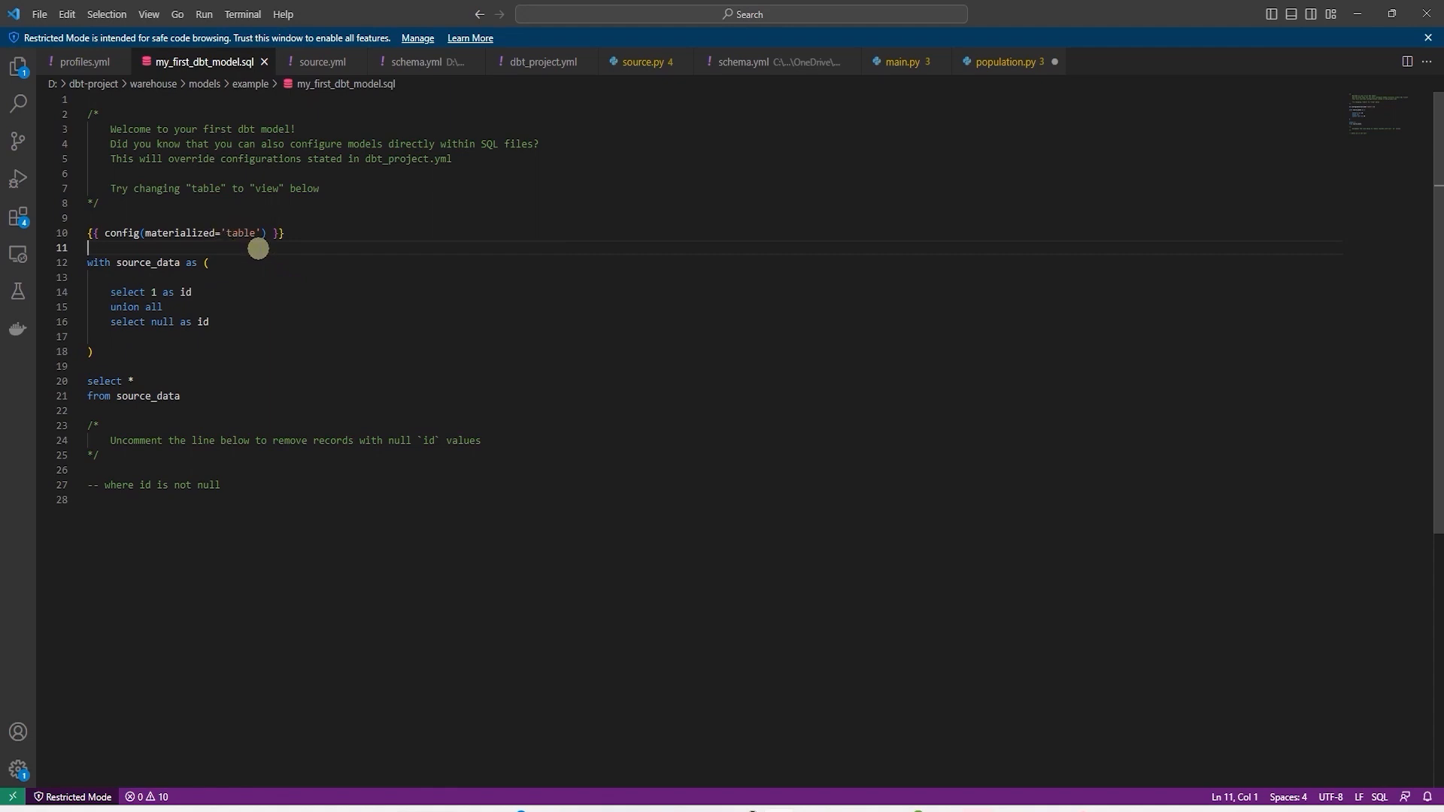
mouse_move(216, 232)
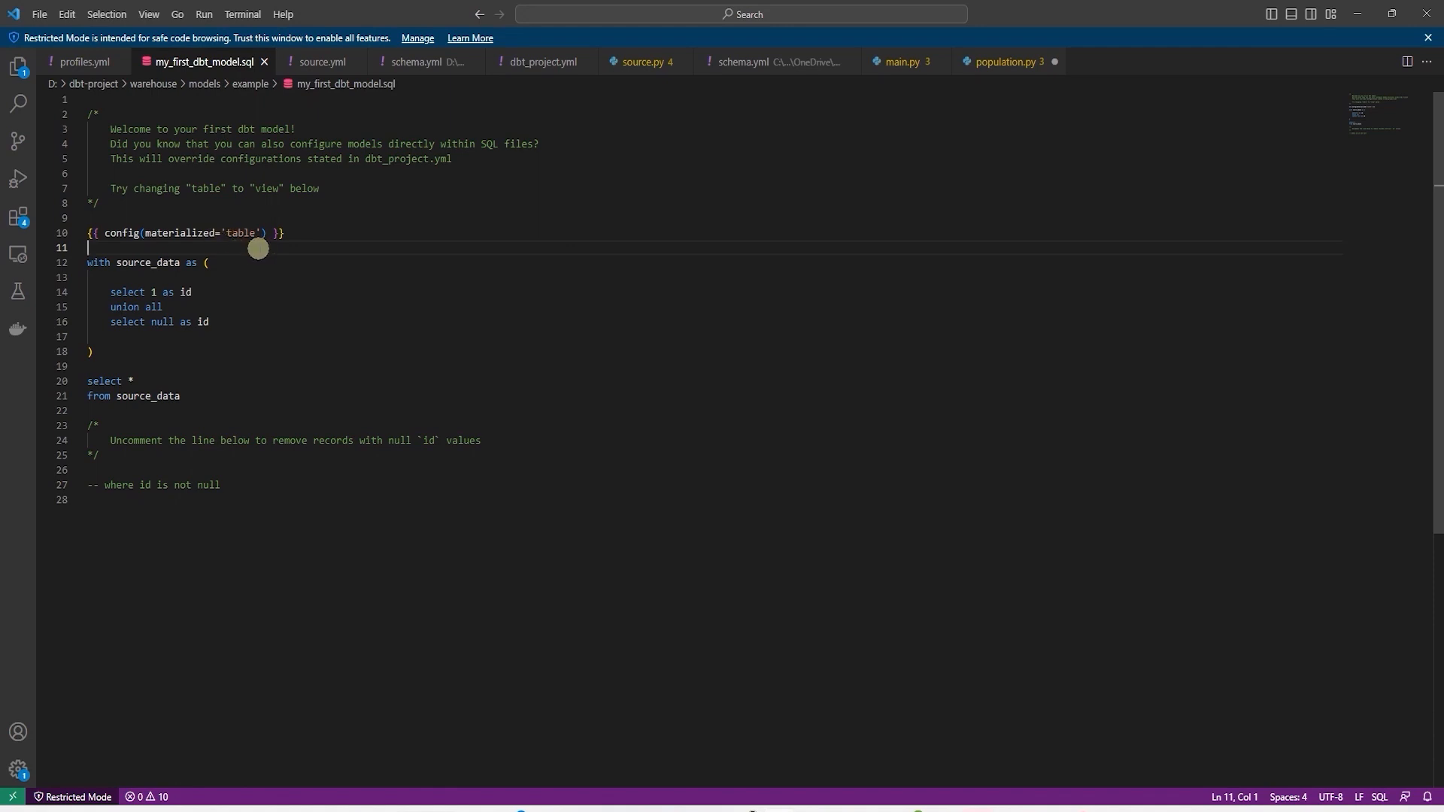
mouse_move(221, 233)
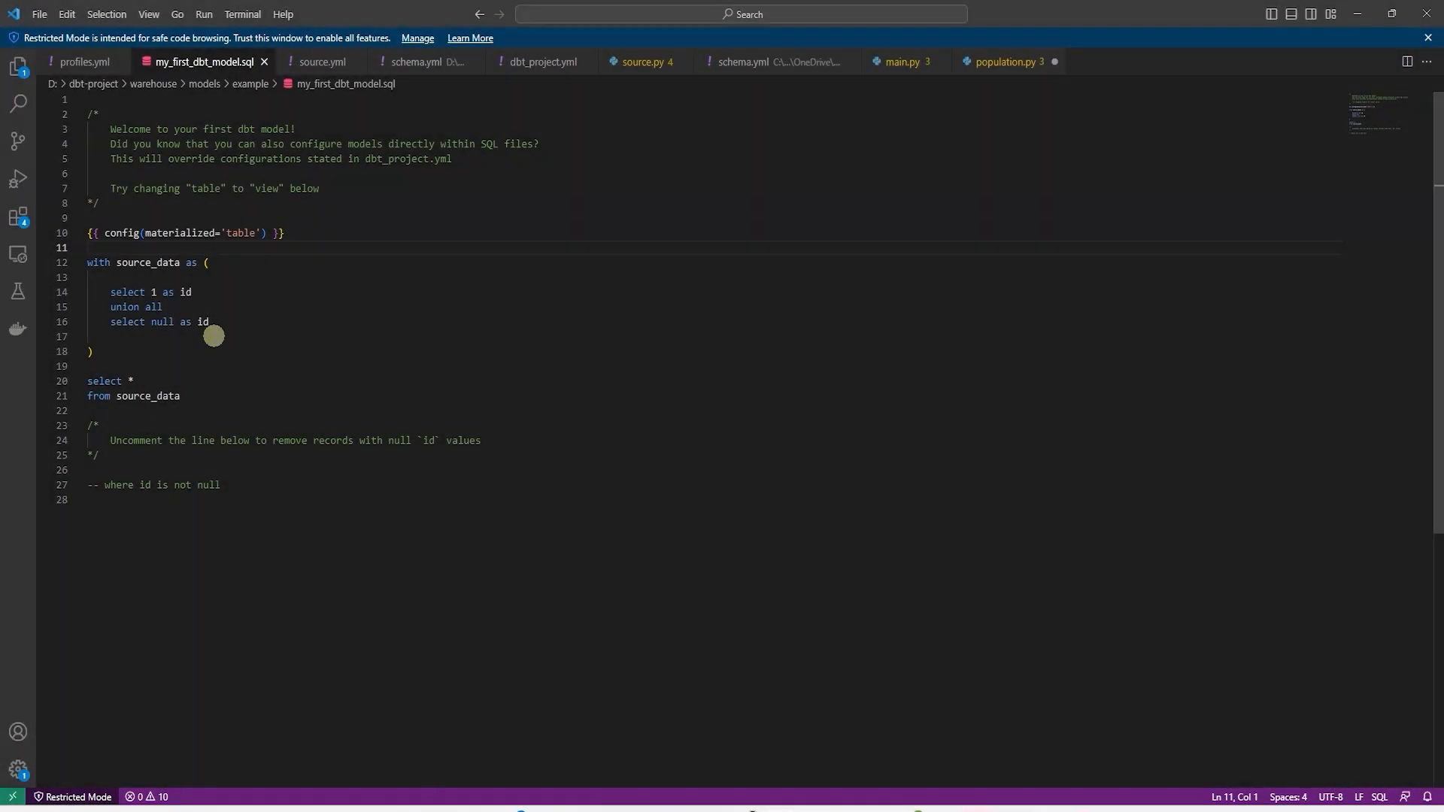
mouse_move(104, 405)
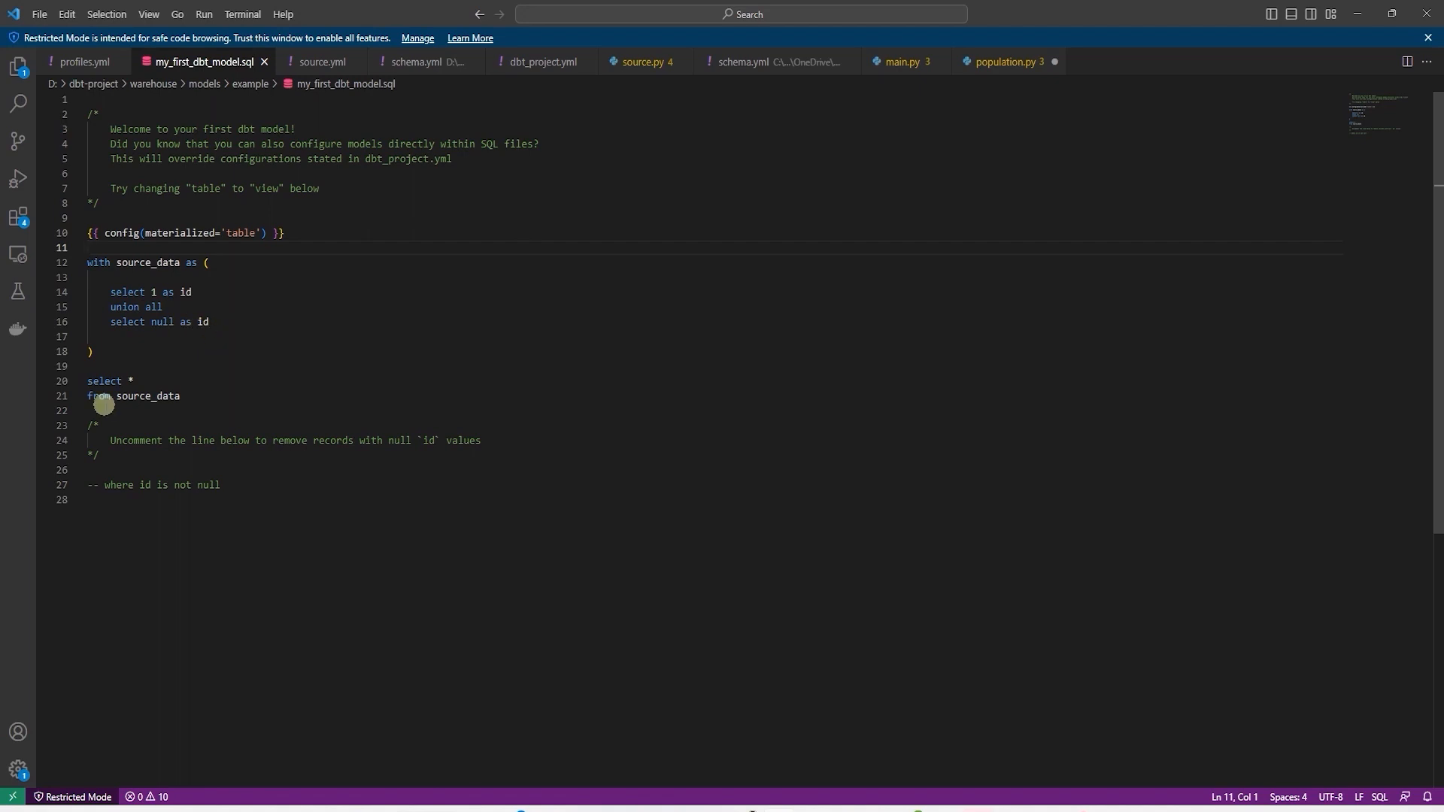
left_click_drag(104, 395, 87, 232)
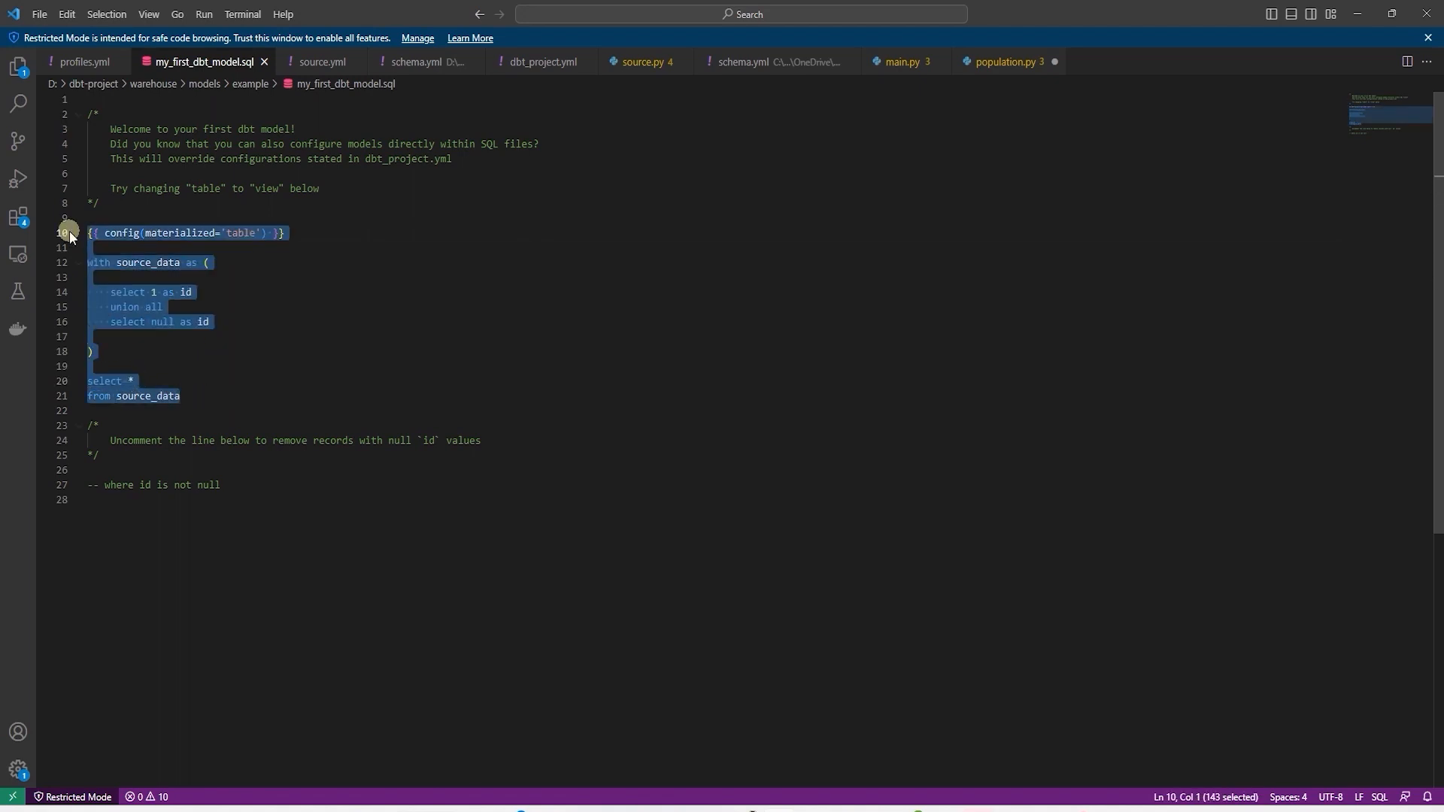
left_click(133, 381)
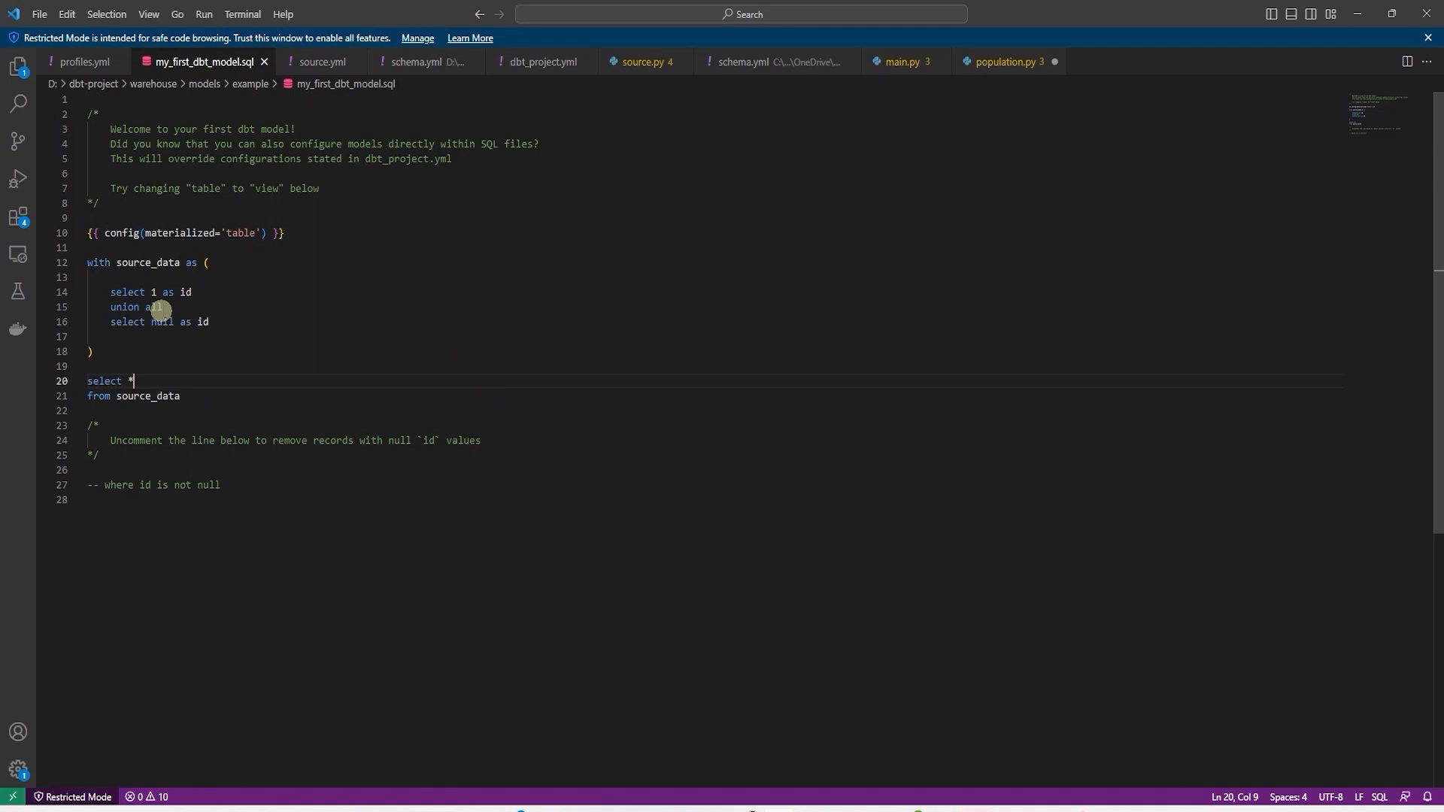
mouse_move(265, 61)
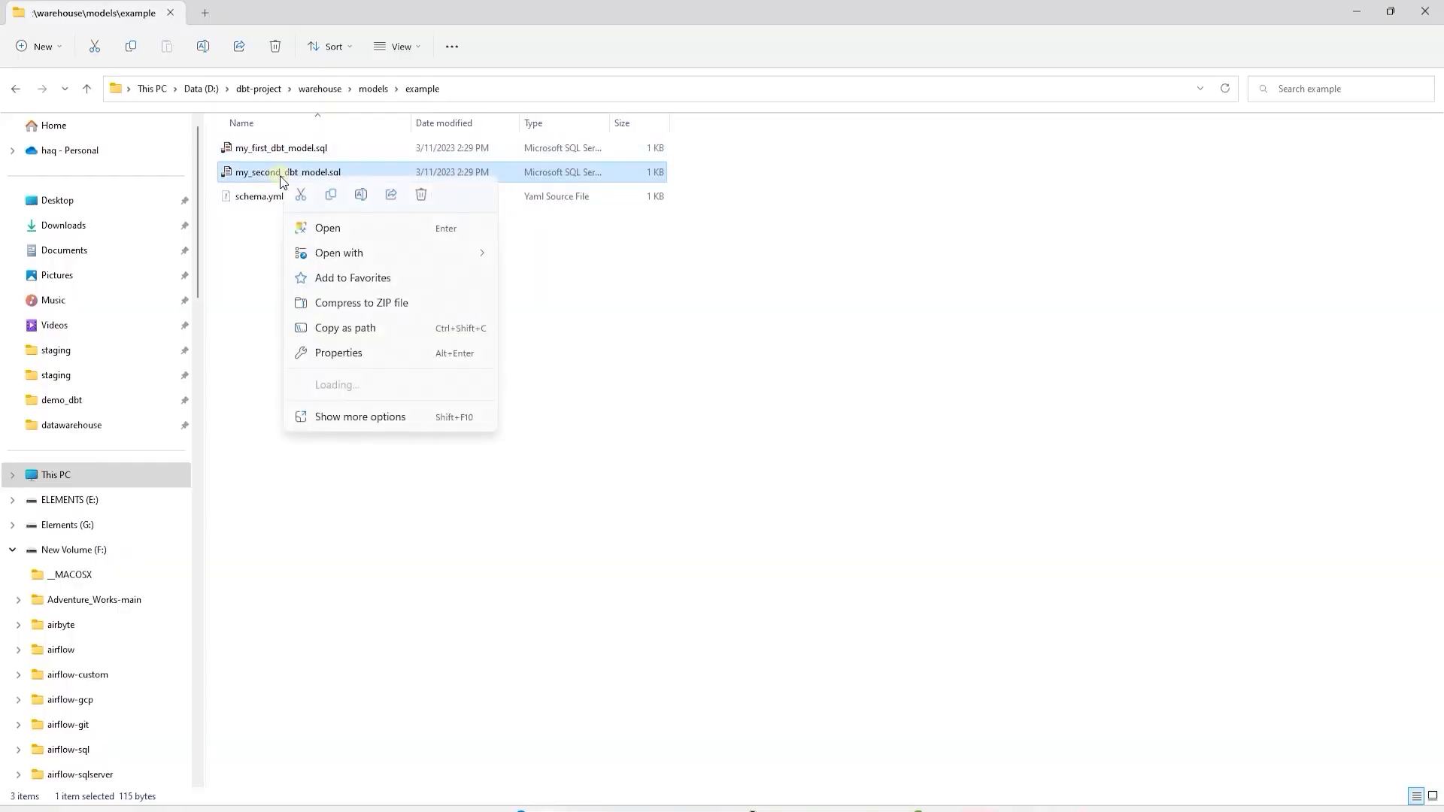
Open my_second_dbt_model.sql, which selects id = 1 from my_first_dbt_model via ref
left_click(538, 286)
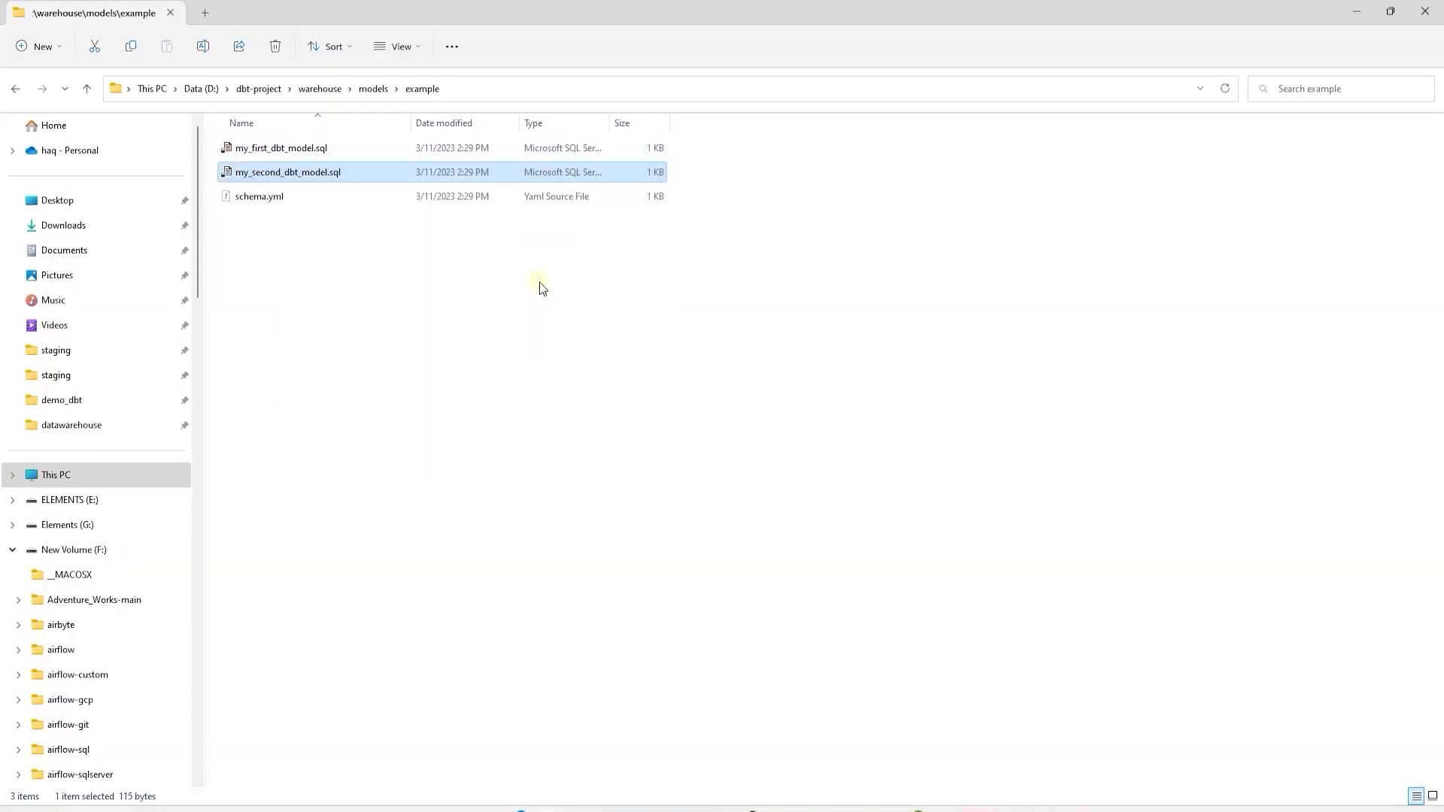
double_click(289, 171)
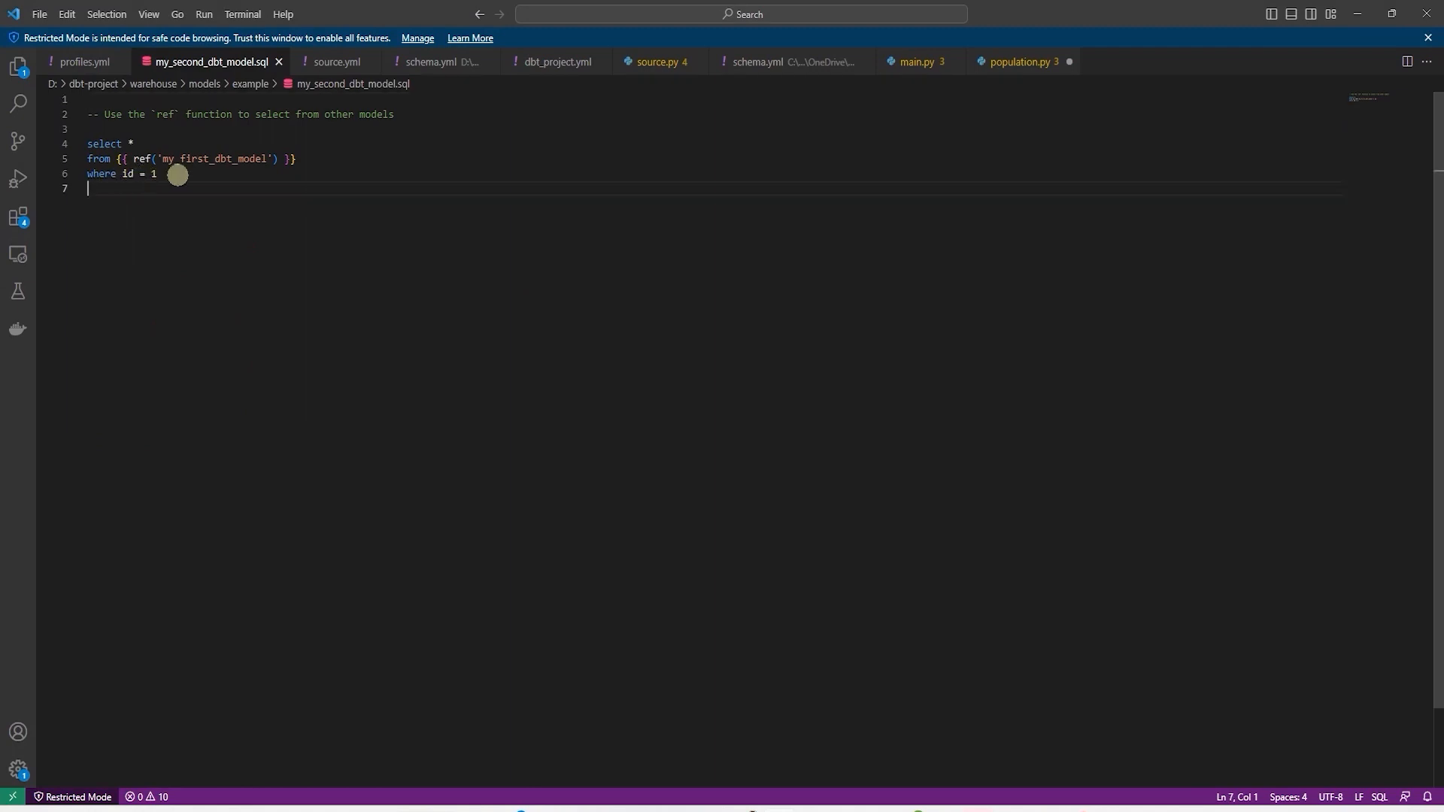
left_click(84, 62)
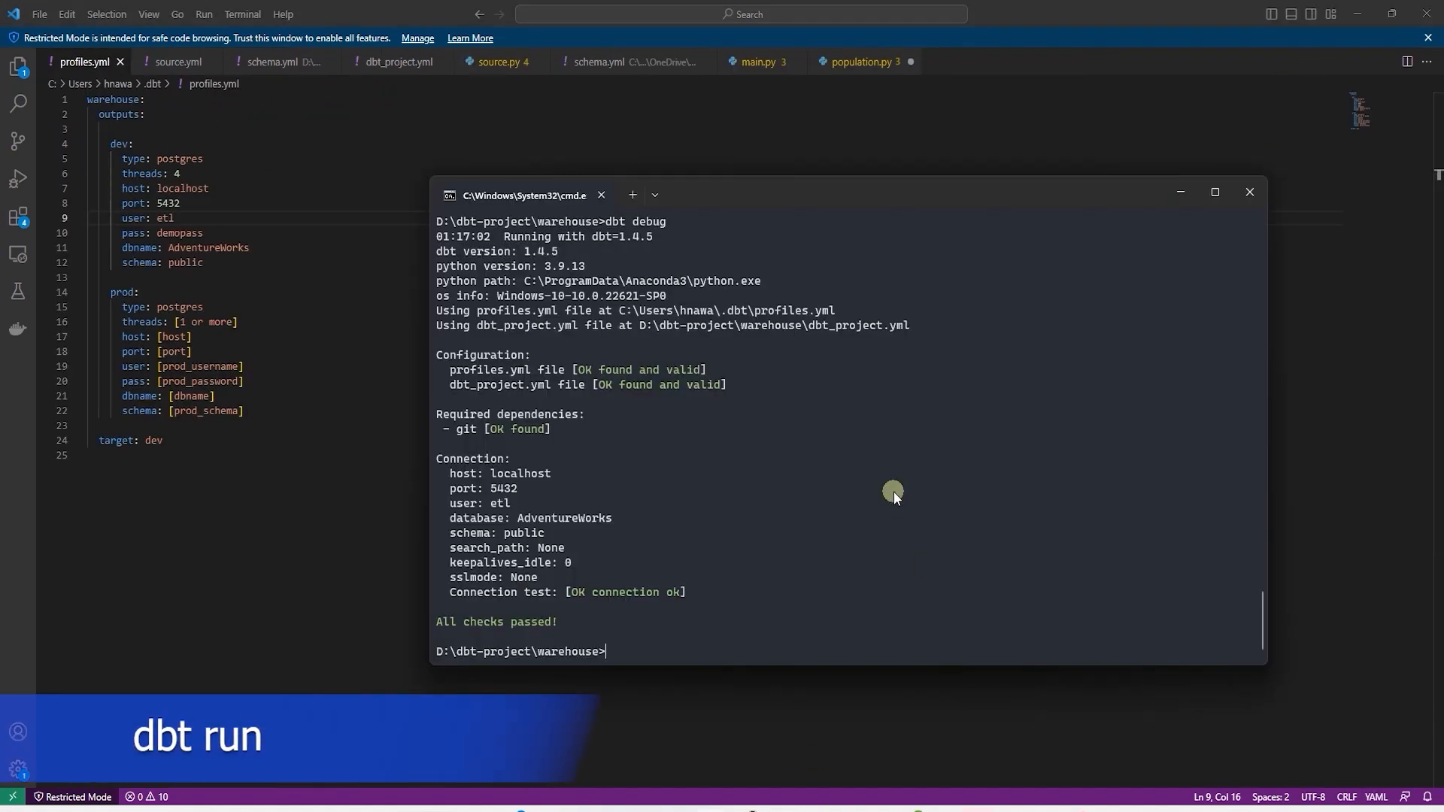
Build the warehouse project's models in the database with dbt run
type("dbt ru")
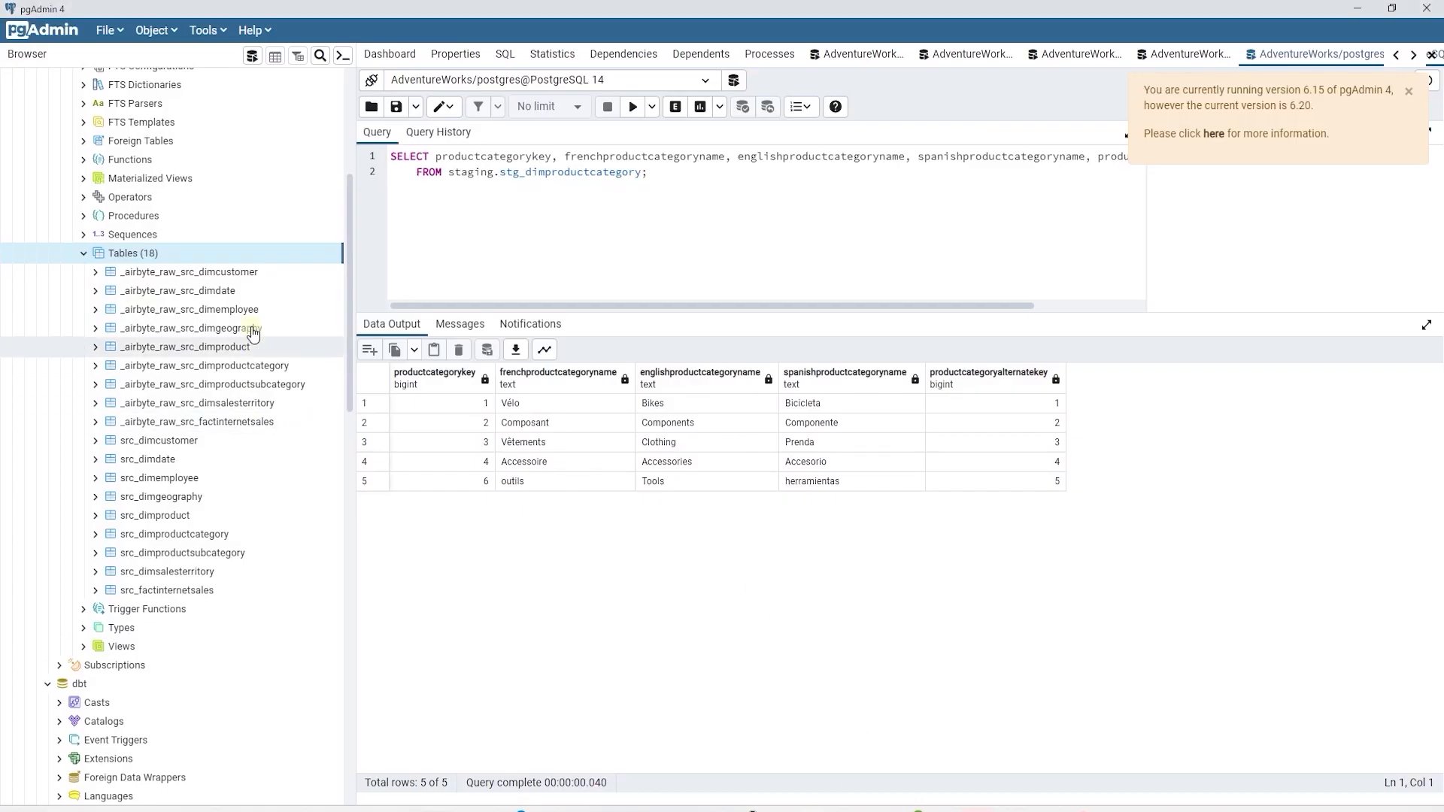
Refresh the public Tables list so the new my_first_dbt_model table appears and expand it
right_click(132, 253)
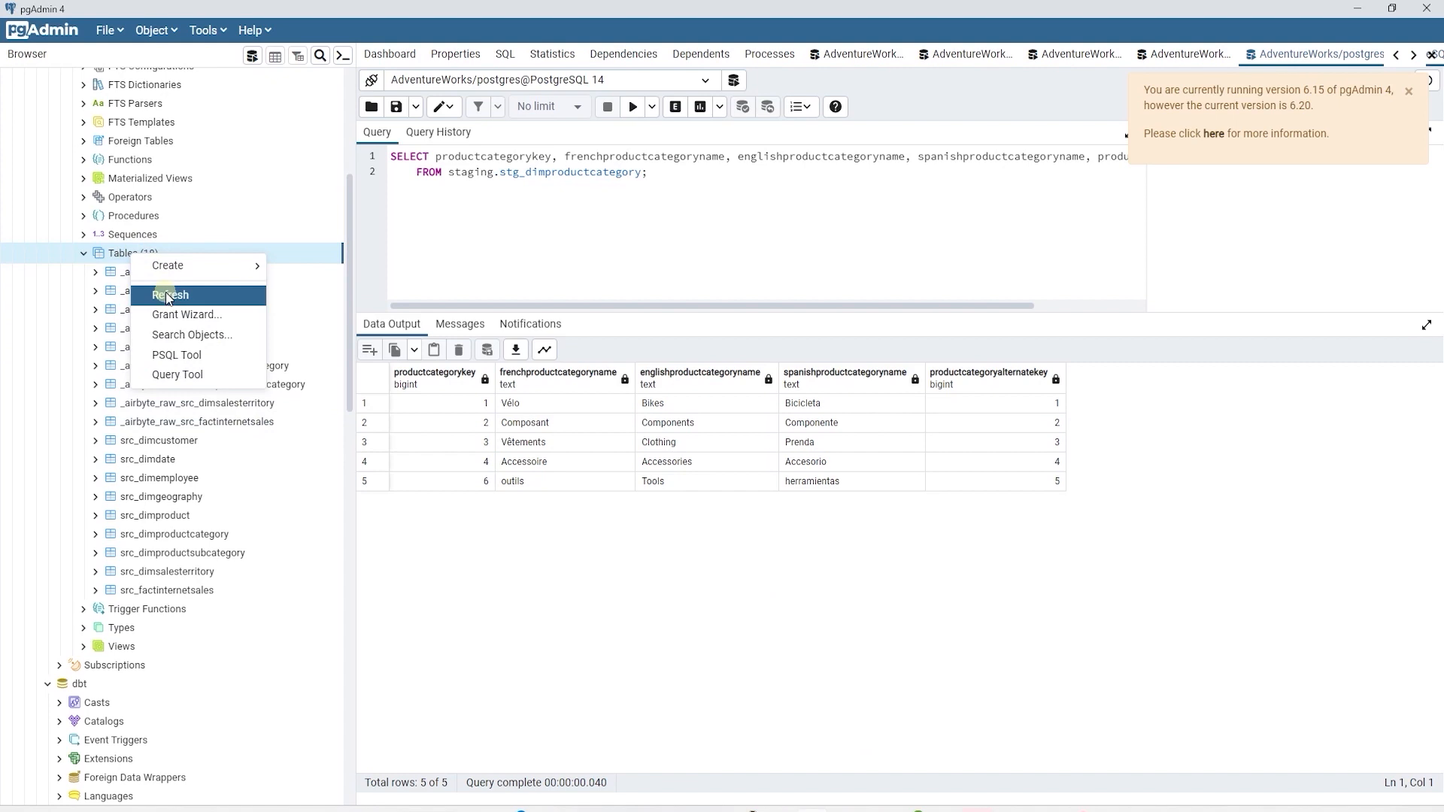
left_click(170, 295)
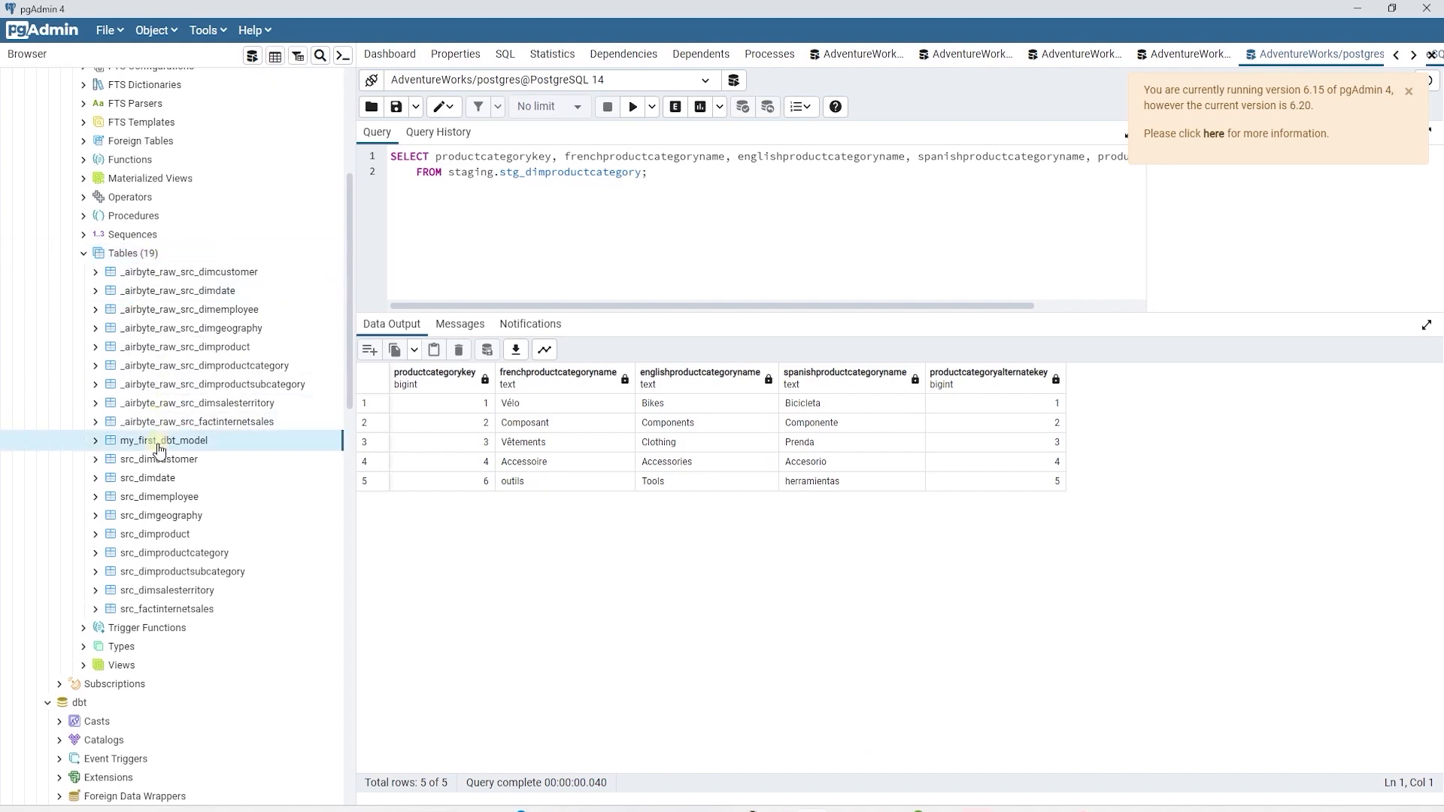
left_click(95, 441)
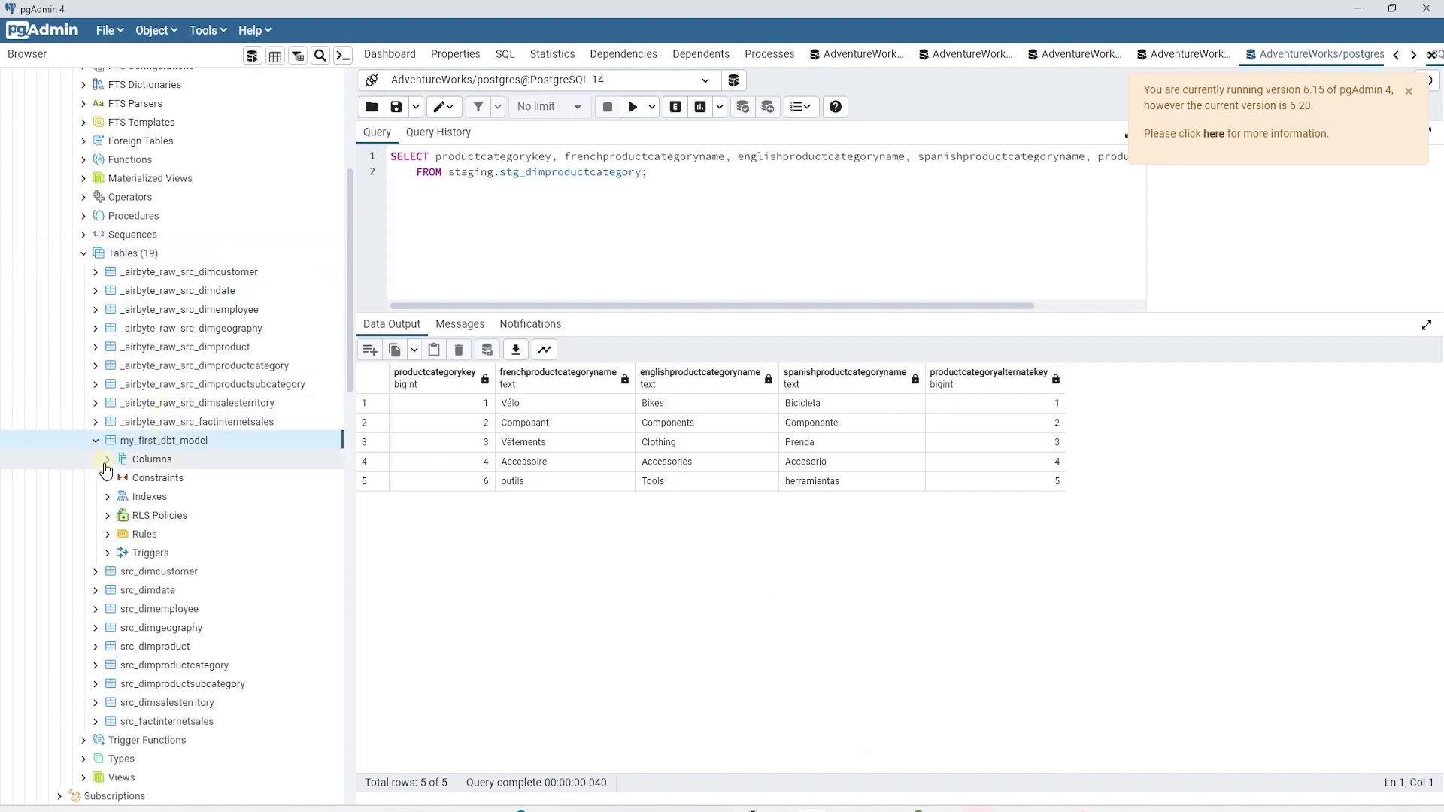
Generate and execute a SELECT script on my_first_dbt_model, returning ids 1 and null
right_click(164, 441)
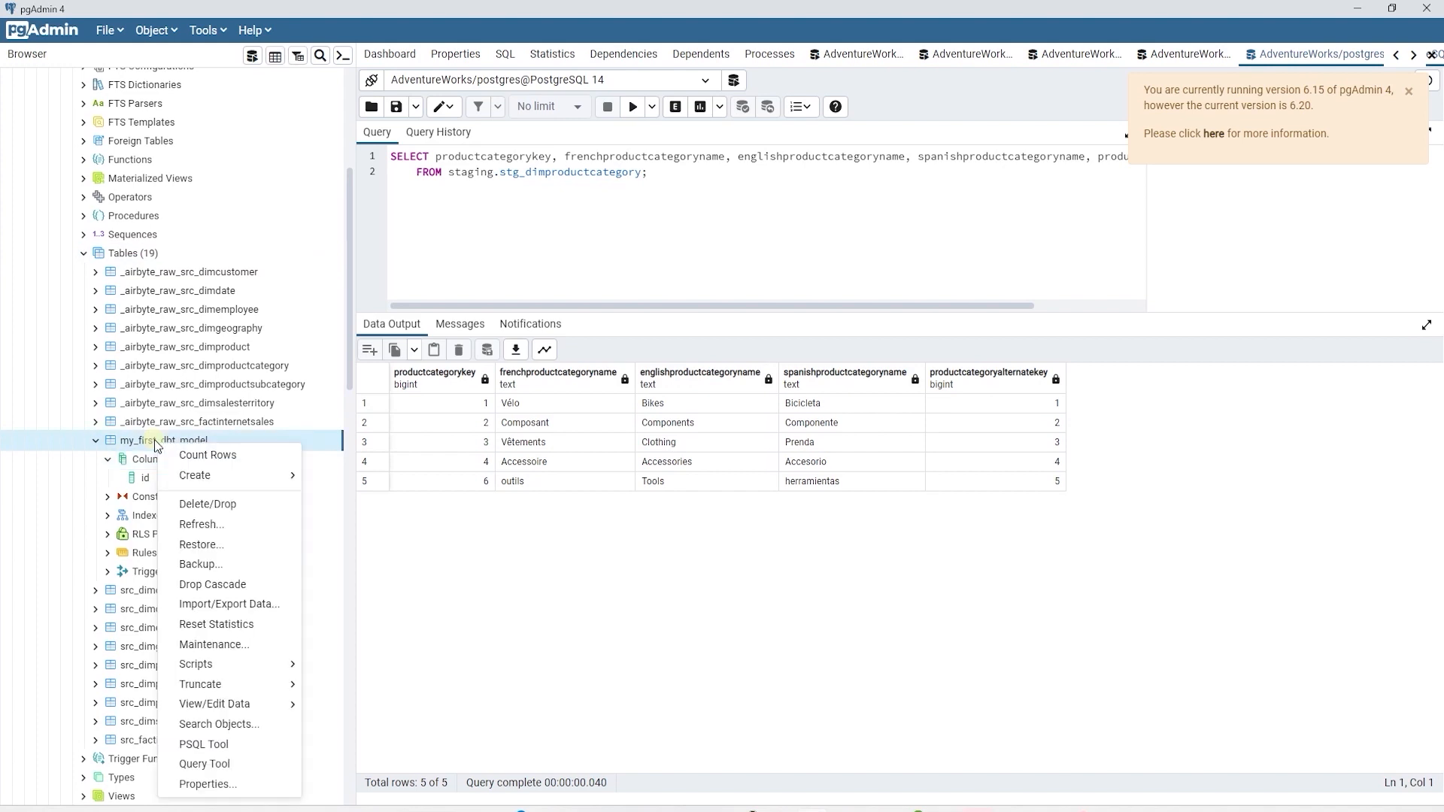
mouse_move(194, 664)
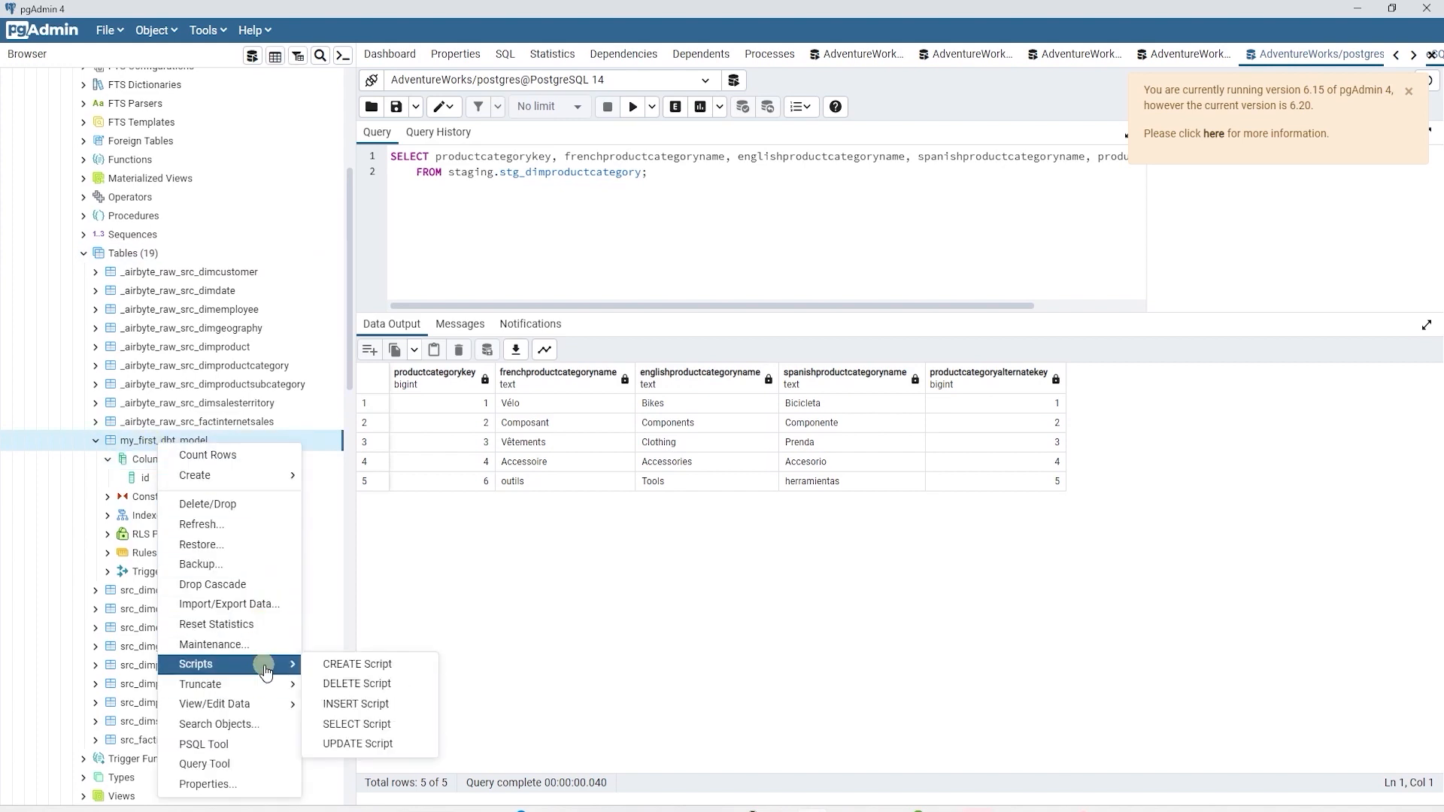
left_click(356, 724)
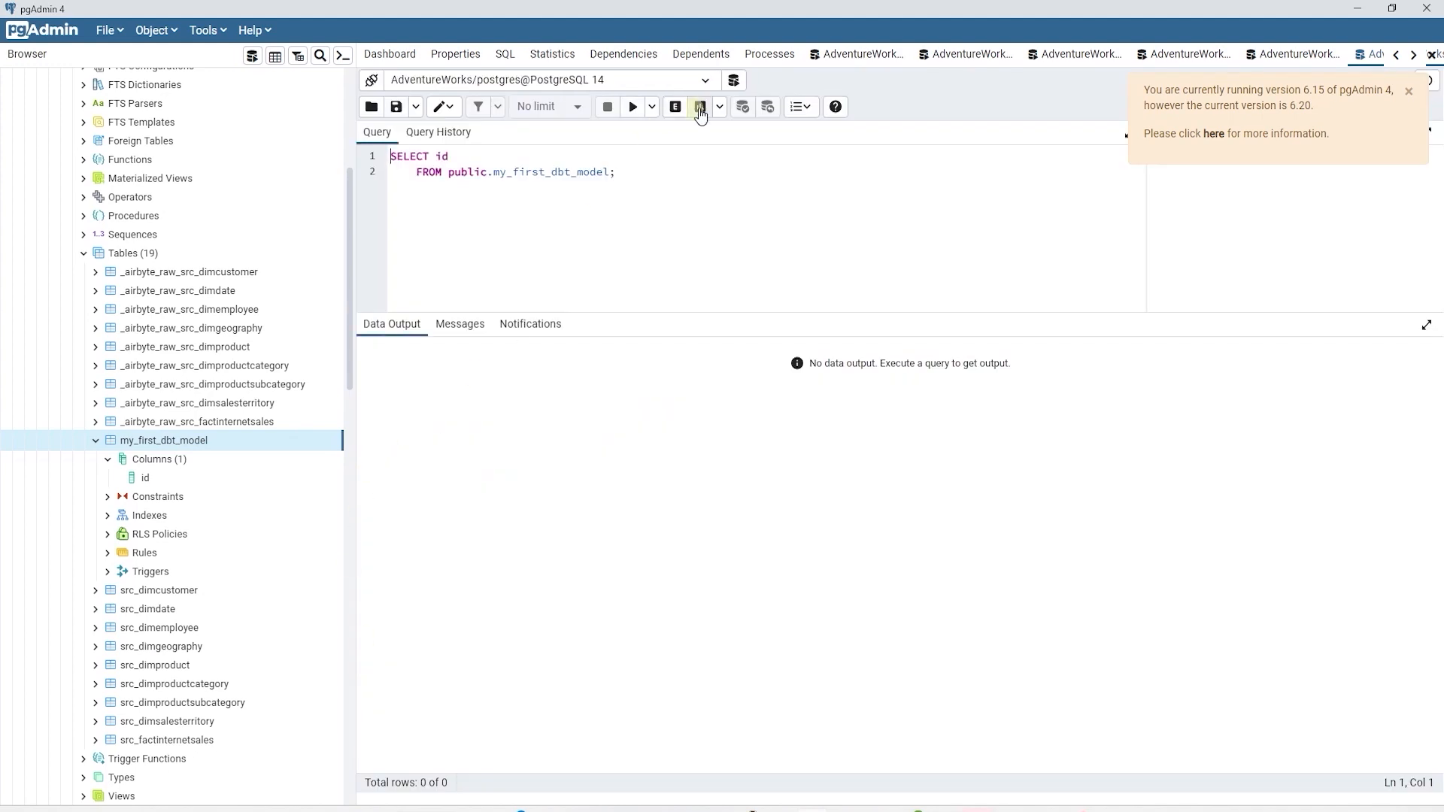
left_click(632, 106)
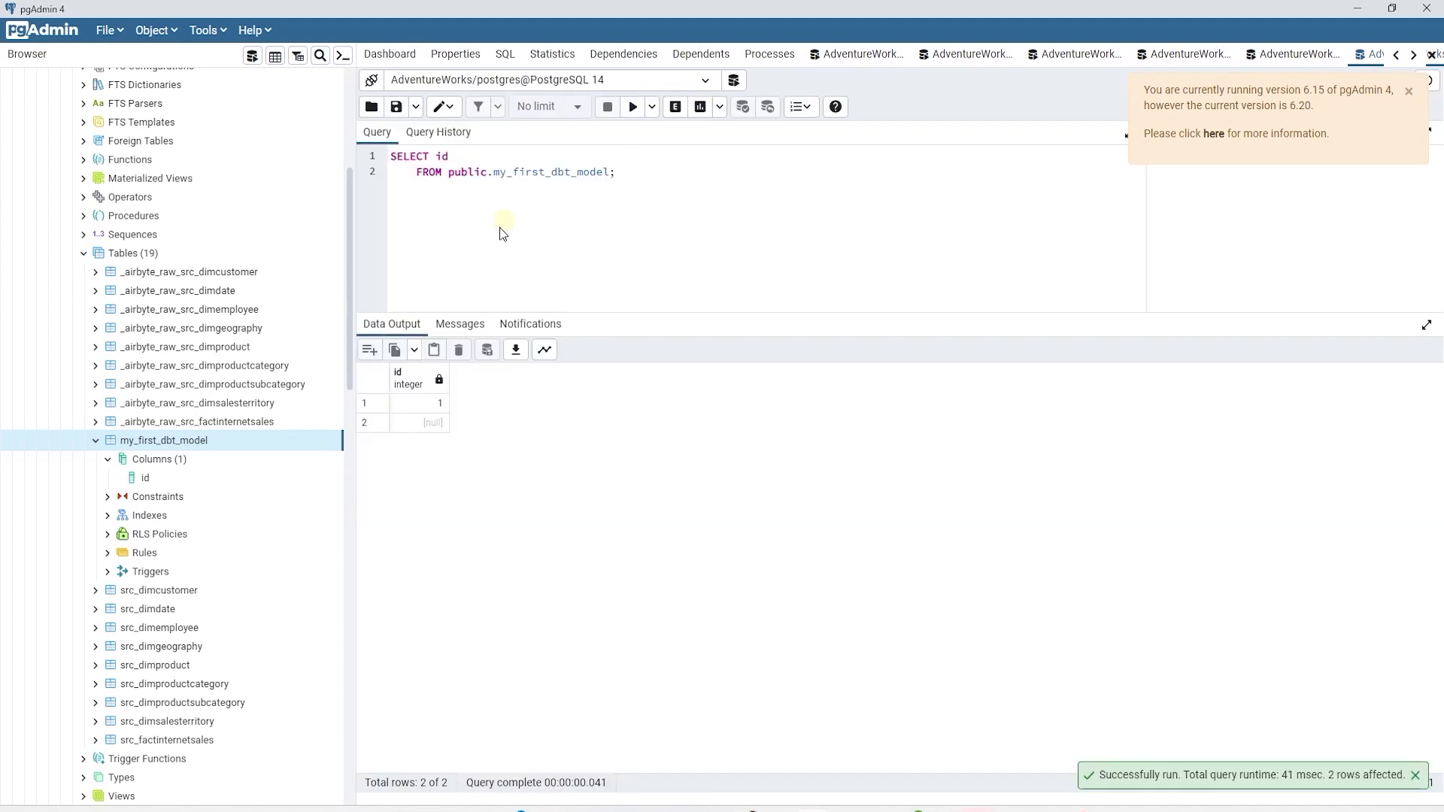
mouse_move(495, 407)
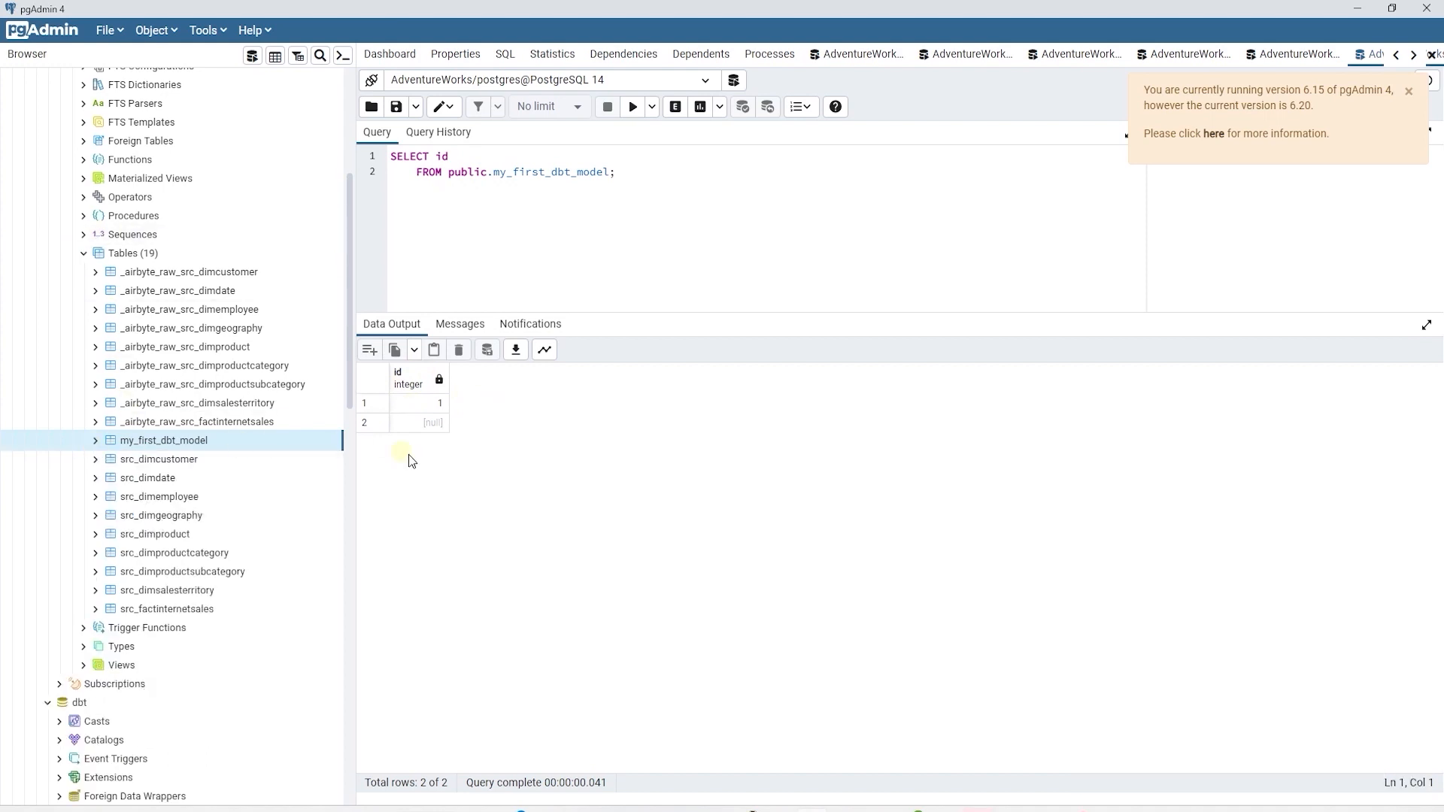
left_click(84, 665)
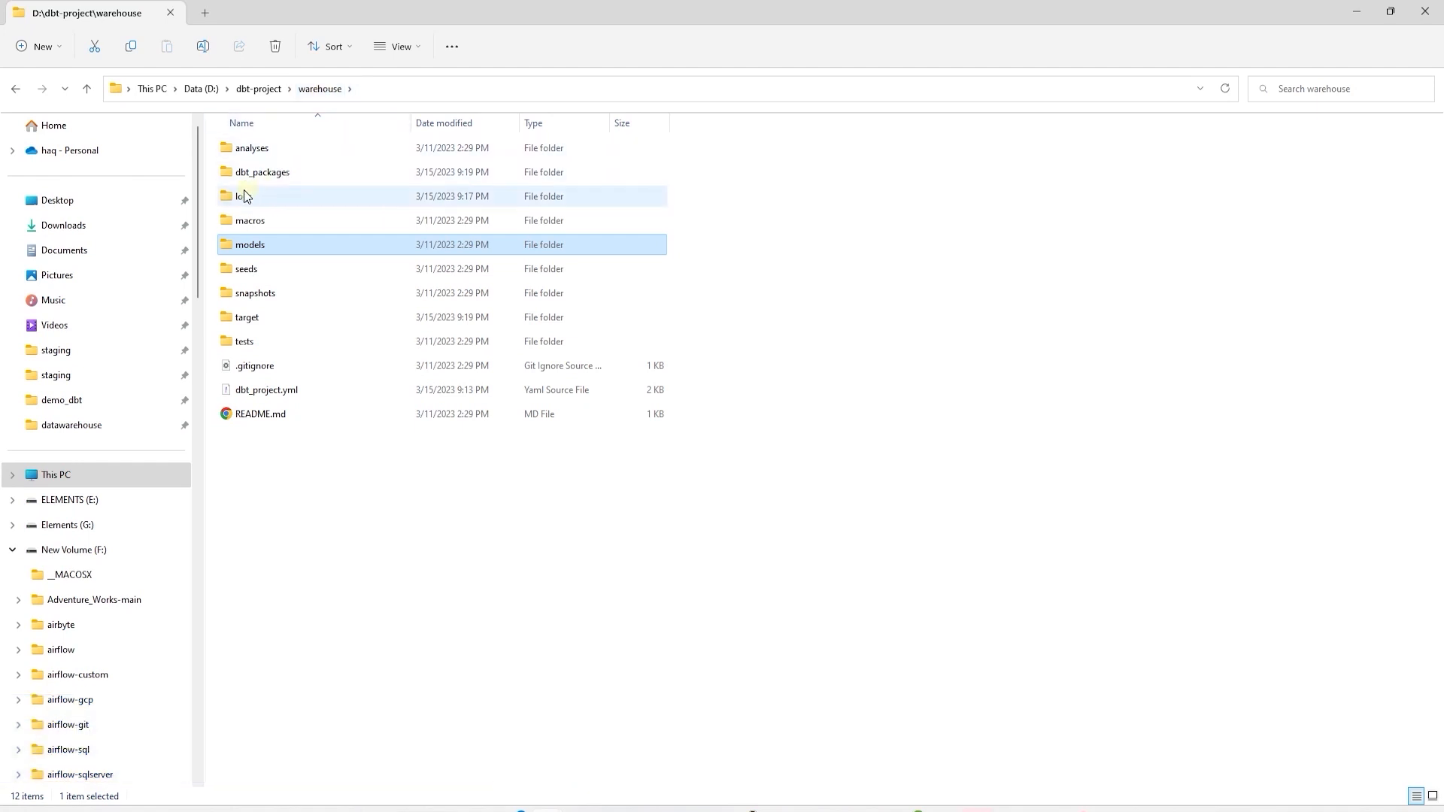
Look inside the logs, dbt_packages and macros folders, returning to the warehouse folder
double_click(244, 195)
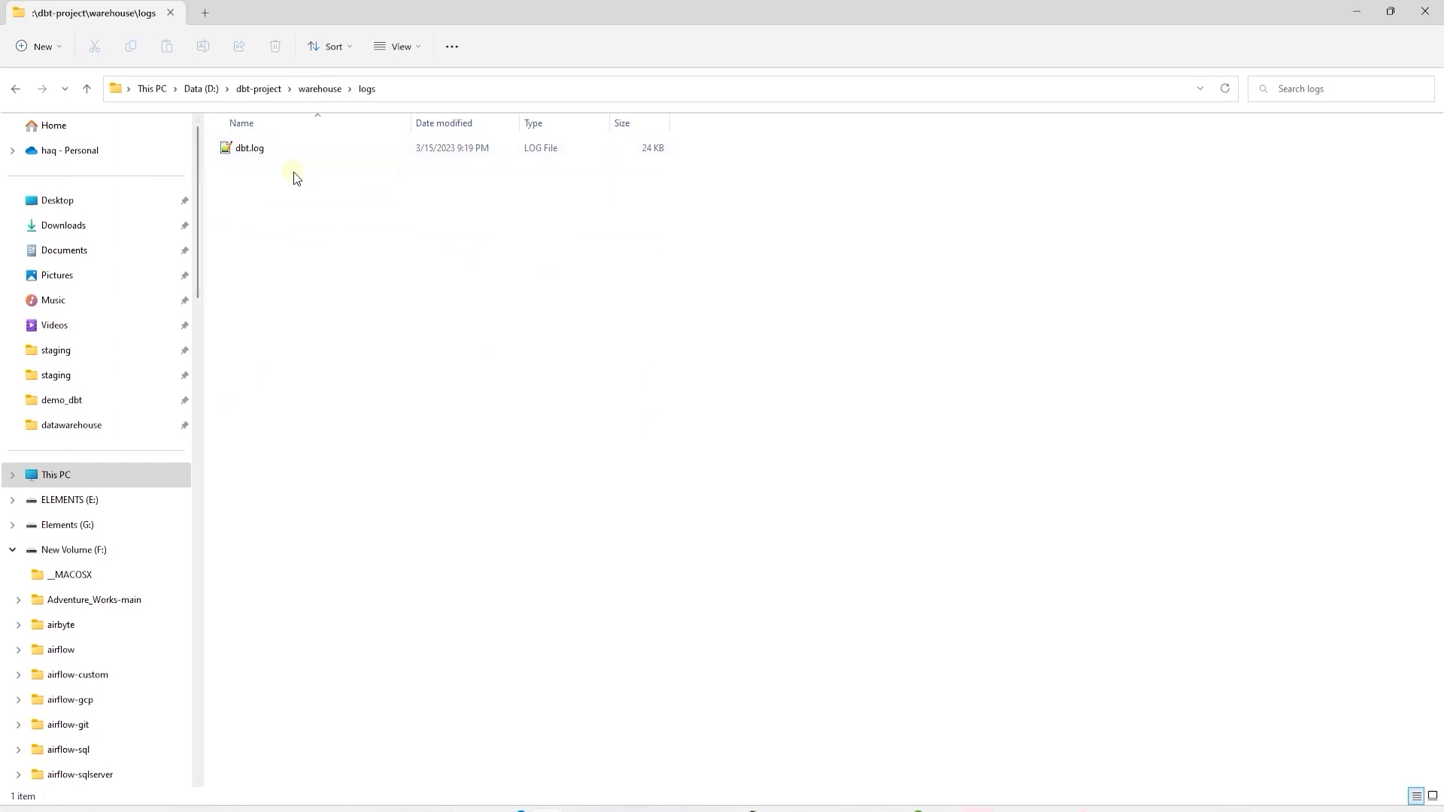
left_click(319, 89)
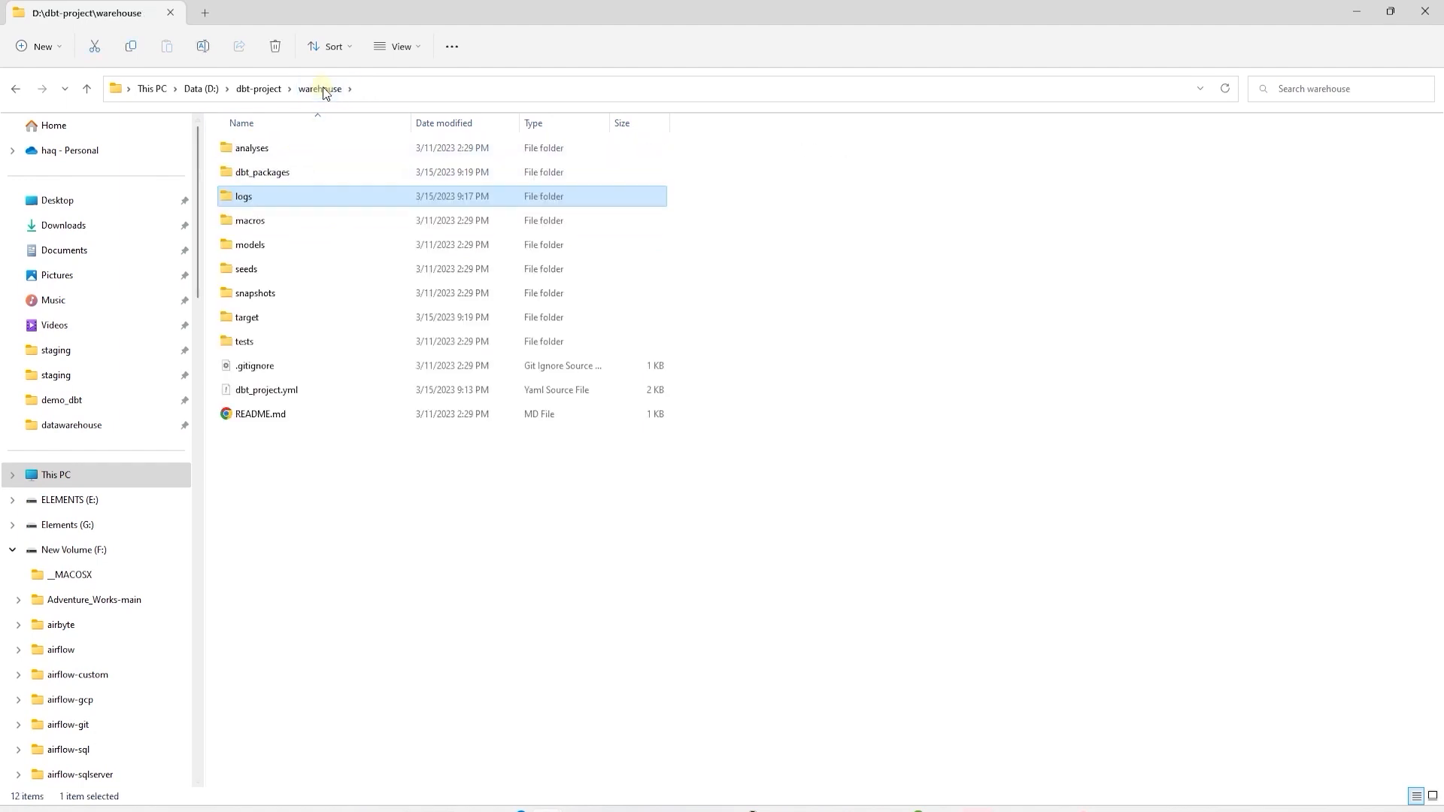
double_click(261, 172)
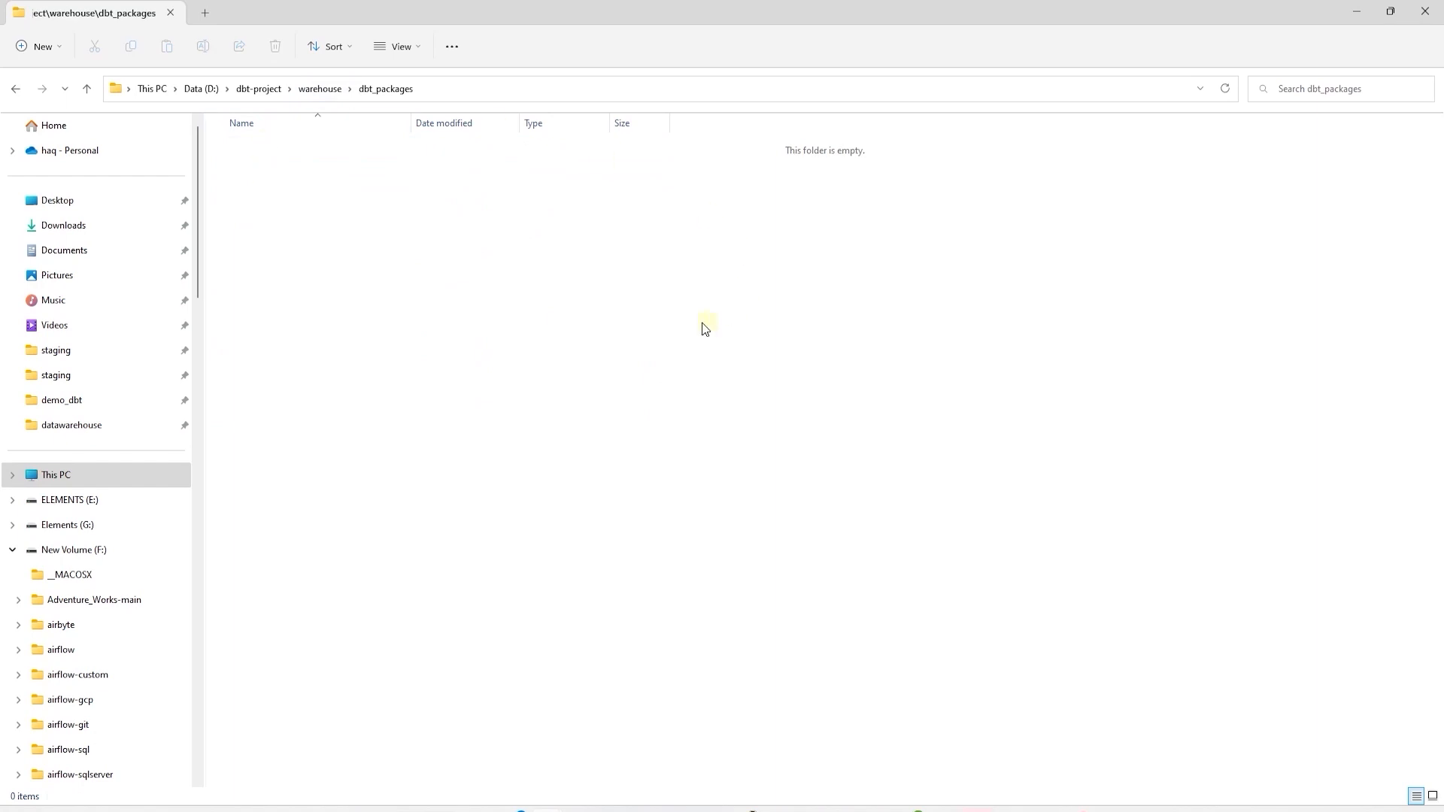
mouse_move(709, 424)
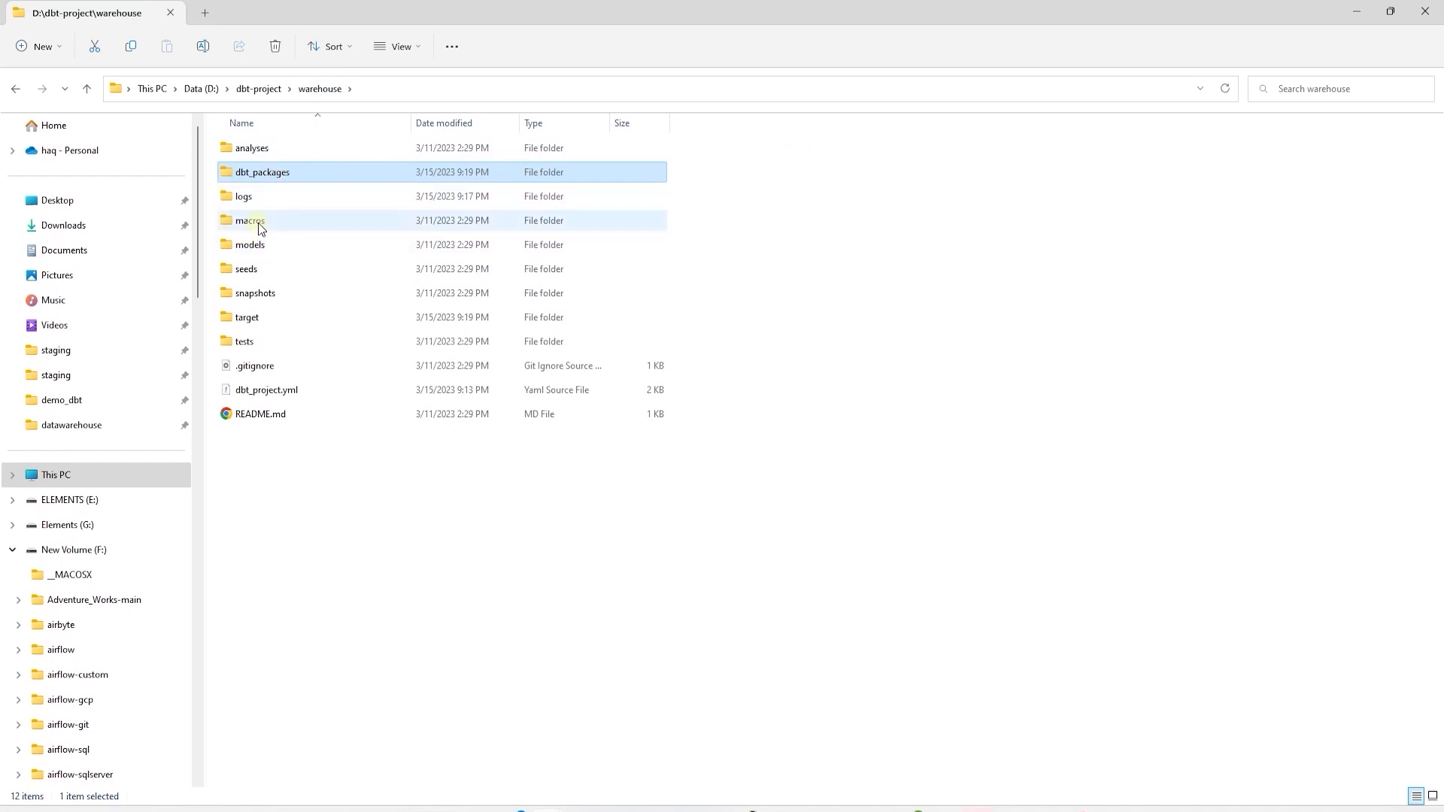
double_click(248, 220)
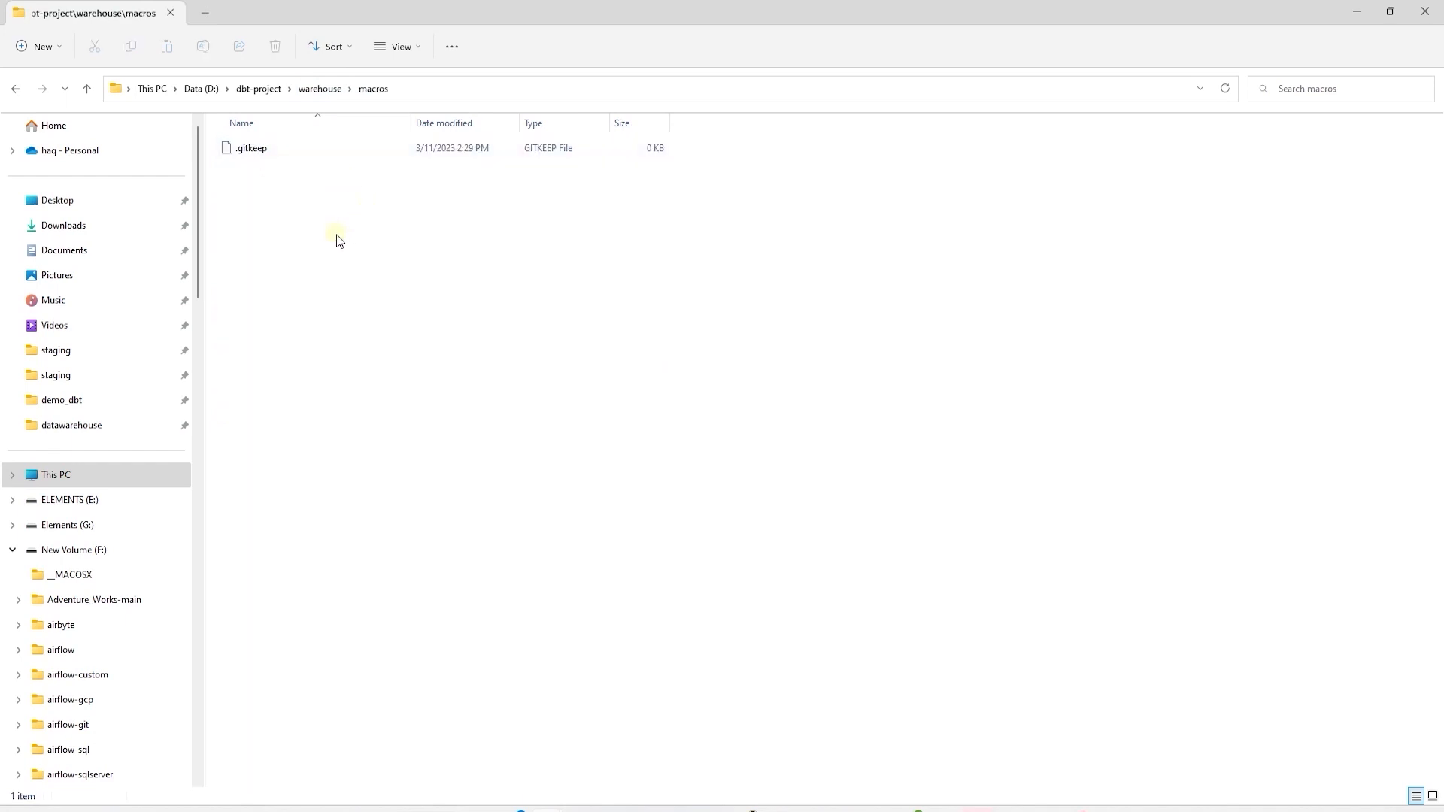
mouse_move(331, 240)
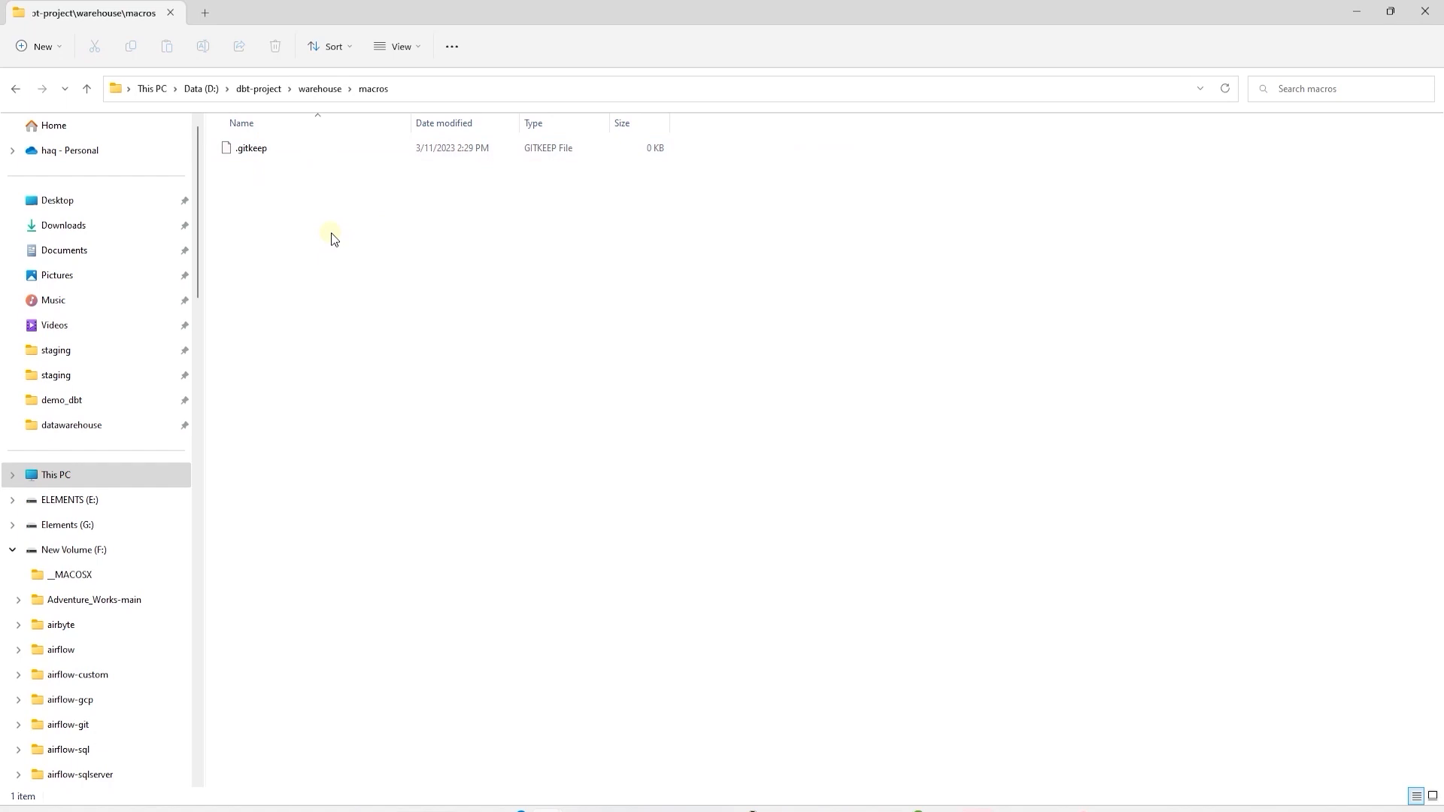
left_click(319, 89)
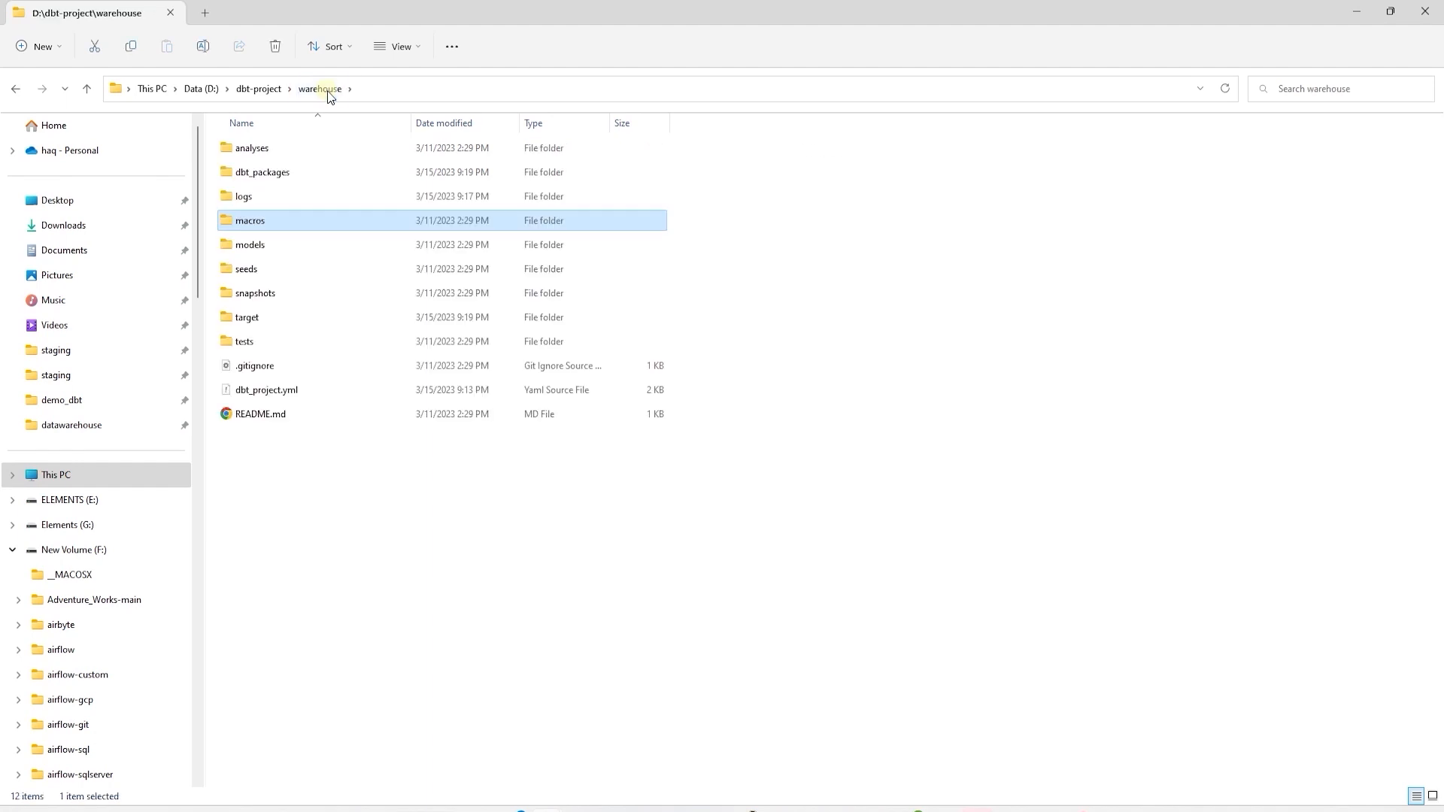
Look inside the models, seeds and snapshots folders, returning to the warehouse folder
double_click(250, 244)
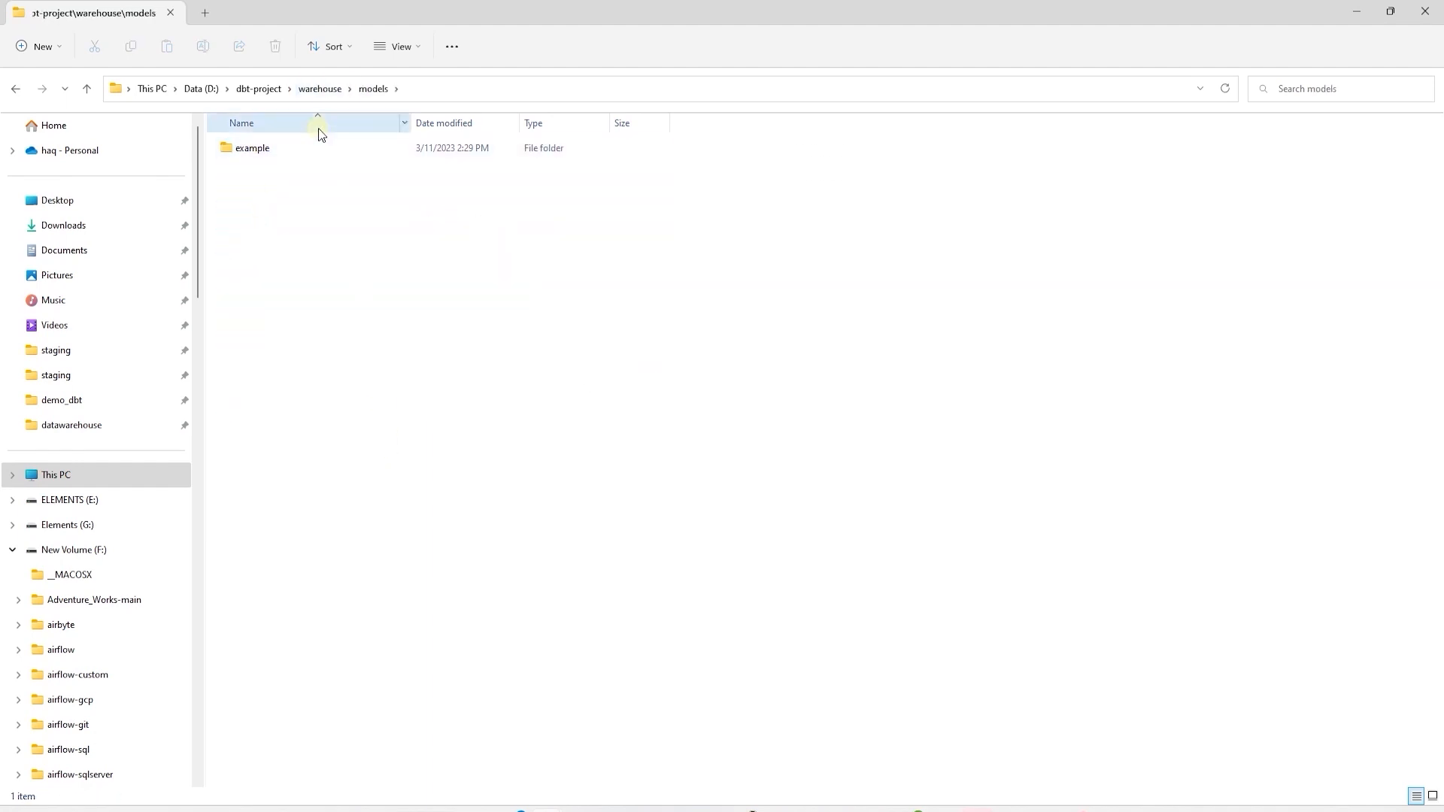
left_click(319, 88)
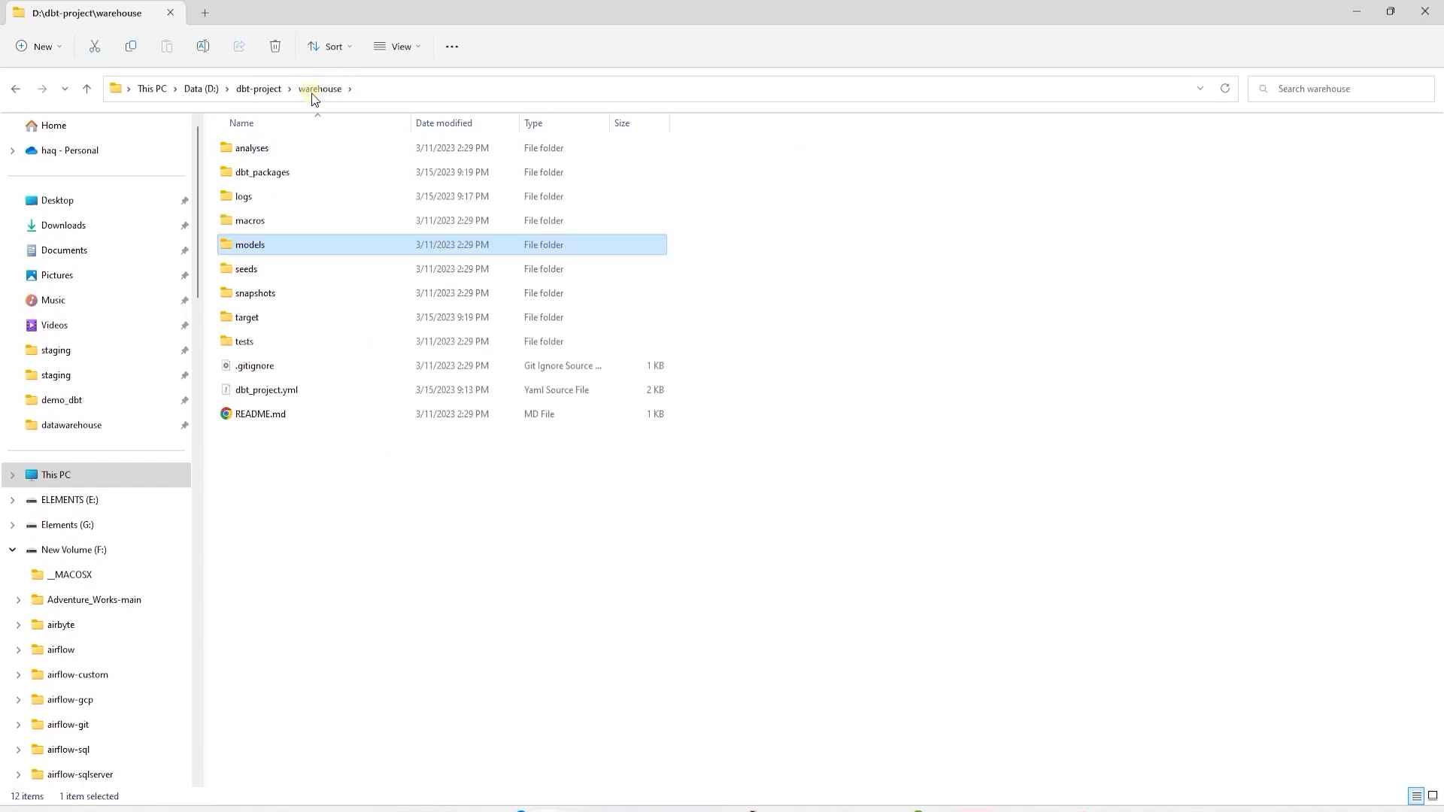
double_click(245, 268)
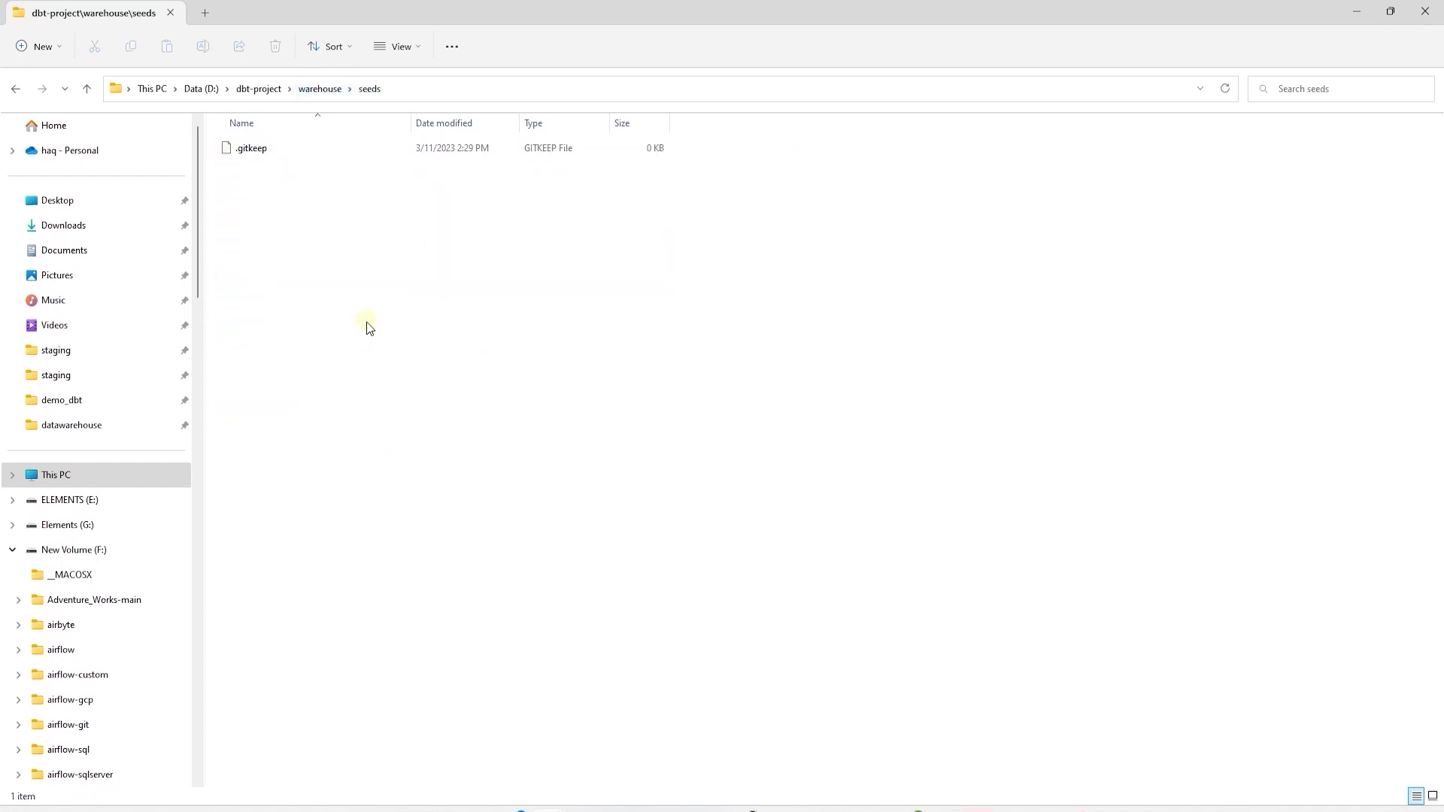
mouse_move(319, 305)
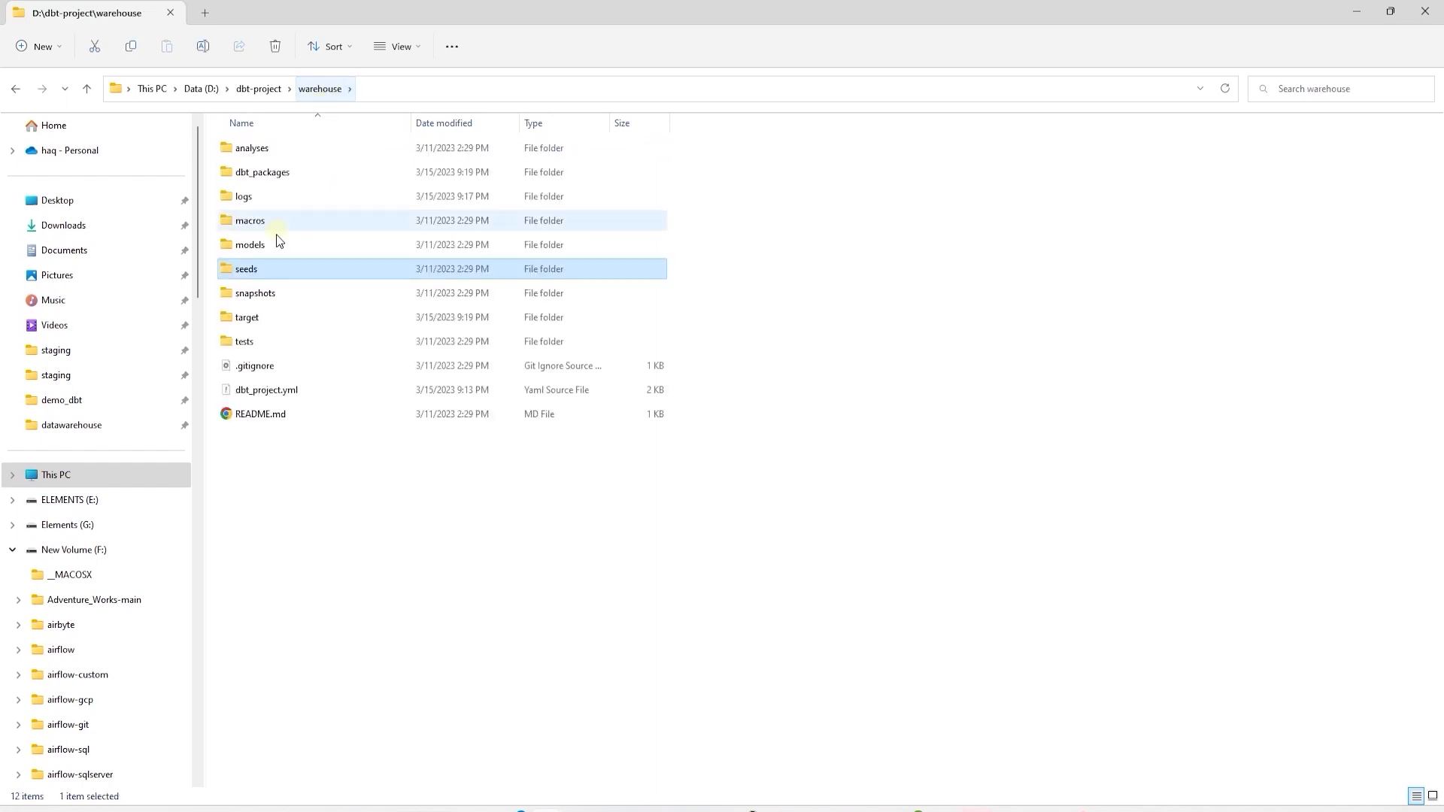
mouse_move(245, 269)
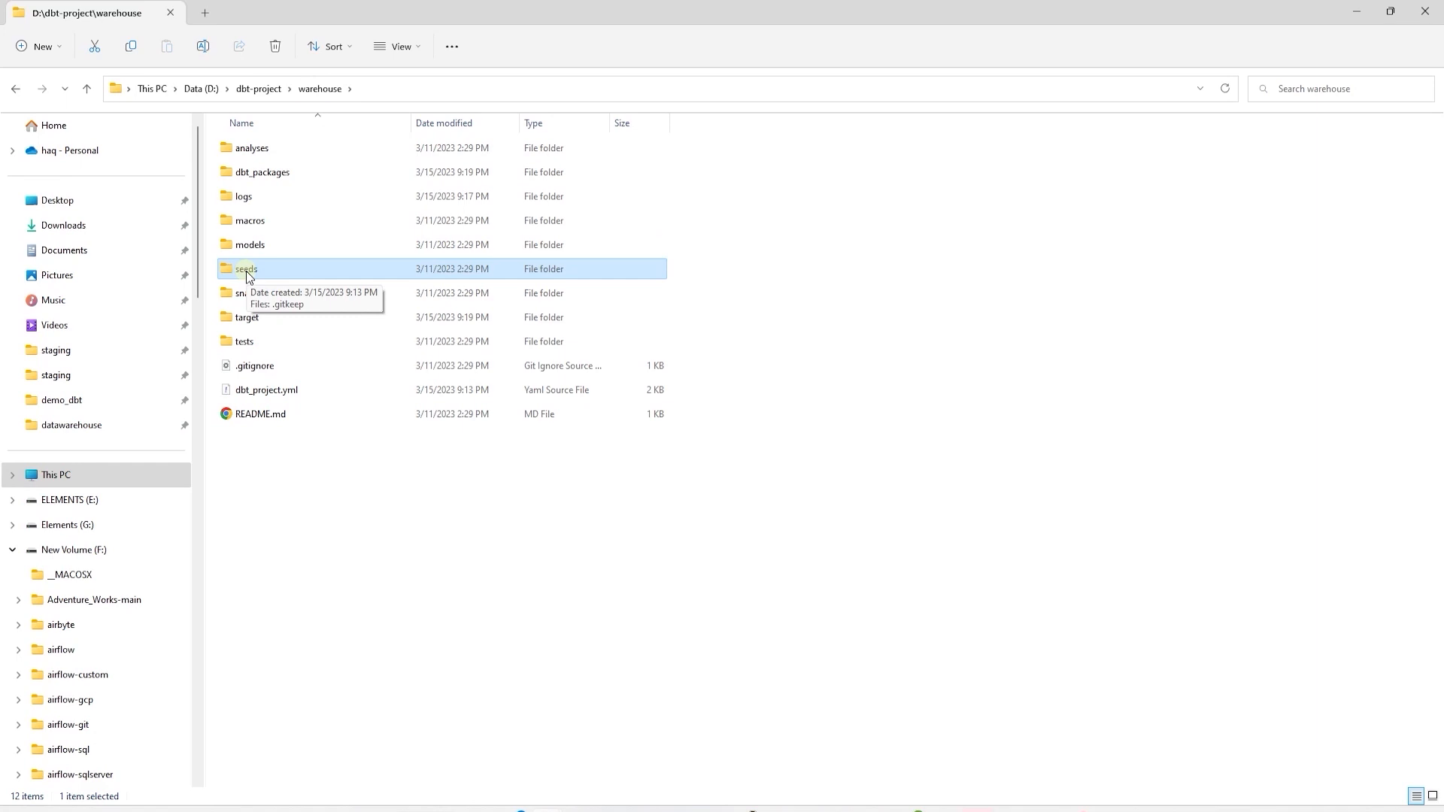
double_click(245, 293)
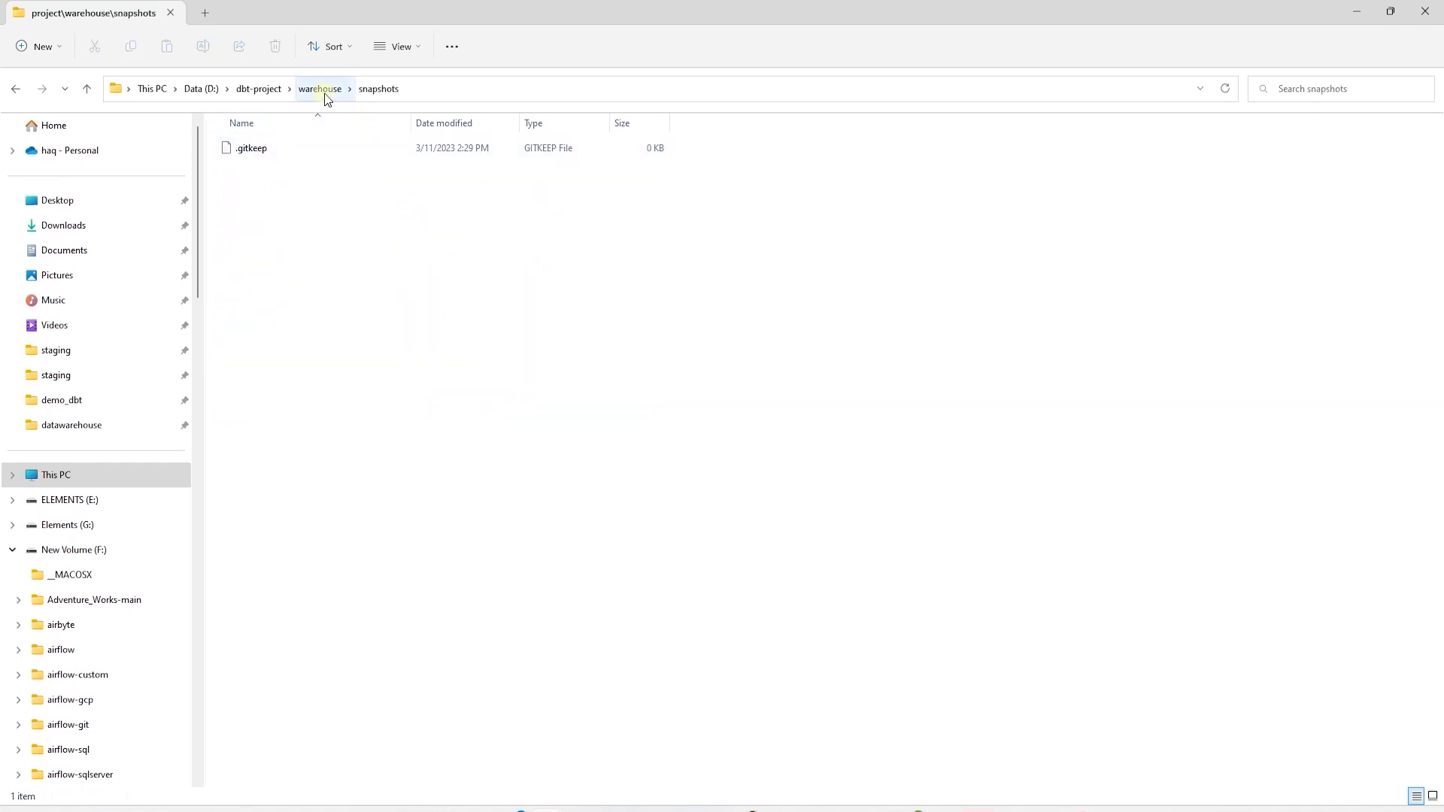
left_click(319, 89)
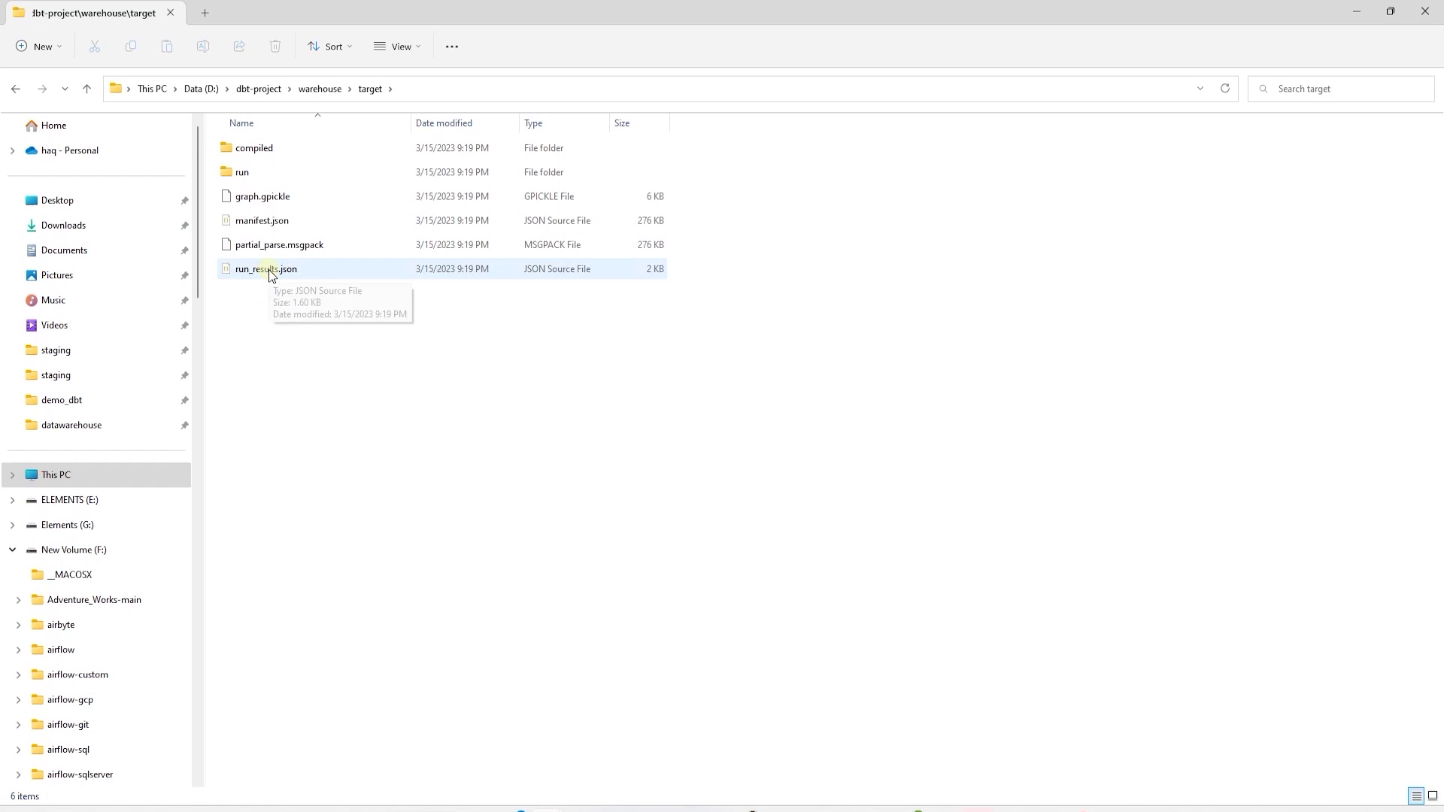
Drill into target > compiled > warehouse > models > example and open my_first_dbt_model.sql in the editor
double_click(254, 147)
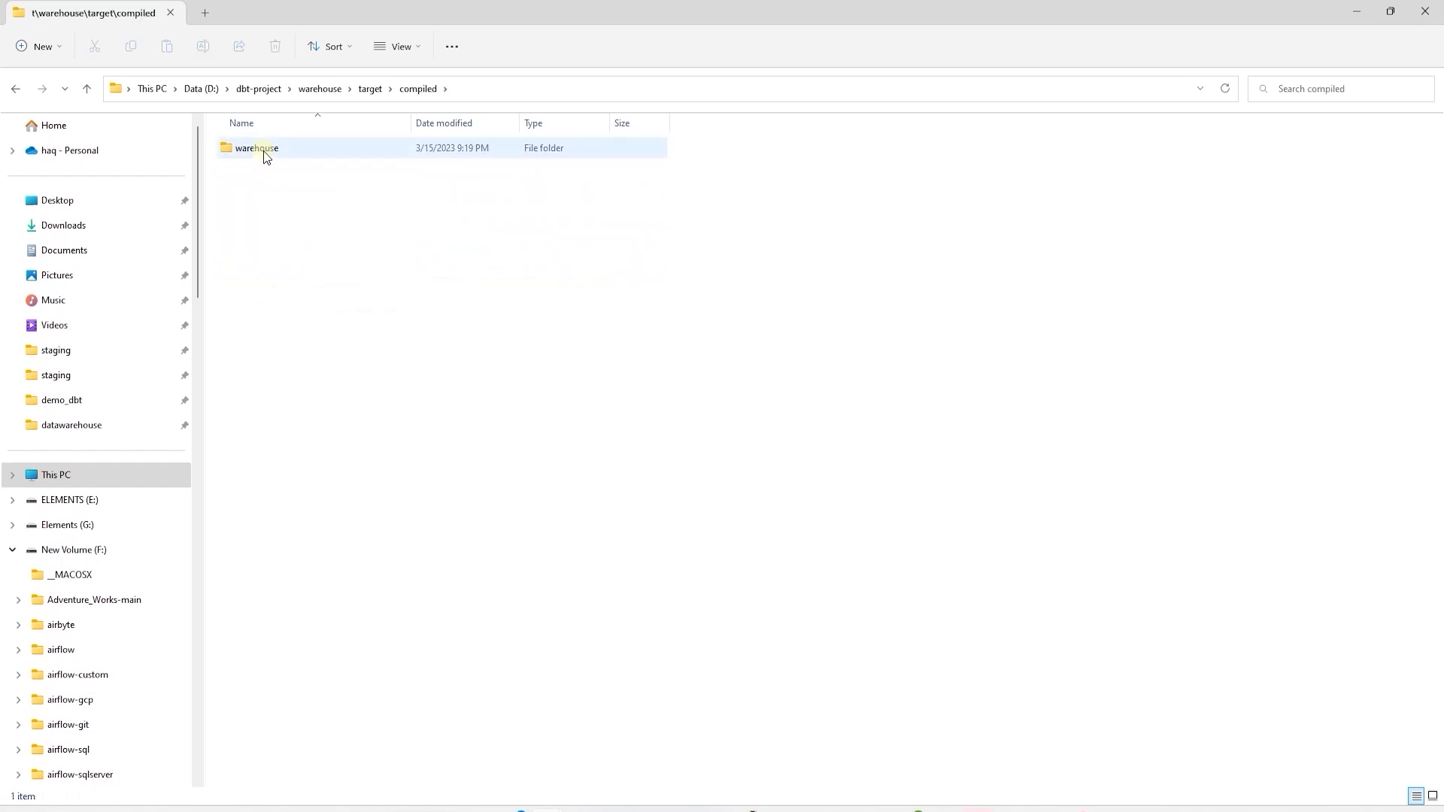
double_click(256, 148)
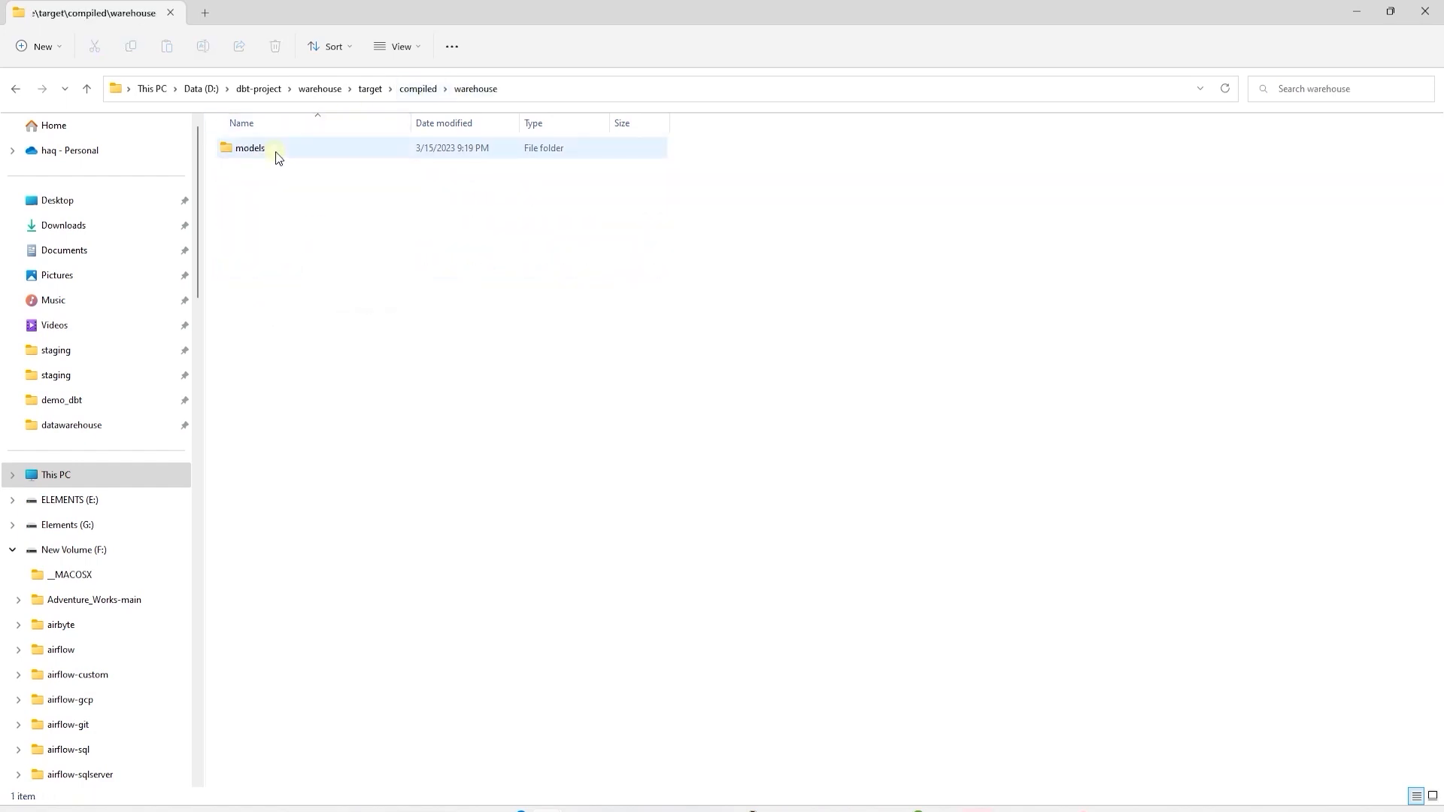
double_click(249, 148)
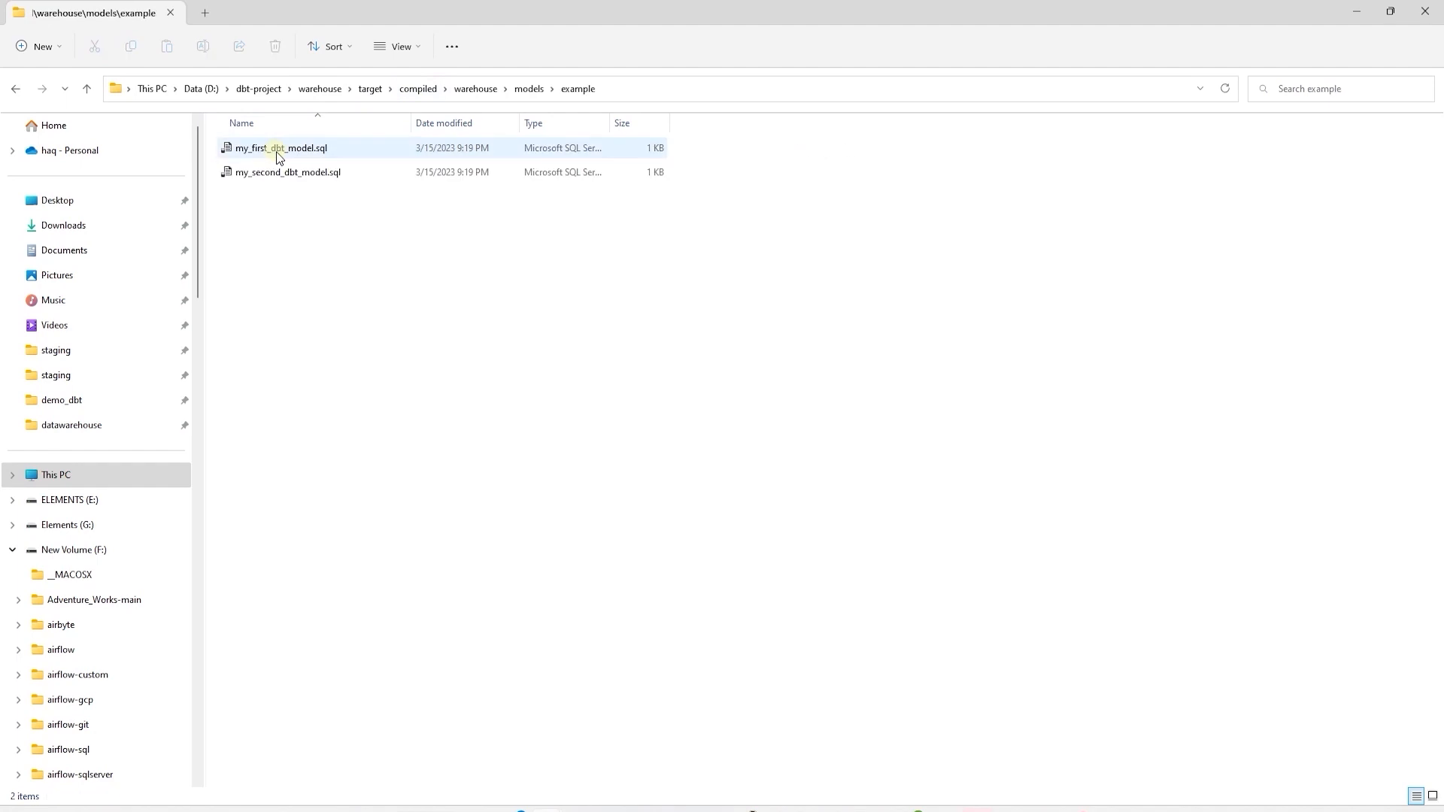
right_click(280, 148)
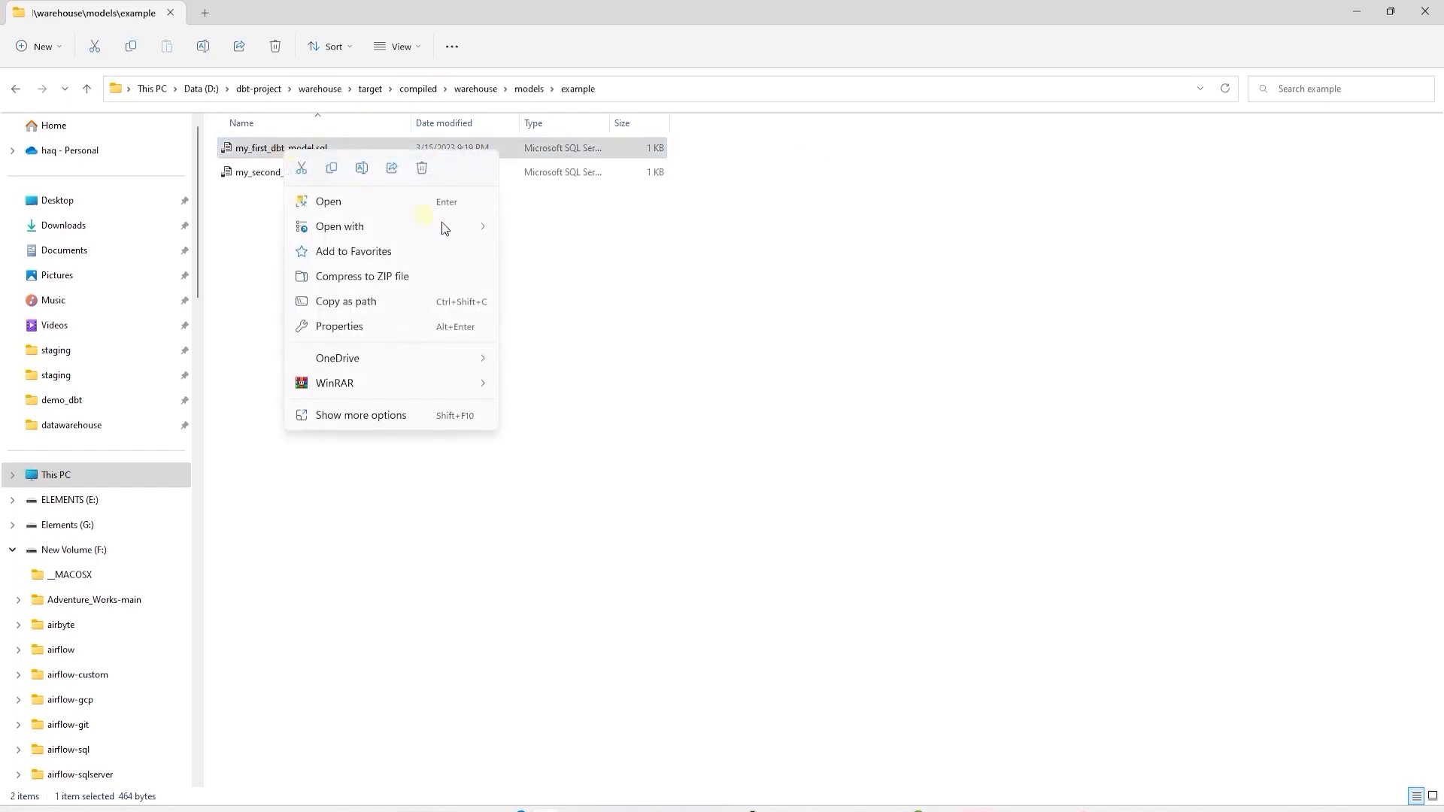
left_click(328, 201)
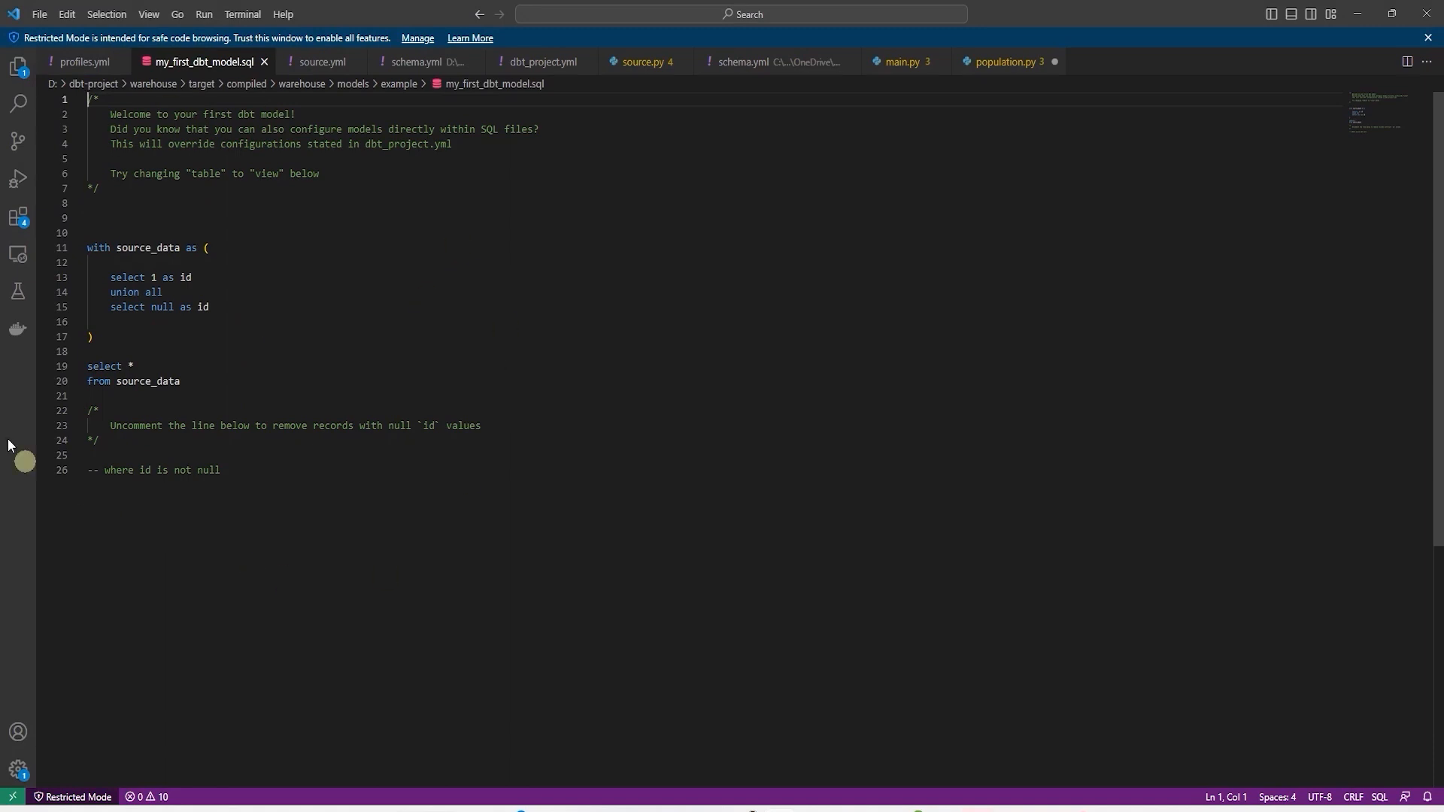
mouse_move(597, 235)
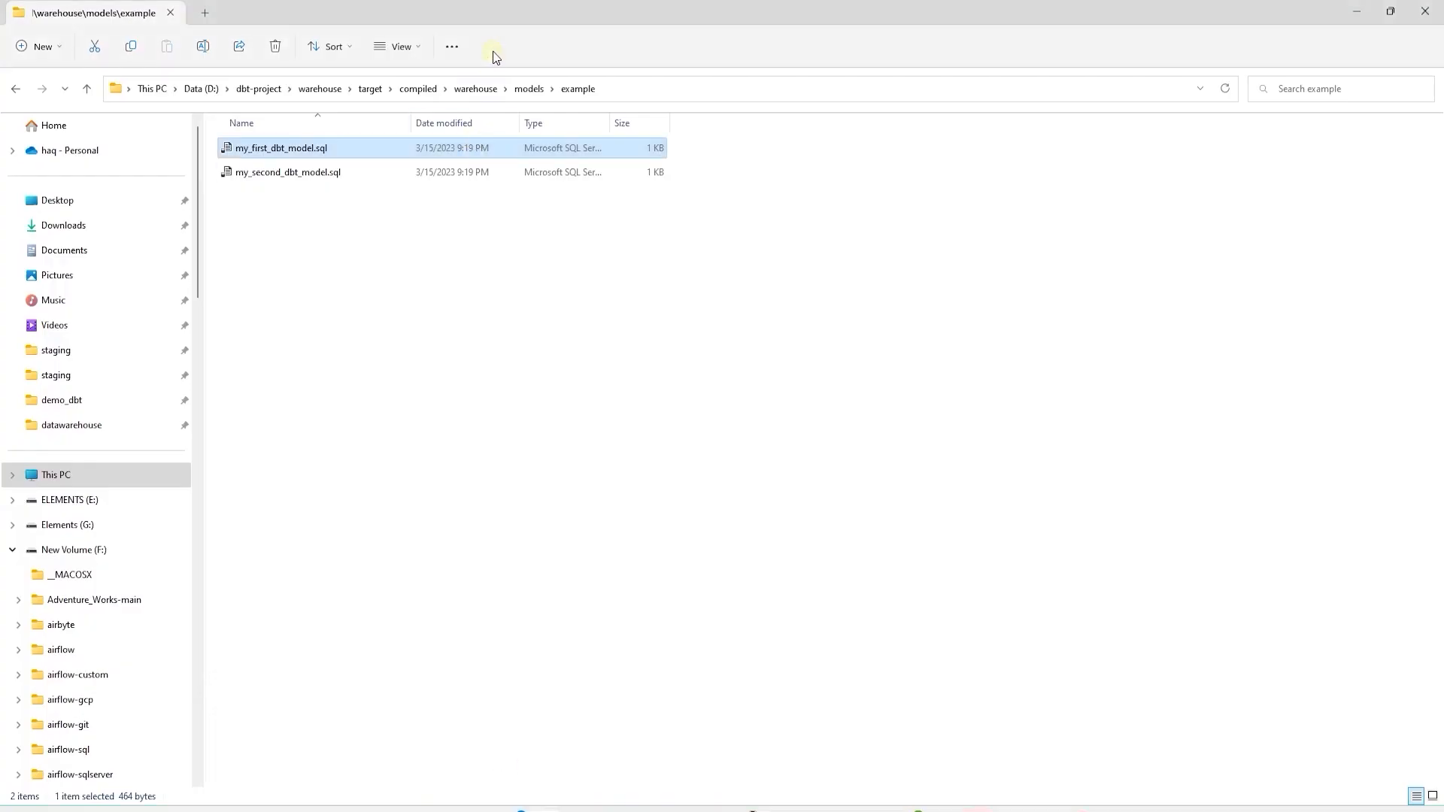
Peek into the tests folder and return to the warehouse project folder
left_click(319, 89)
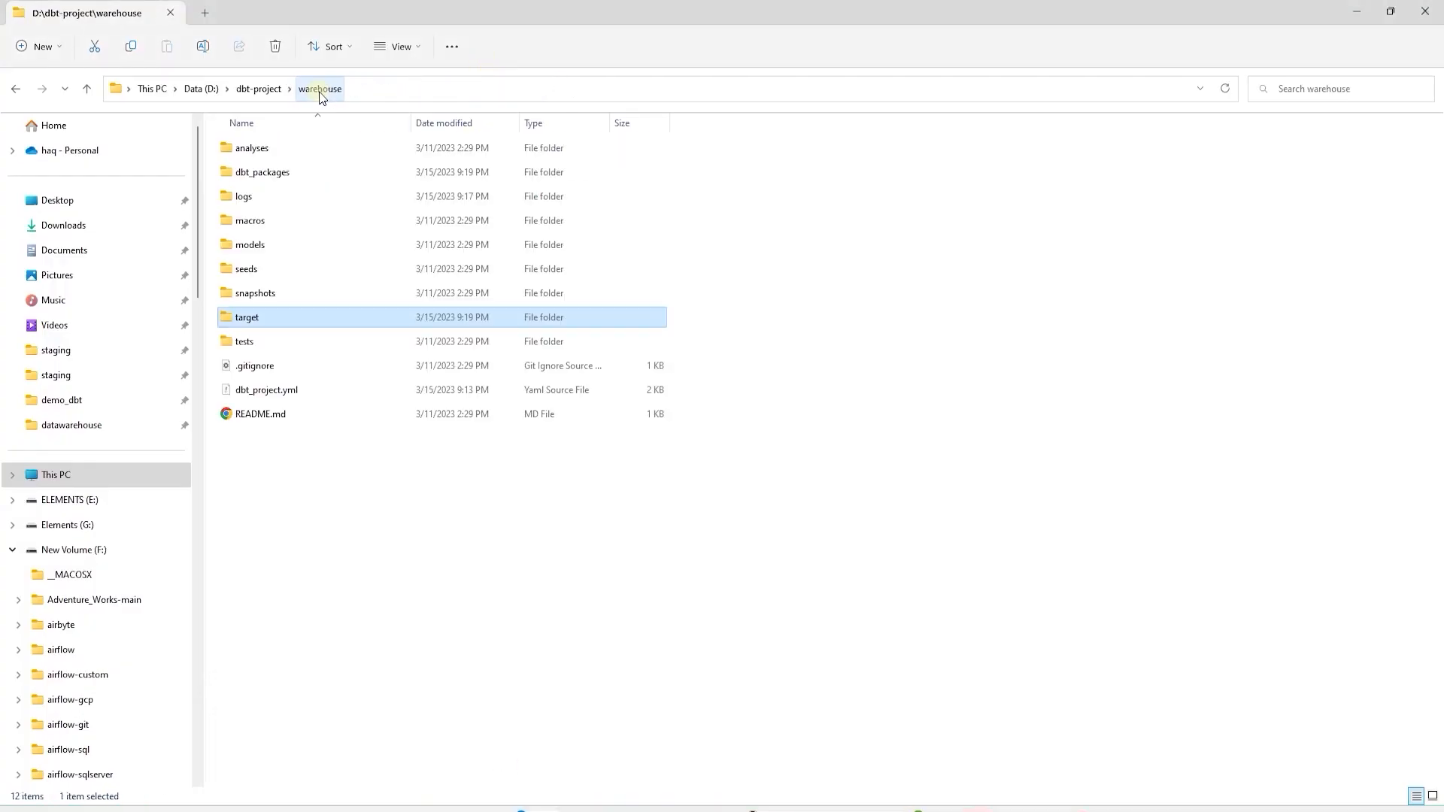
double_click(244, 341)
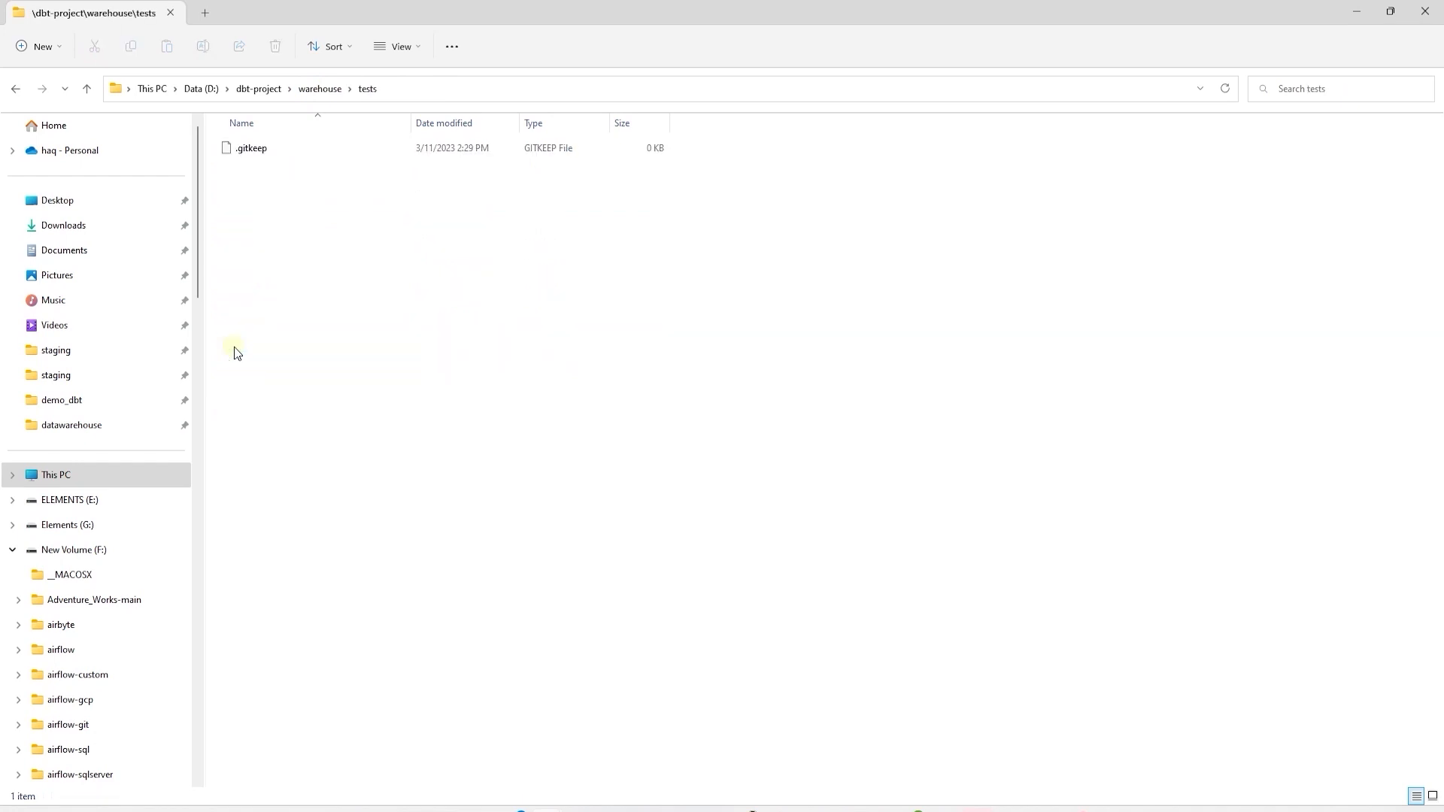
mouse_move(325, 440)
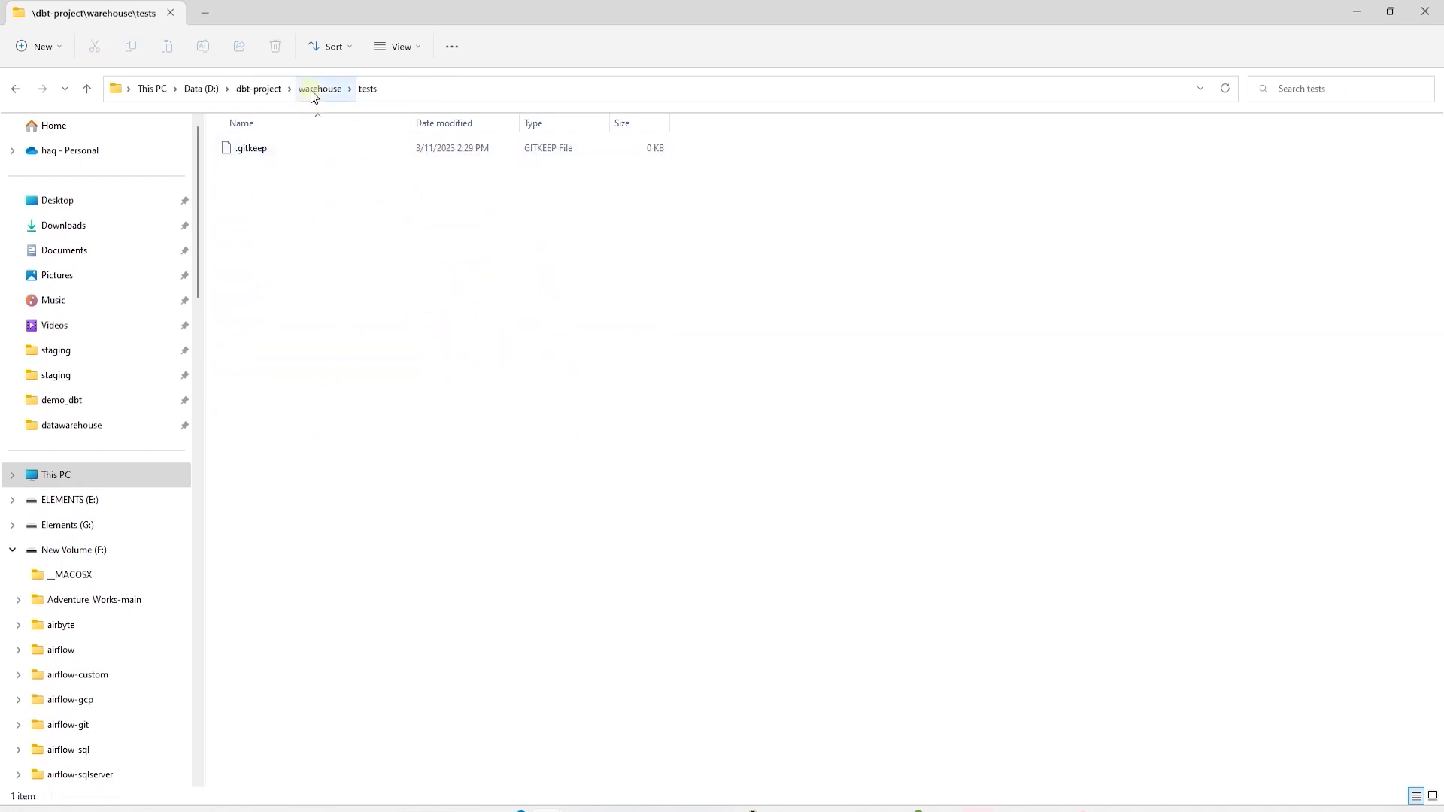
left_click(319, 89)
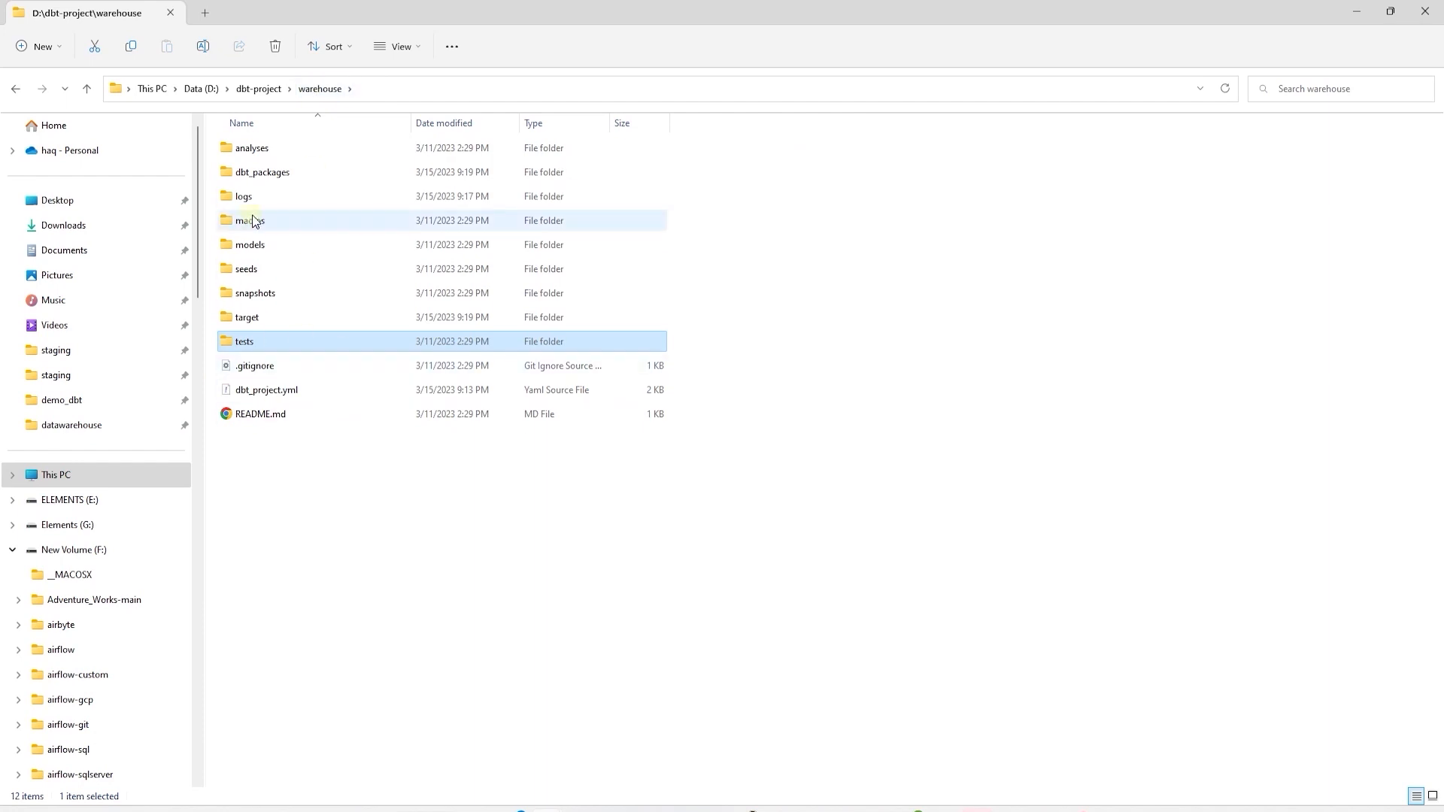
Open dbt_project.yml with Visual Studio Code from the warehouse folder
right_click(266, 389)
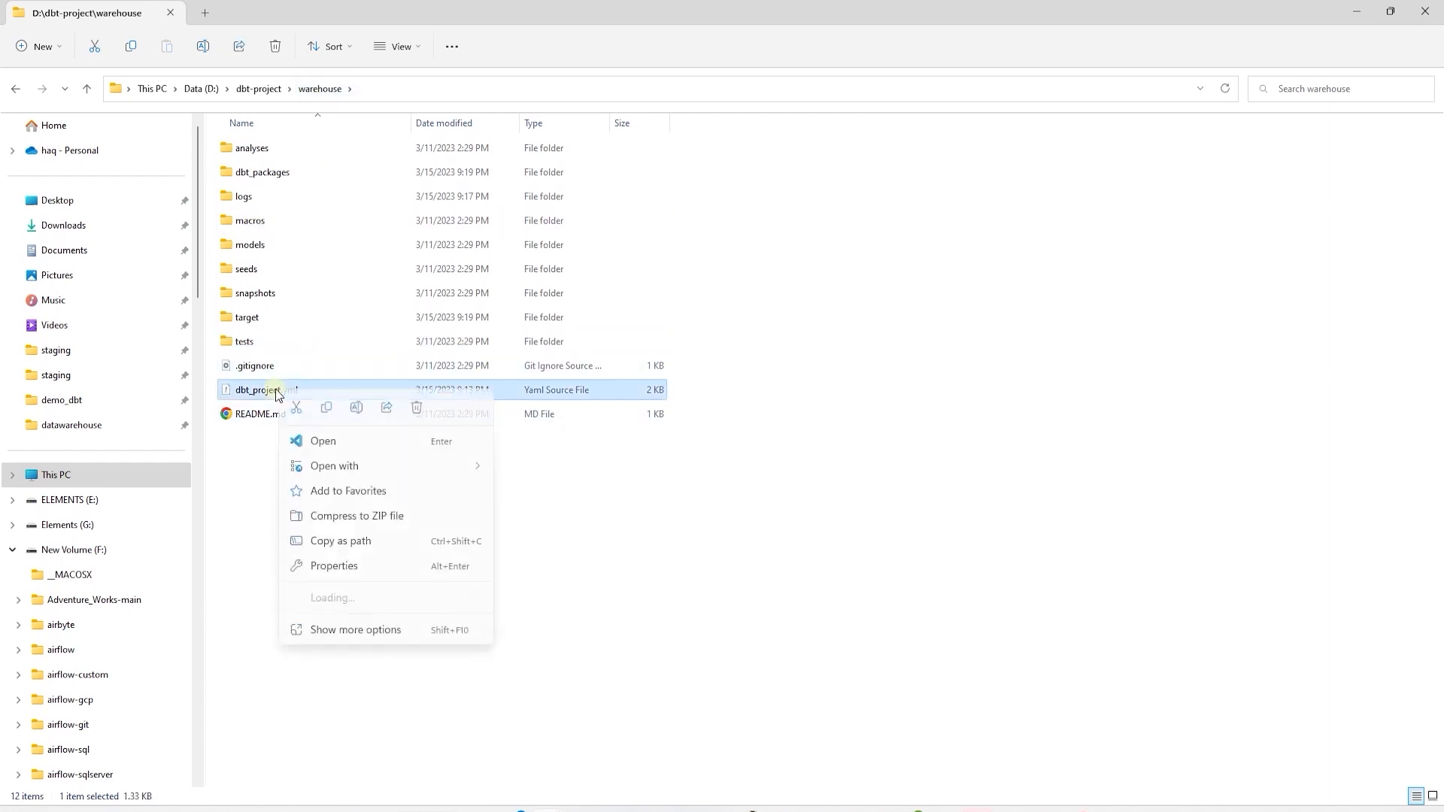
left_click(334, 465)
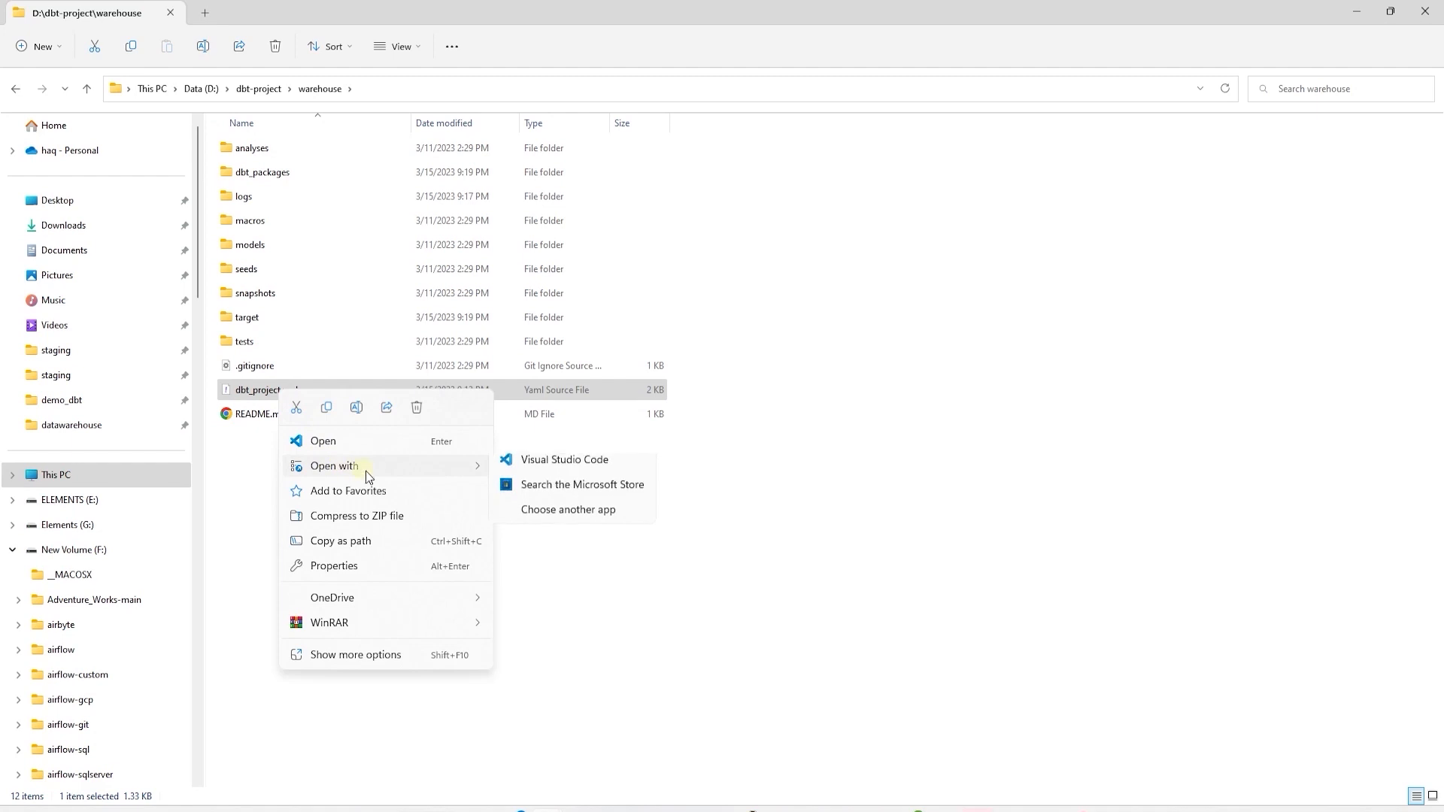
left_click(565, 461)
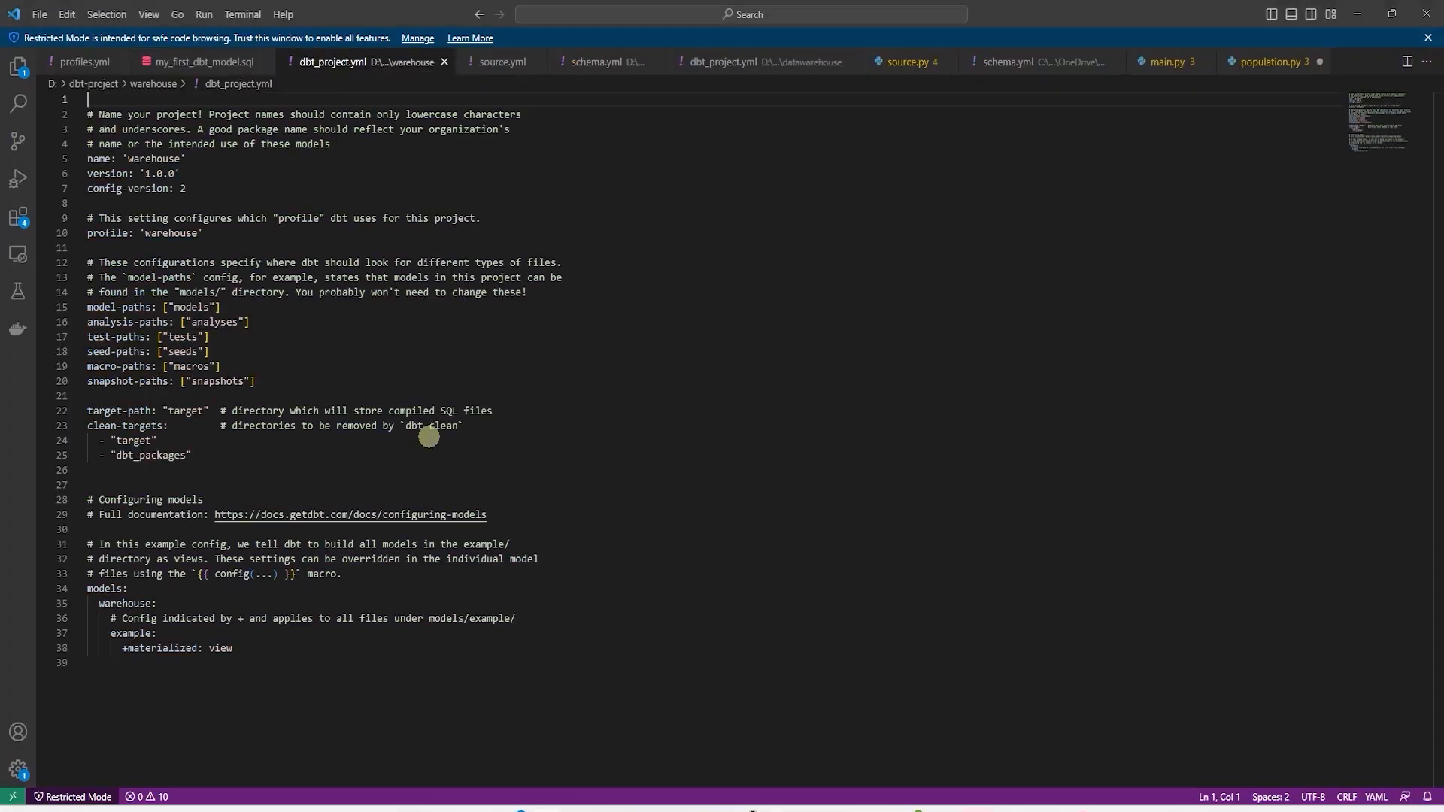
Highlight the project name and profile 'warehouse' and match them against profiles.yml
double_click(155, 158)
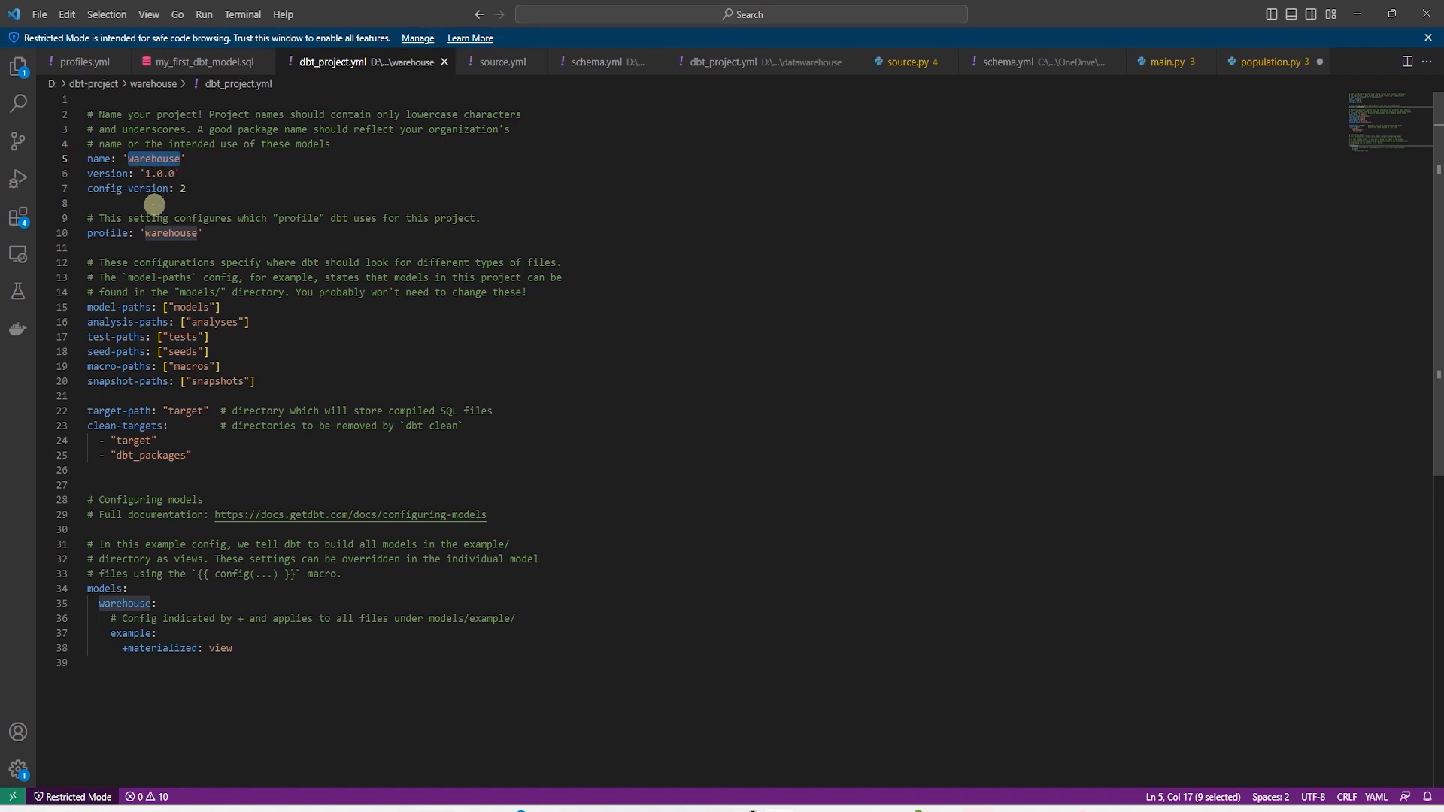
double_click(170, 233)
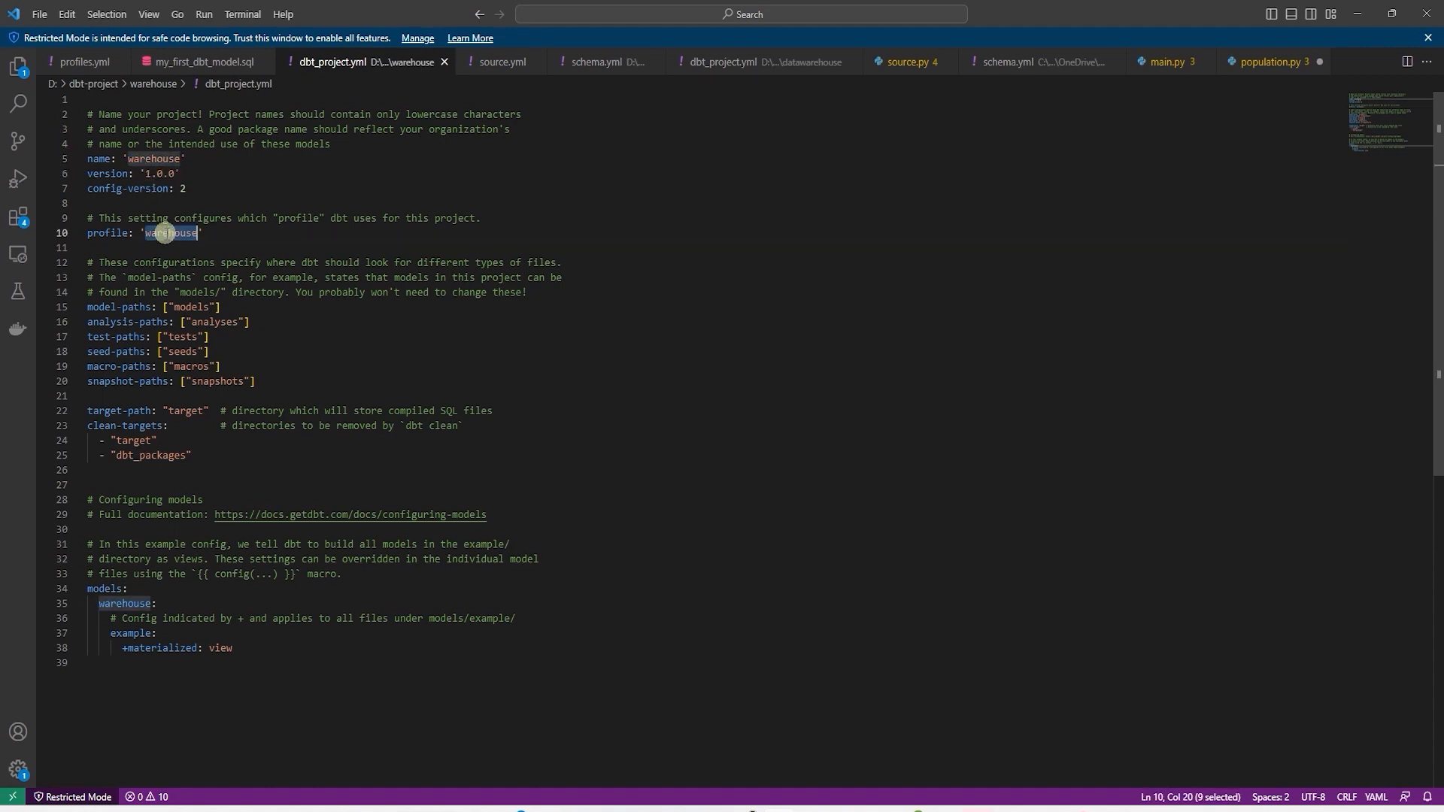
left_click(83, 62)
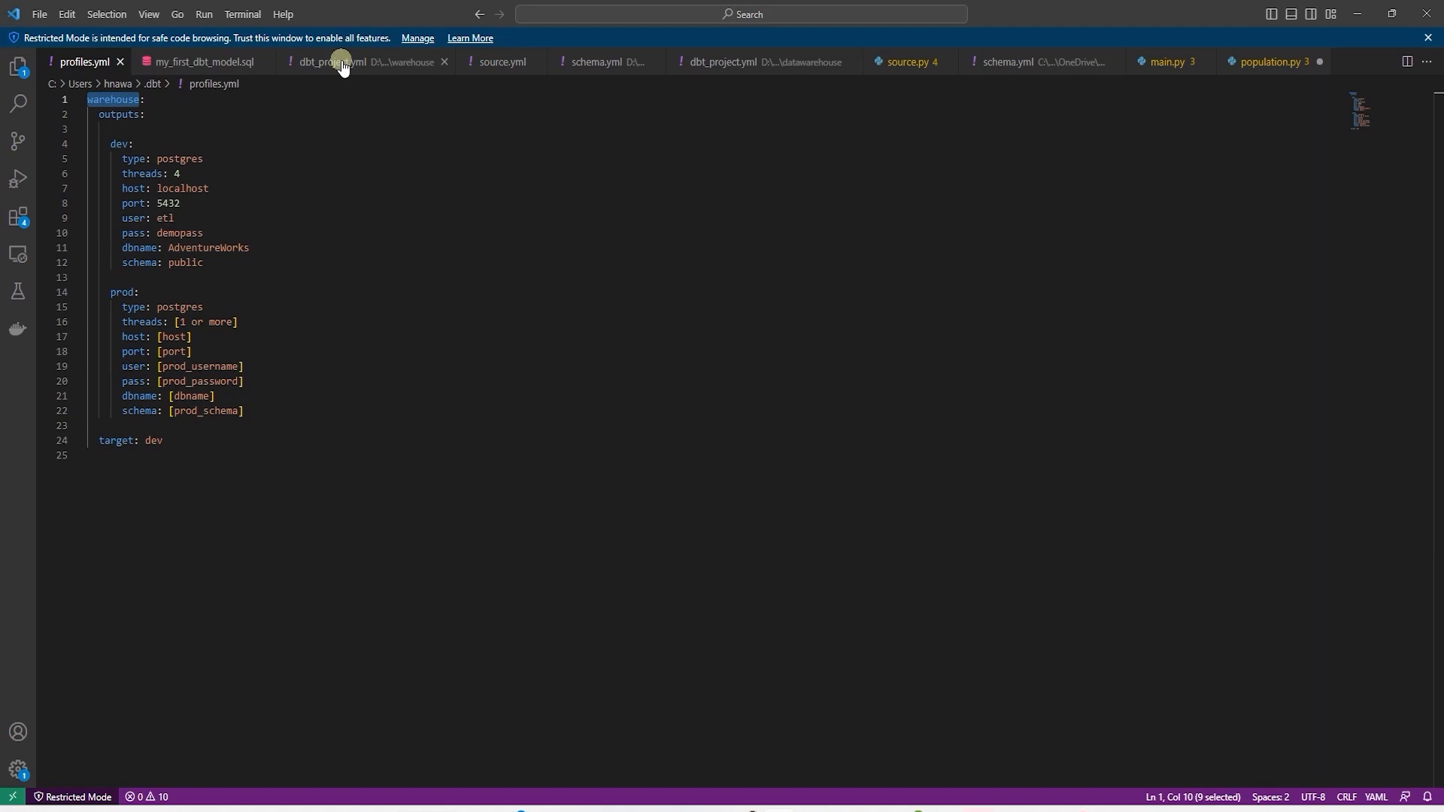
left_click(360, 62)
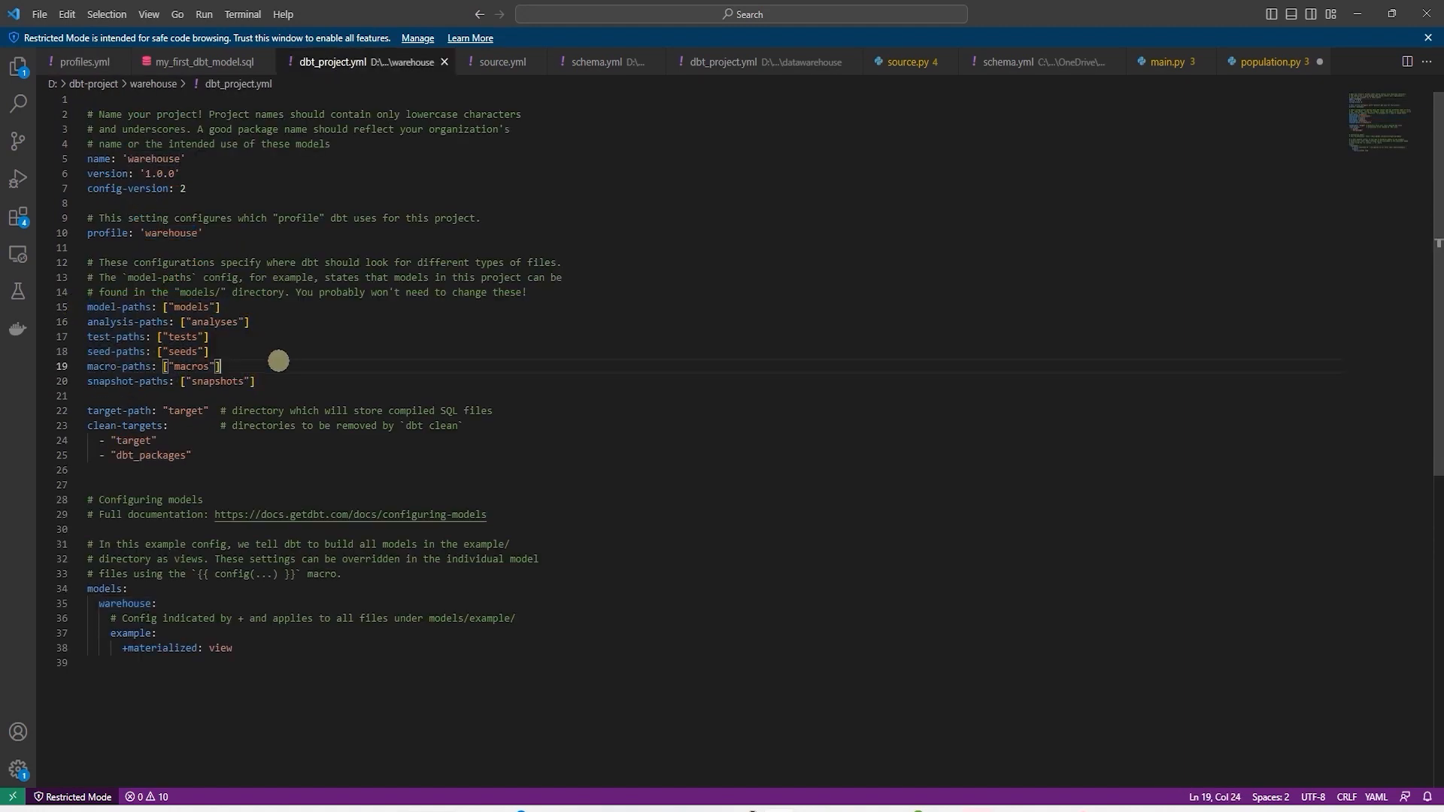
mouse_move(178, 412)
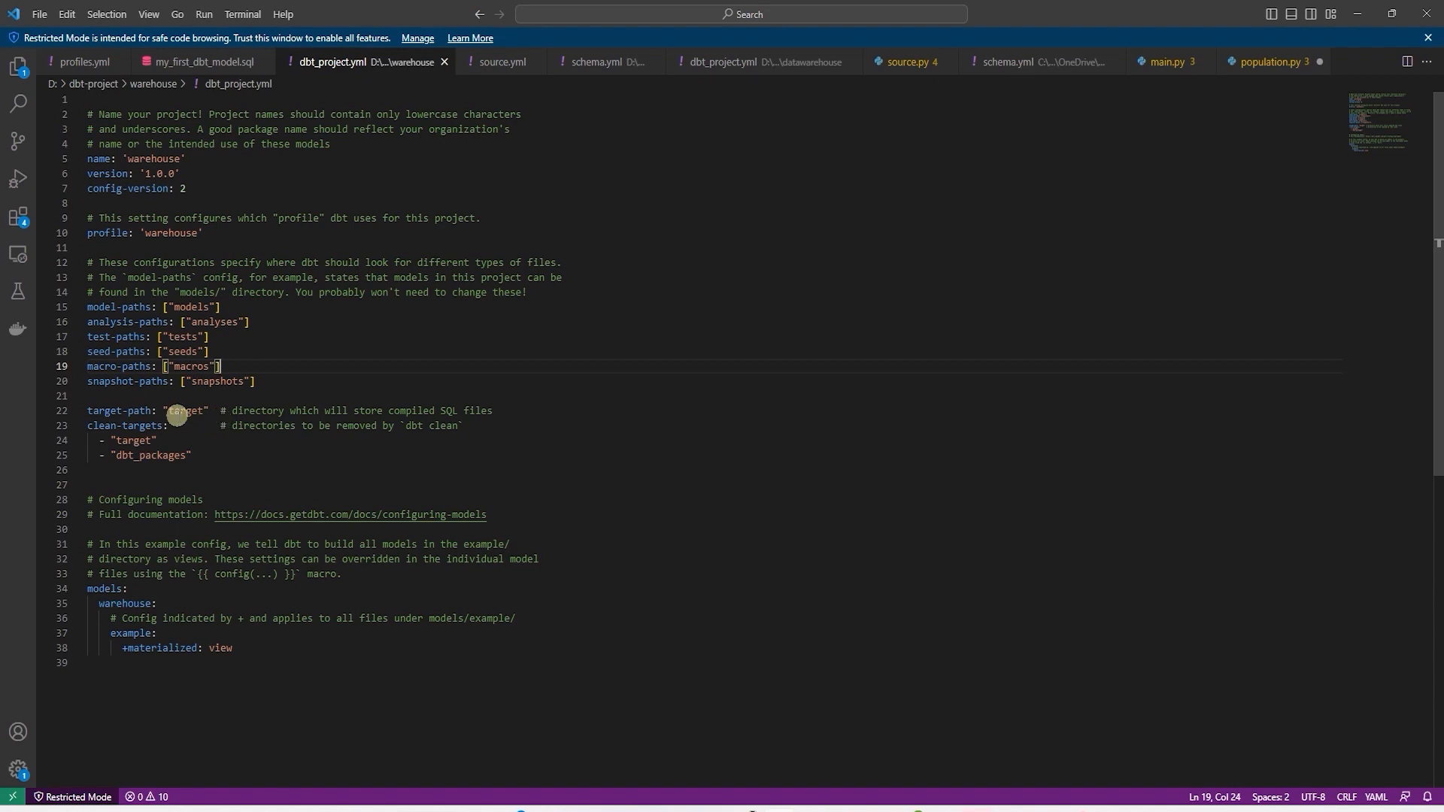
mouse_move(481, 412)
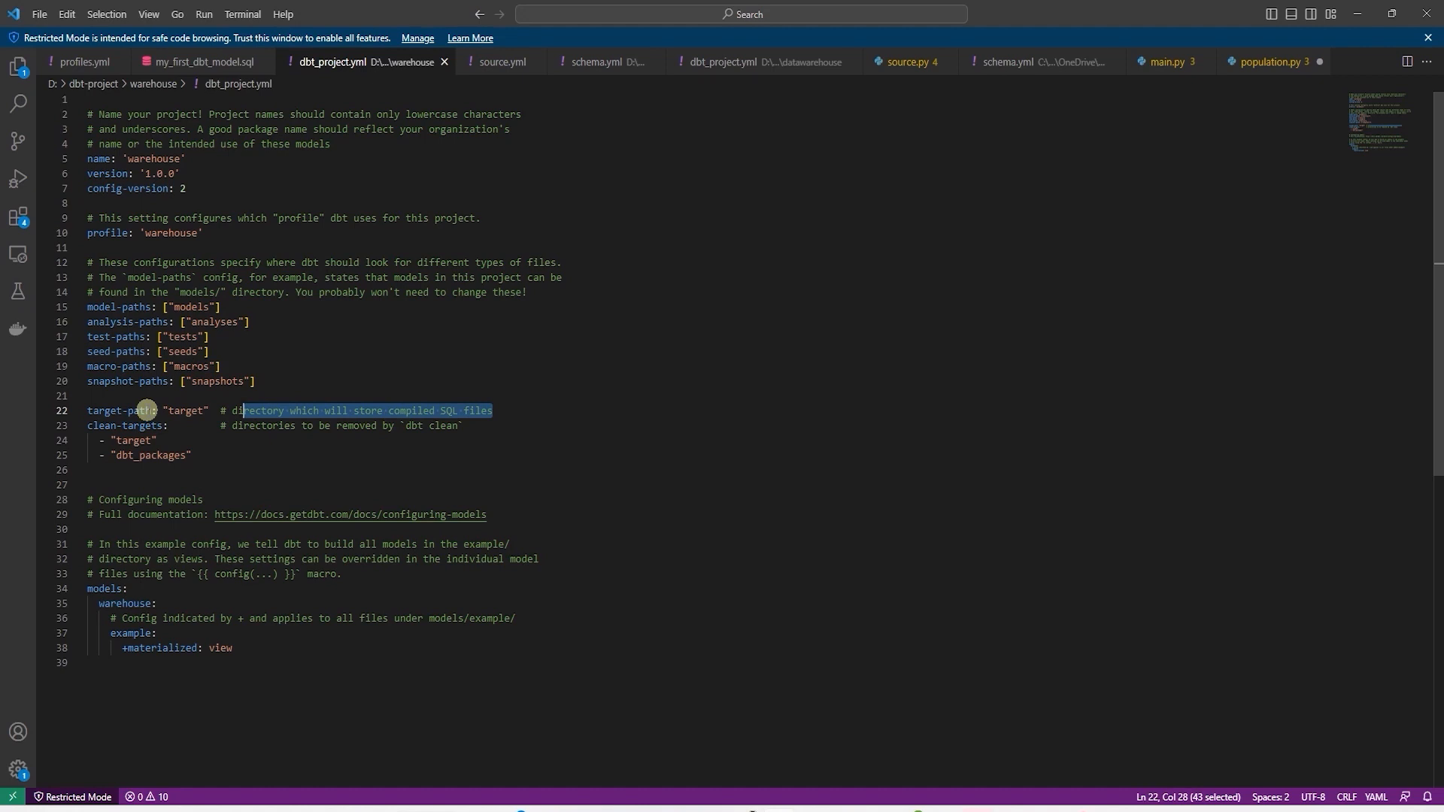
Scroll to the models config and highlight where the example models are materialized as views
scroll("down", 3)
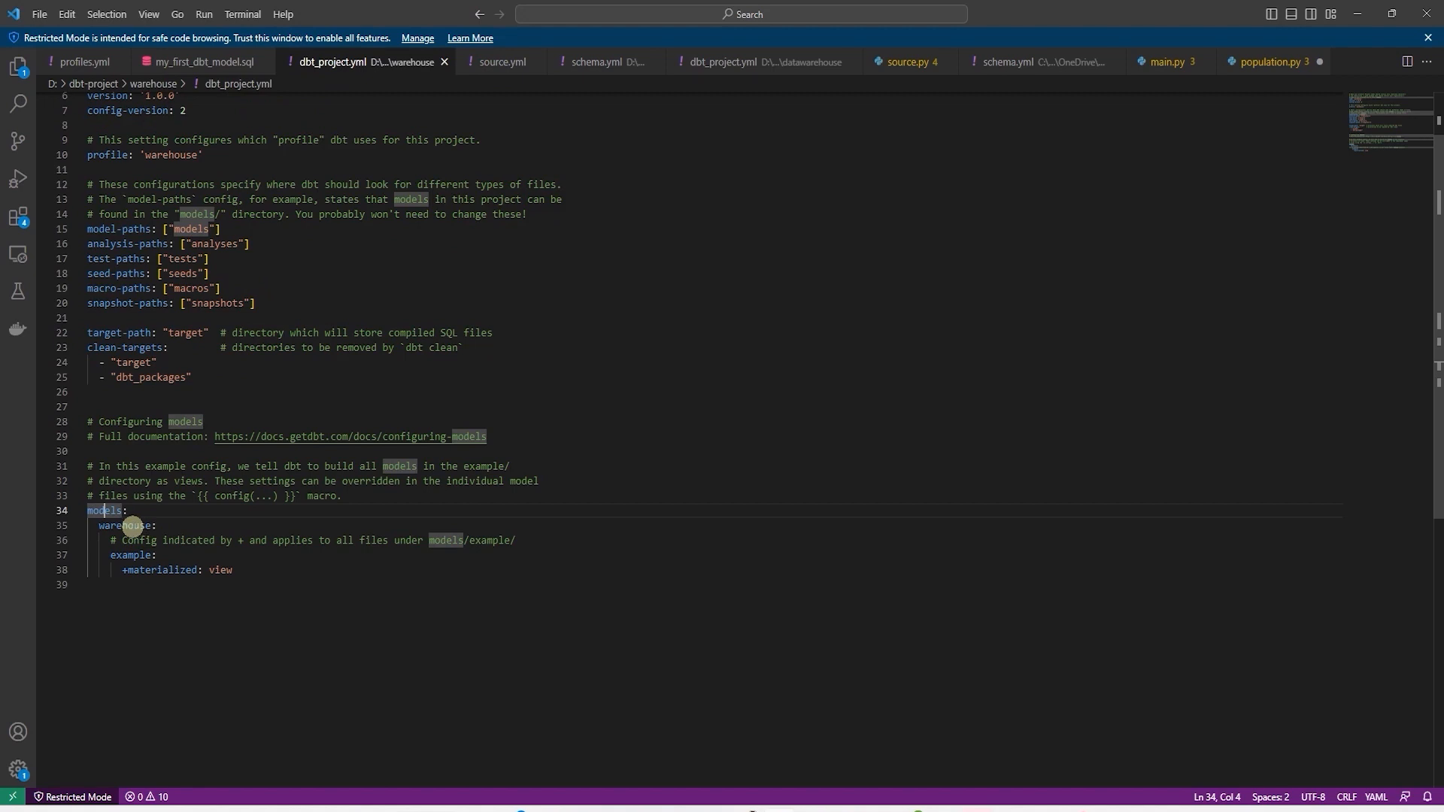
double_click(133, 555)
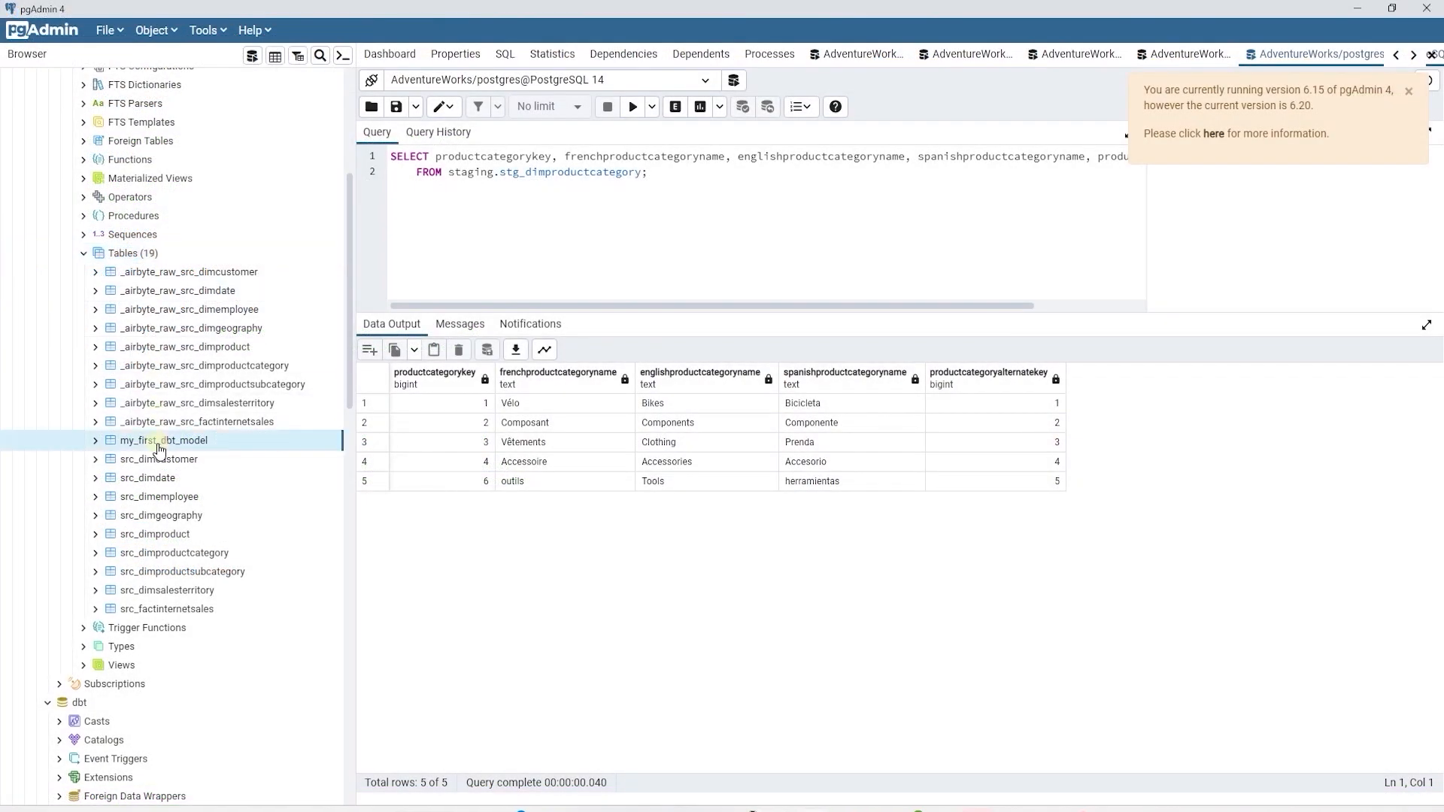
Query the my_first_dbt_model table and expand Views to show my_second_dbt_model listed there
left_click(95, 441)
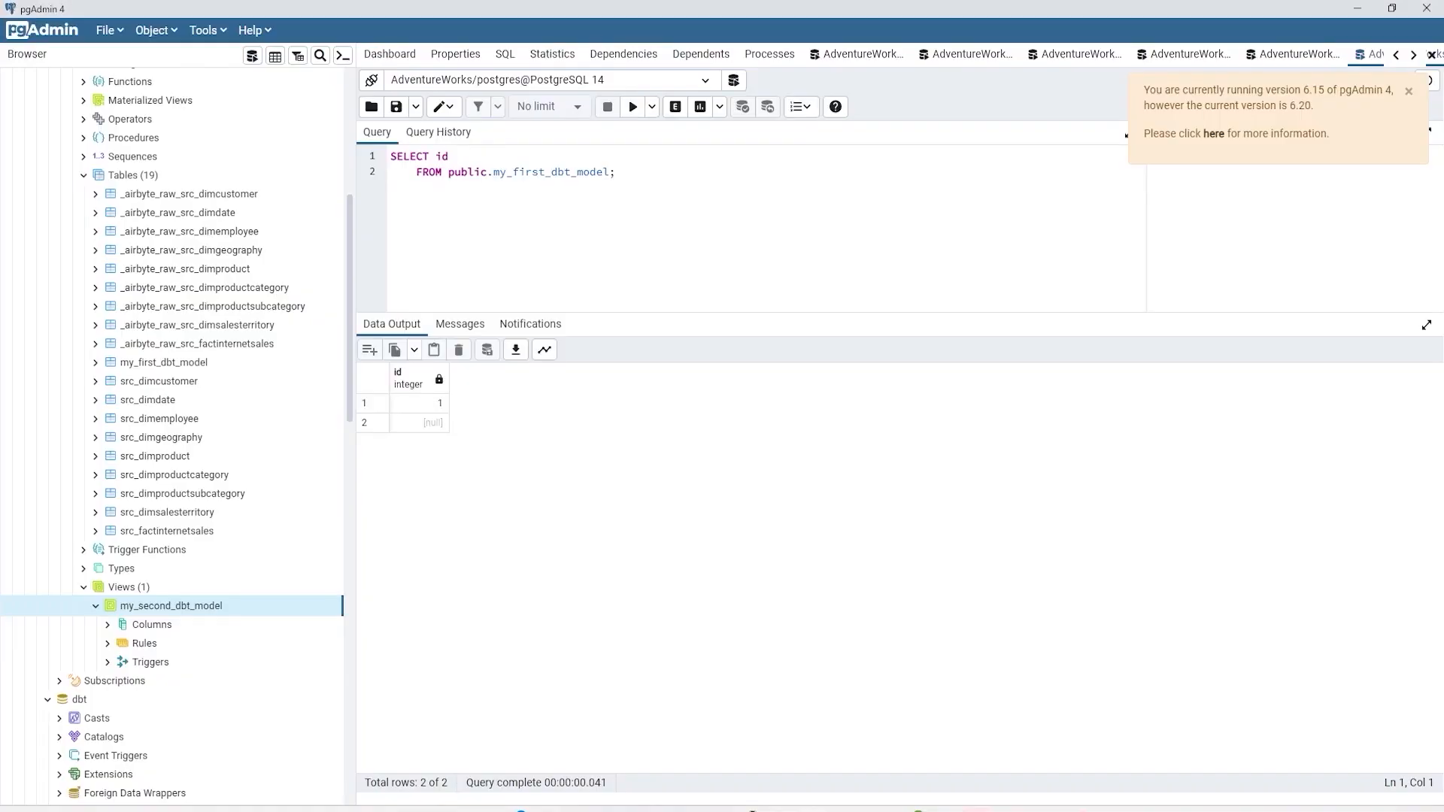
left_click(178, 212)
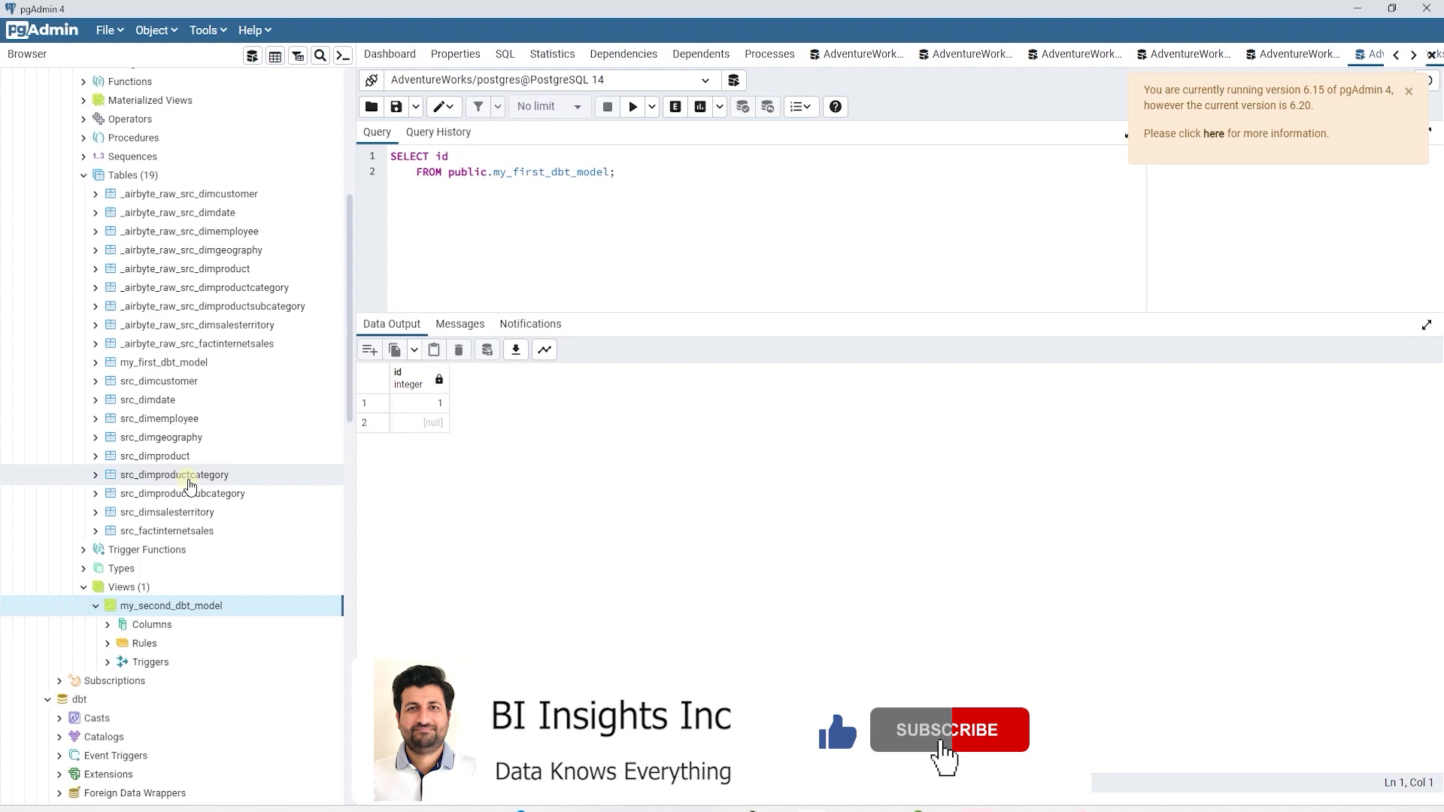
left_click(949, 729)
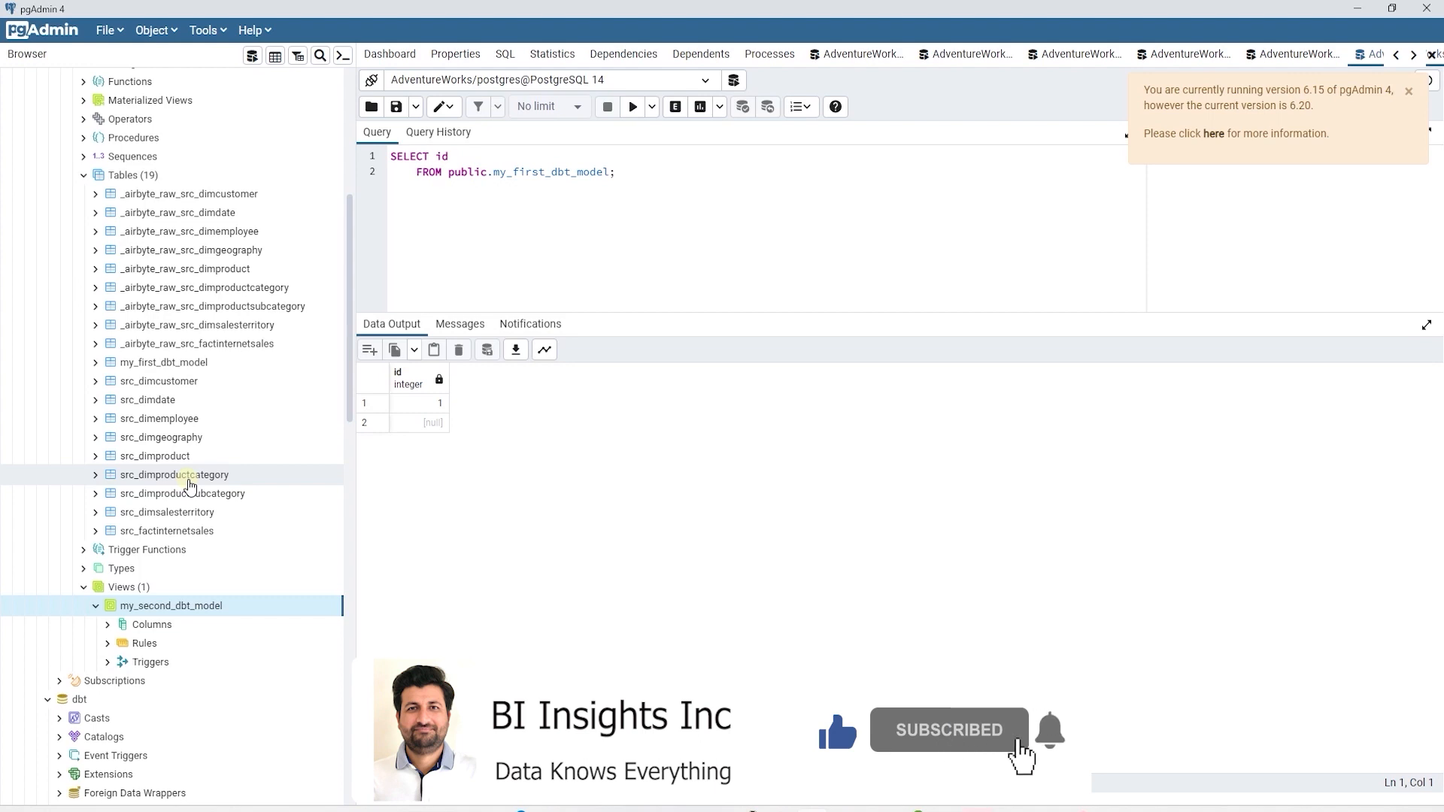